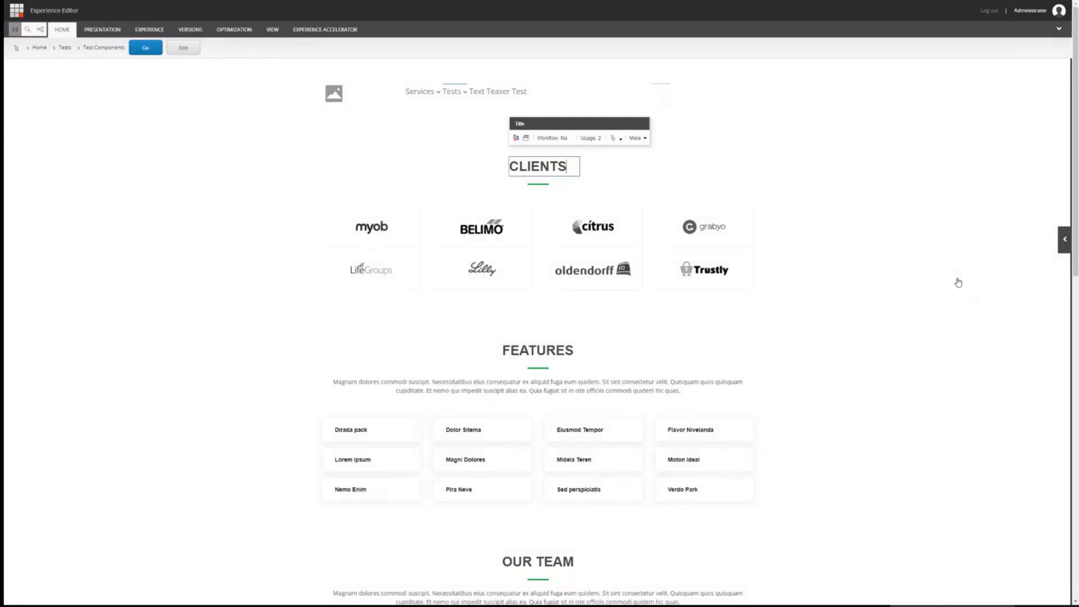
{"action": "mouse_move", "coordinate": [936, 287]}
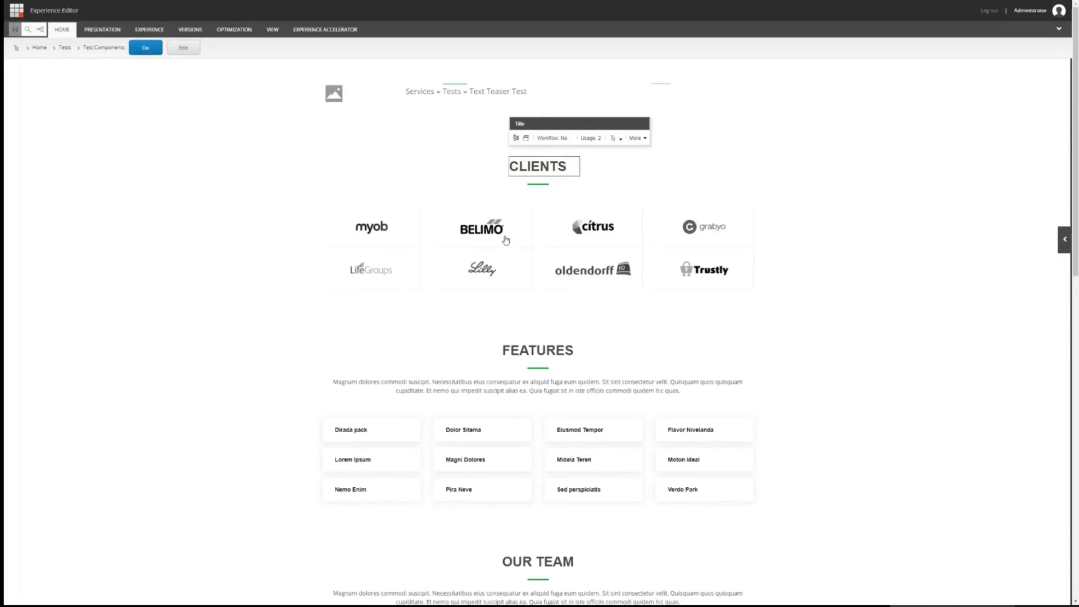
- Launch a new Content Editor from the Sitecore start menu on the core database
{"action": "left_click", "coordinate": [557, 165]}
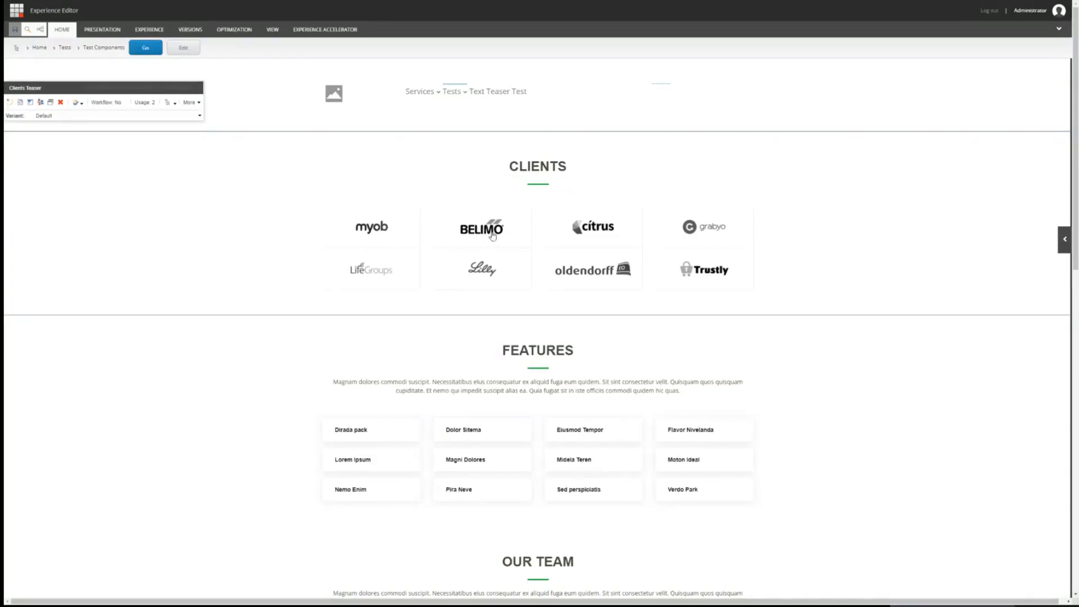
{"action": "mouse_move", "coordinate": [517, 229]}
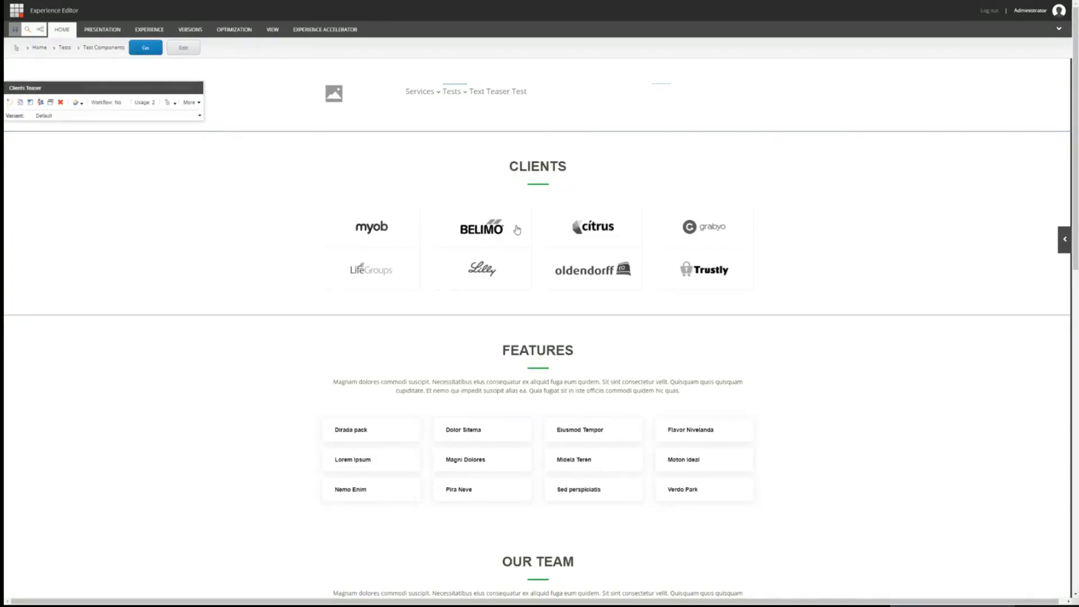
{"action": "mouse_move", "coordinate": [716, 235]}
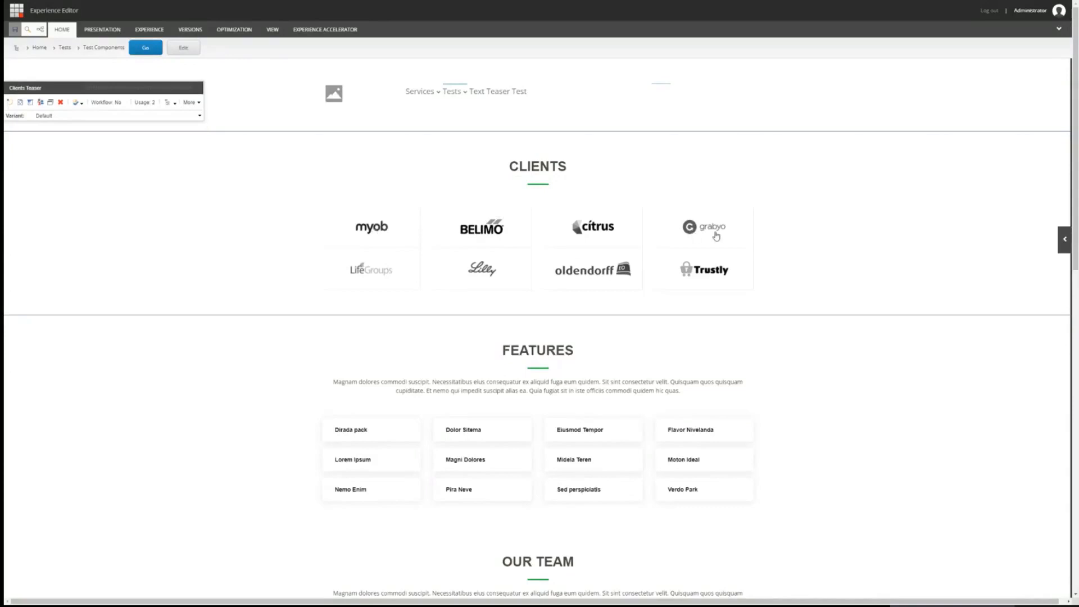
{"action": "mouse_move", "coordinate": [378, 223]}
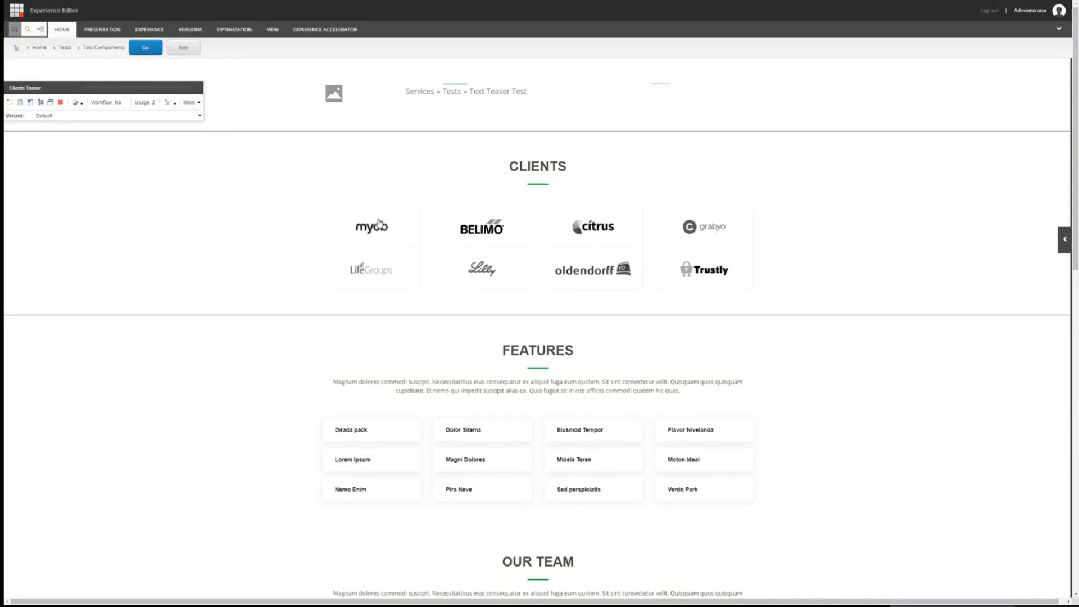
{"action": "mouse_move", "coordinate": [598, 254]}
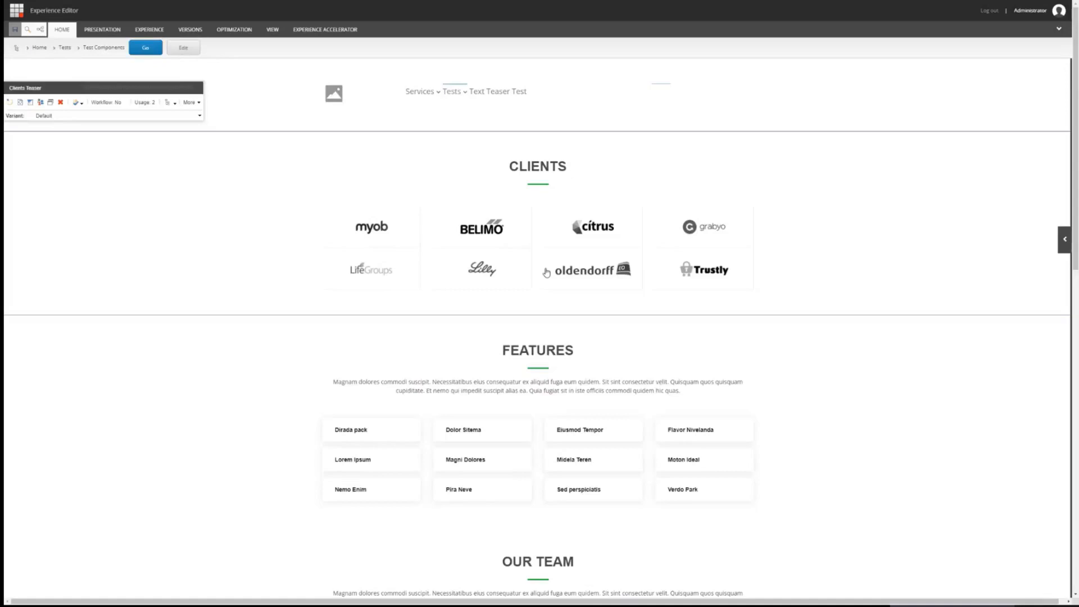
{"action": "mouse_move", "coordinate": [597, 291]}
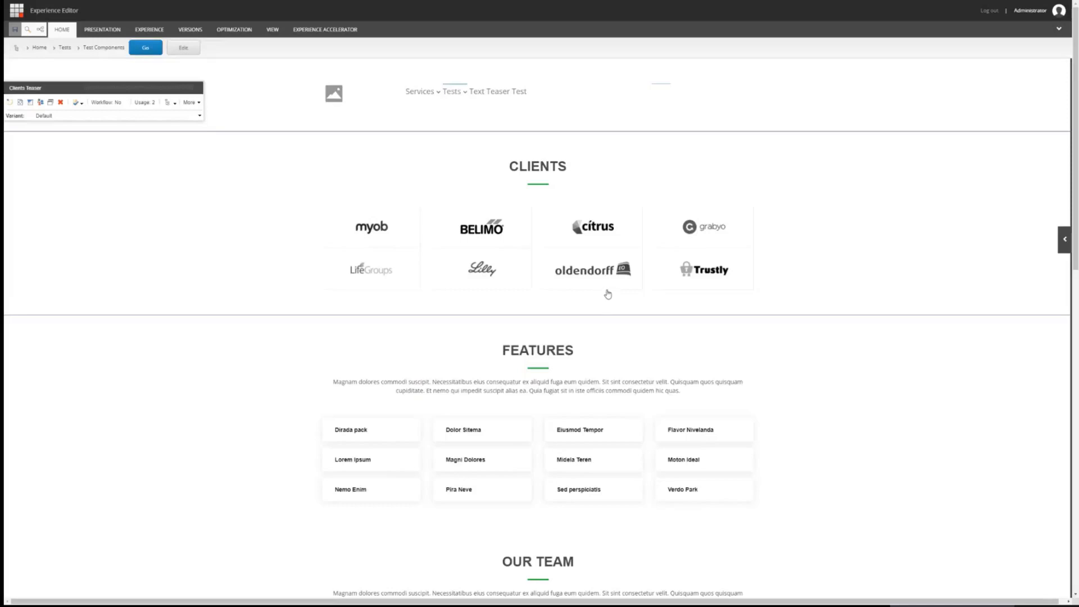
{"action": "mouse_move", "coordinate": [620, 287]}
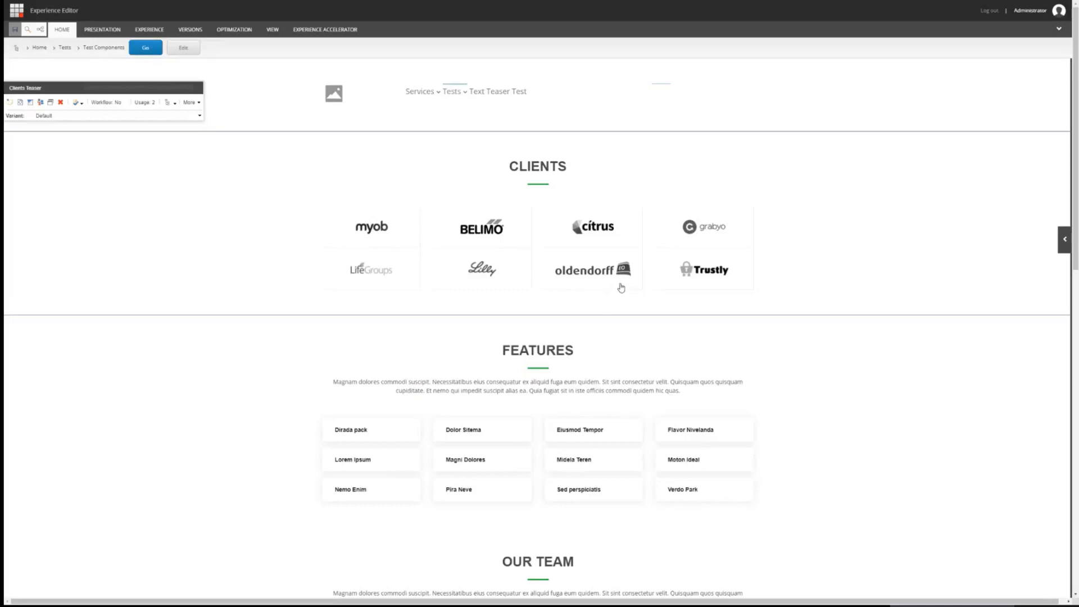
{"action": "mouse_move", "coordinate": [303, 285]}
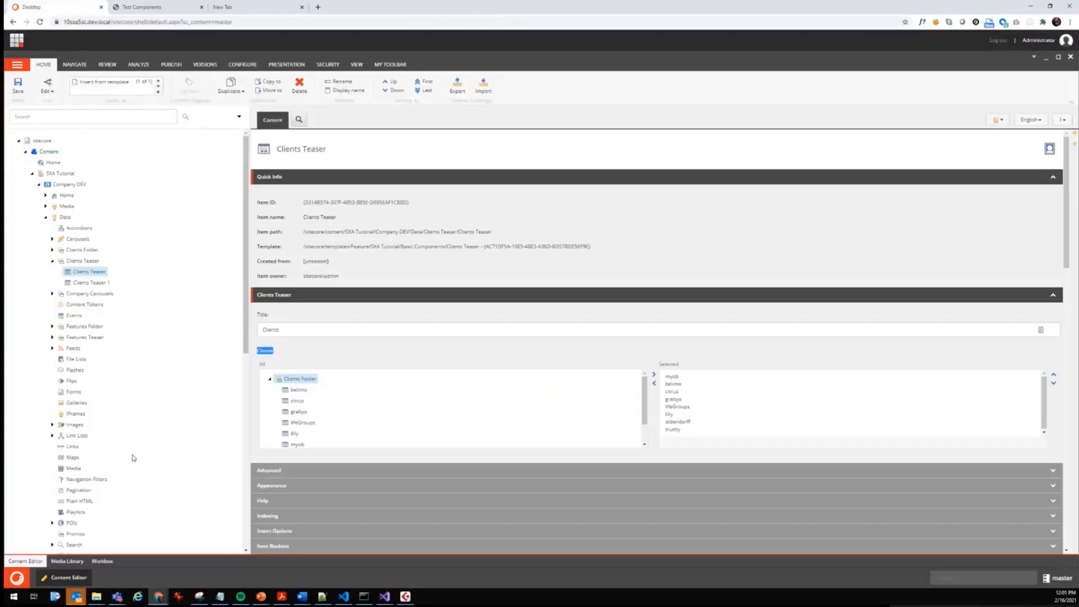
{"action": "mouse_move", "coordinate": [85, 479]}
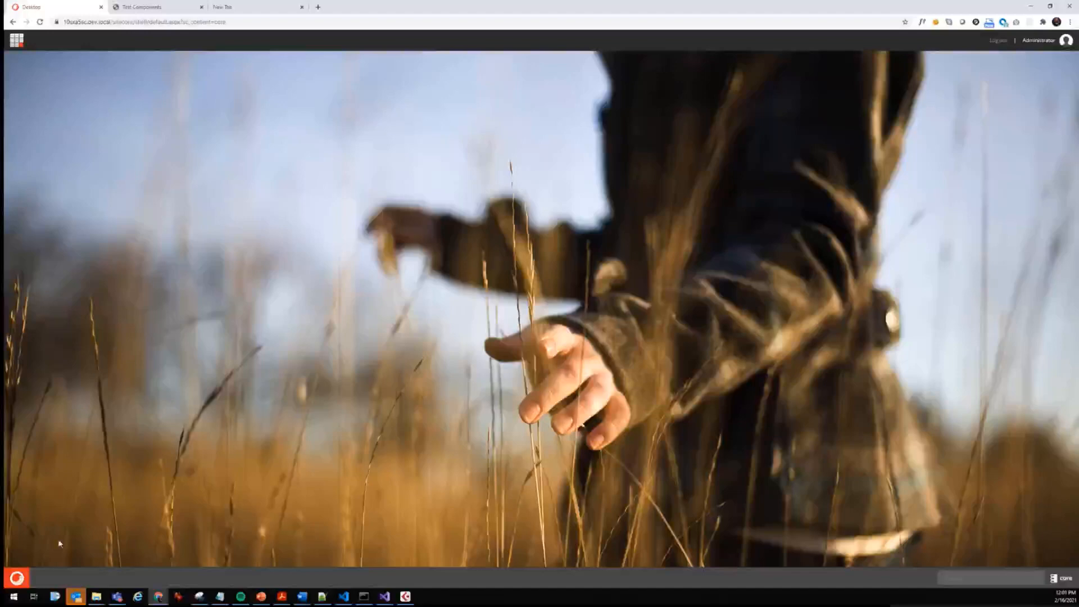
{"action": "left_click", "coordinate": [16, 40]}
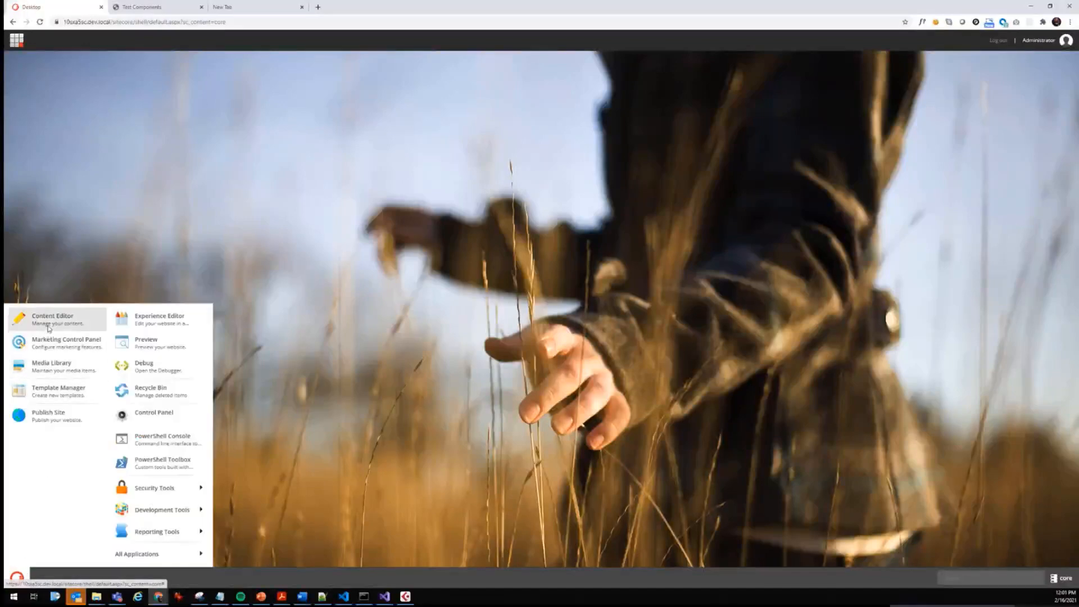
{"action": "left_click", "coordinate": [52, 319]}
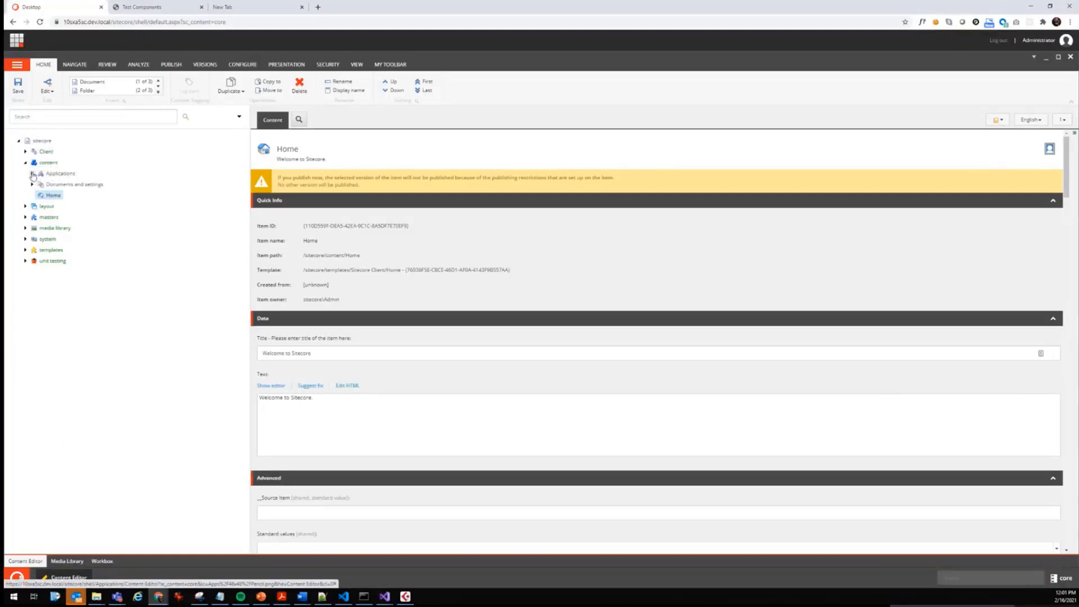
- Expand Applications down to Edit Frame Buttons and bring up the Gallery Image folder's context menu
{"action": "left_click", "coordinate": [31, 174]}
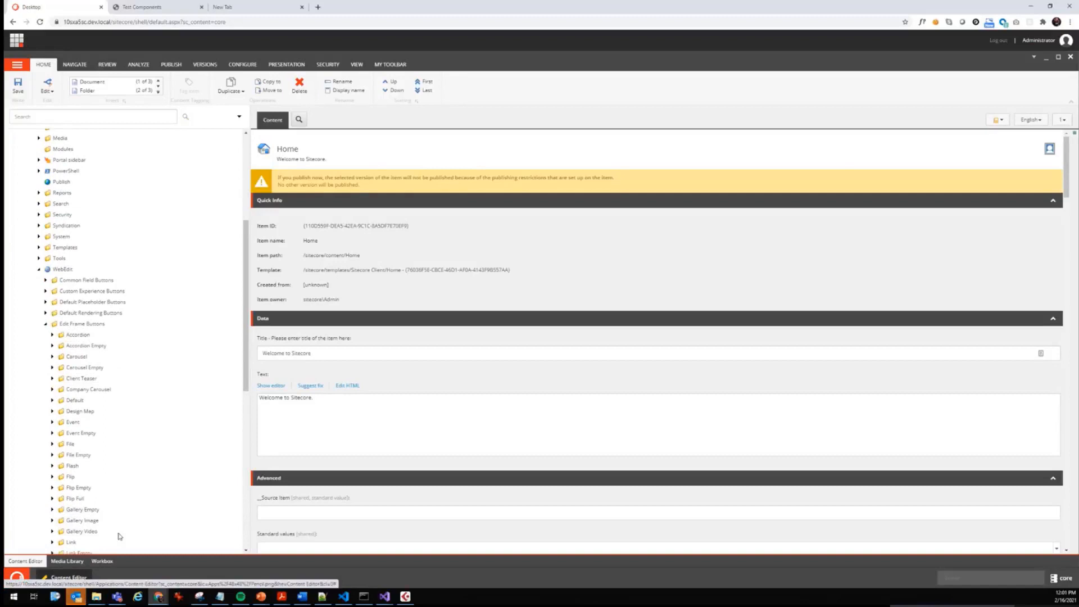
{"action": "scroll", "scroll_direction": "down", "scroll_amount": 3}
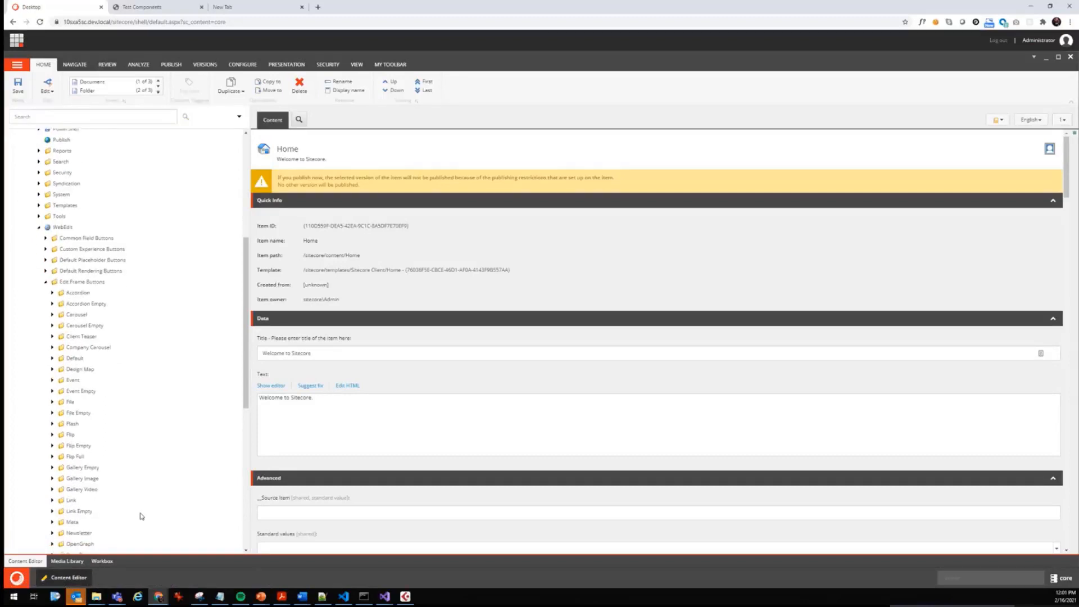
{"action": "mouse_move", "coordinate": [152, 509]}
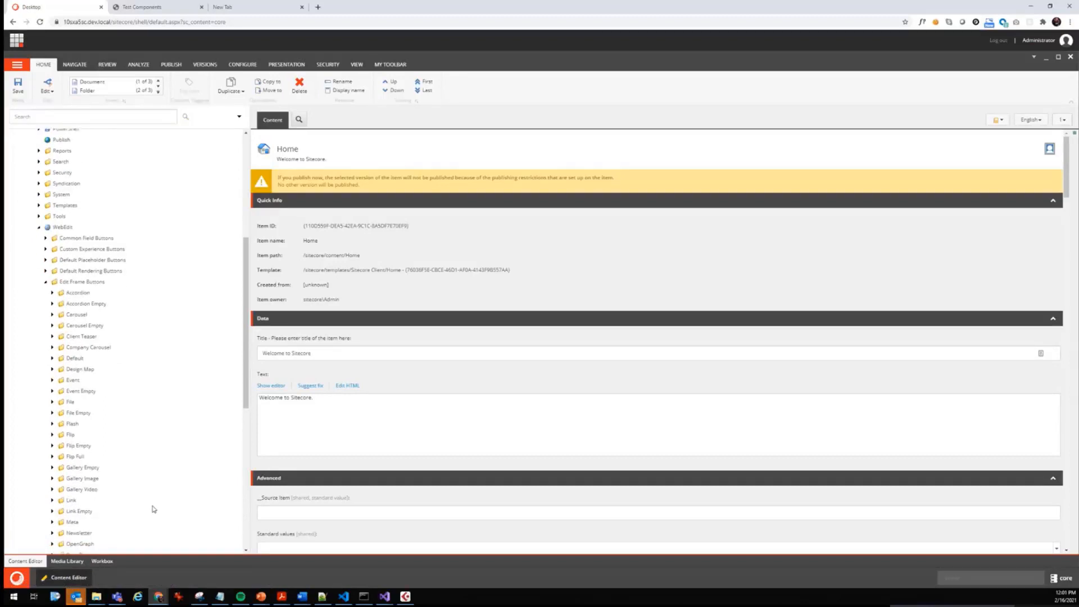
{"action": "scroll", "scroll_direction": "down", "scroll_amount": 3}
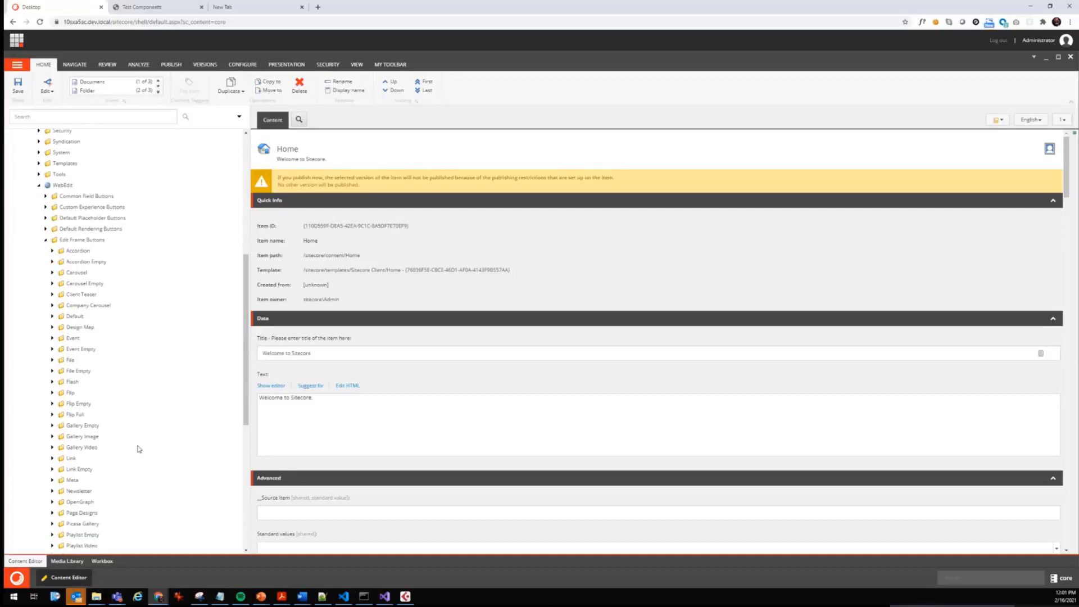
{"action": "mouse_move", "coordinate": [98, 347]}
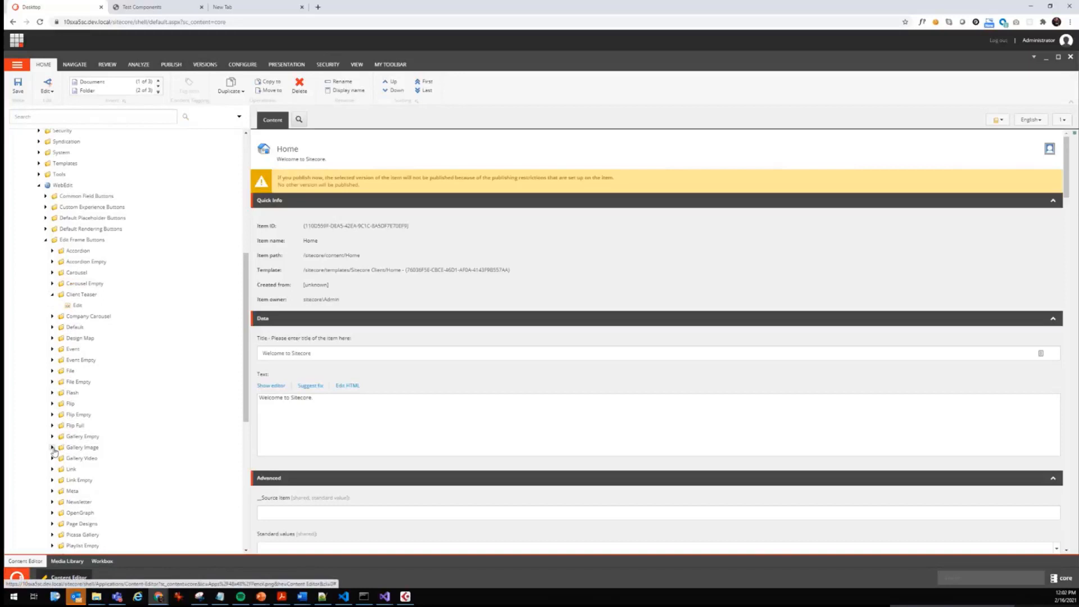
{"action": "left_click", "coordinate": [53, 447]}
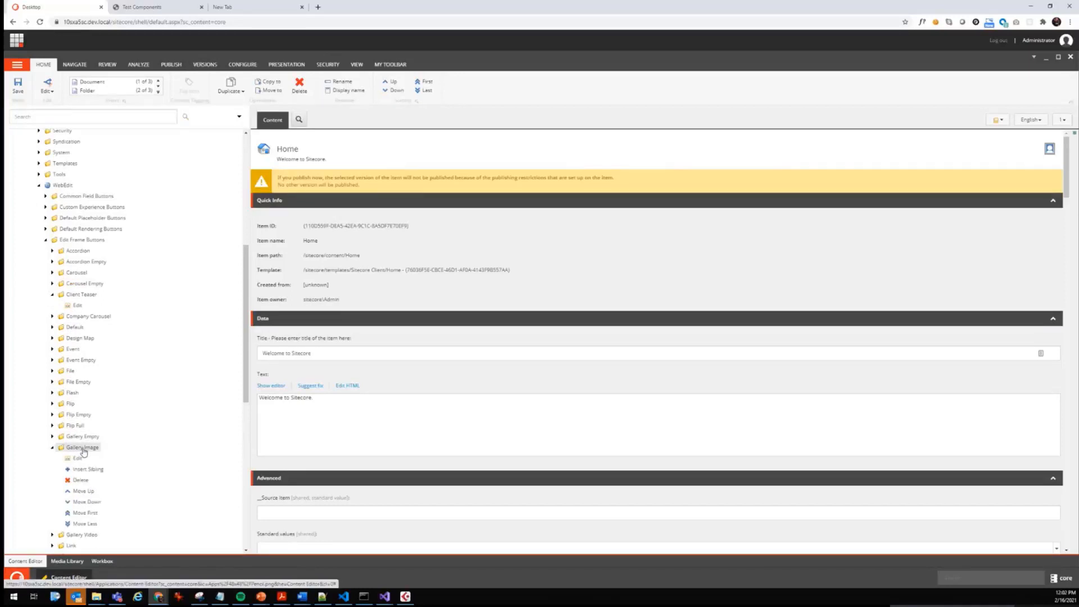
{"action": "right_click", "coordinate": [83, 447]}
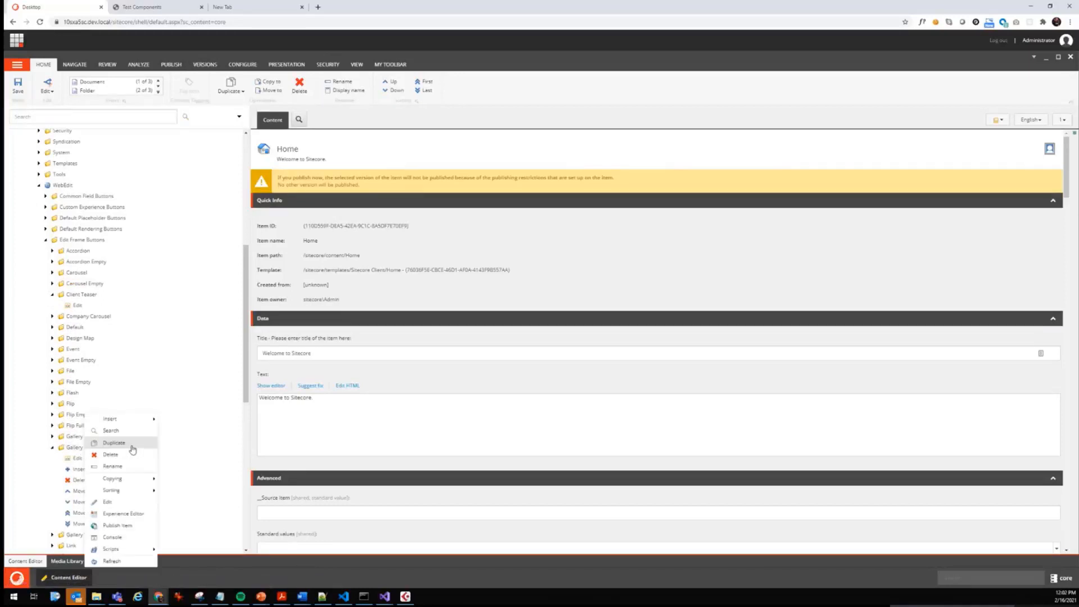
{"action": "mouse_move", "coordinate": [112, 467]}
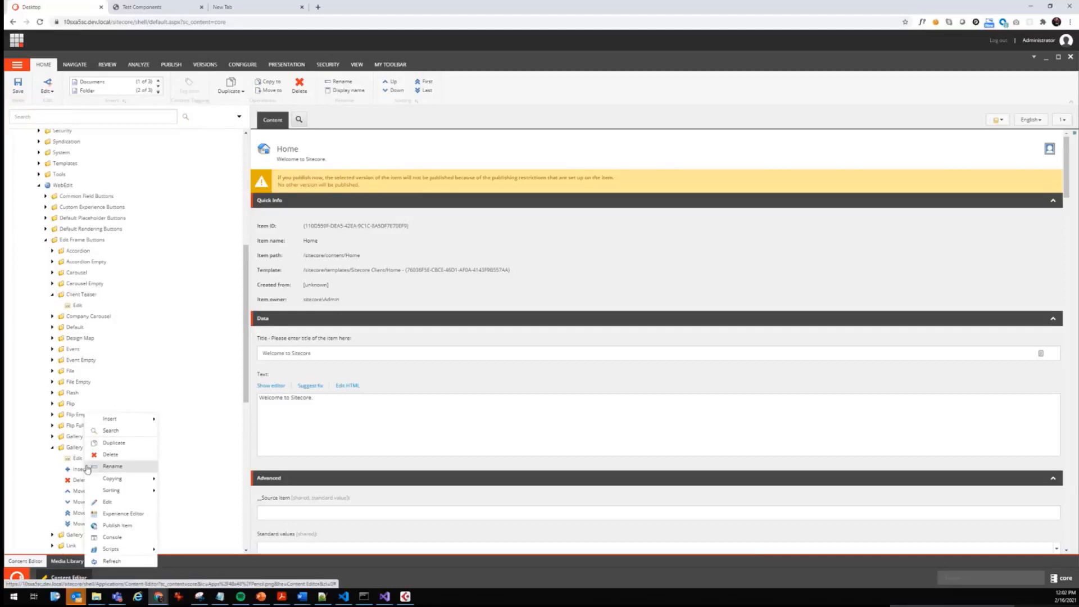
{"action": "mouse_move", "coordinate": [72, 512]}
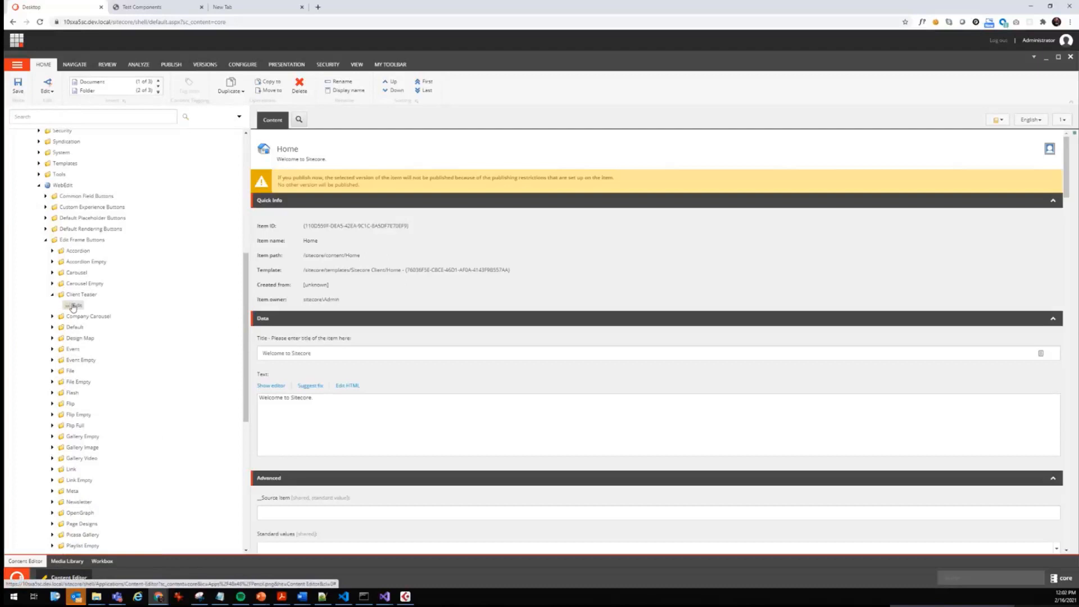
- Open the Client Teaser folder's Edit button and inspect its Header and Fields values
{"action": "left_click", "coordinate": [81, 294]}
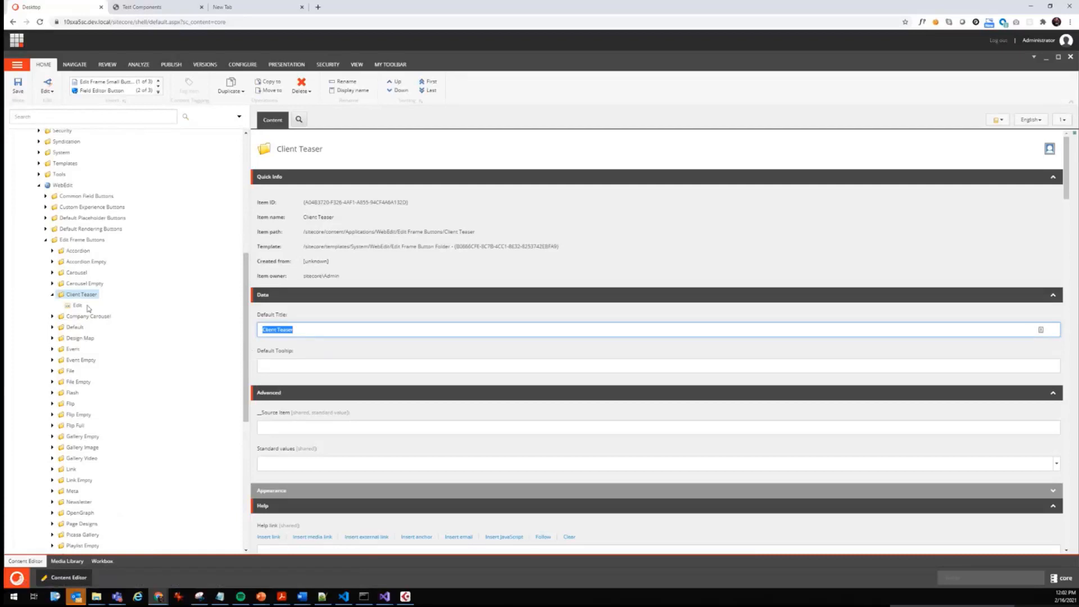
{"action": "left_click", "coordinate": [76, 305]}
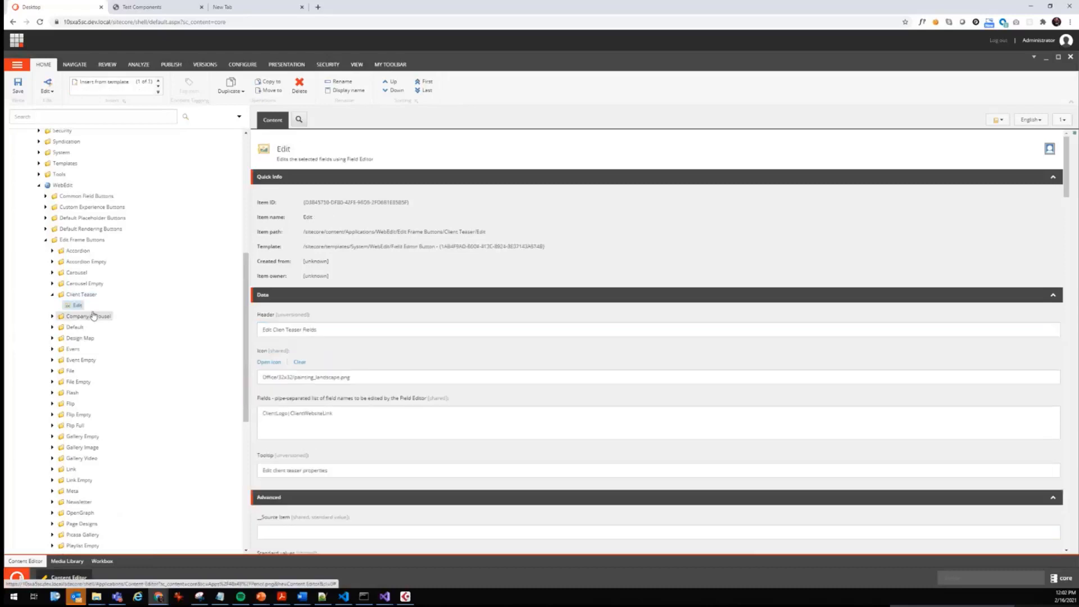
{"action": "left_click", "coordinate": [77, 304]}
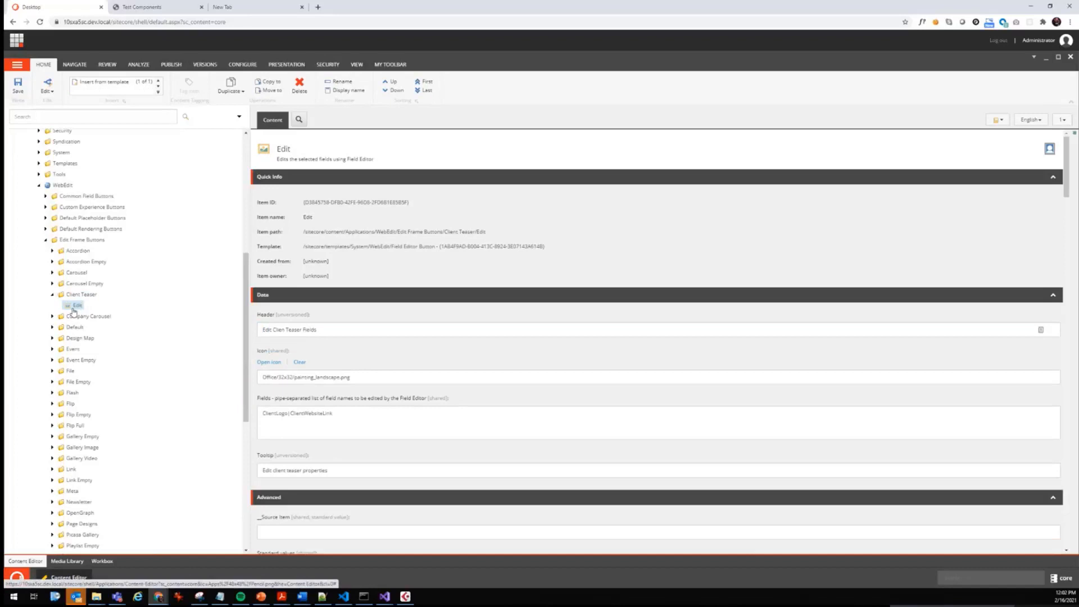
{"action": "triple_click", "coordinate": [289, 329]}
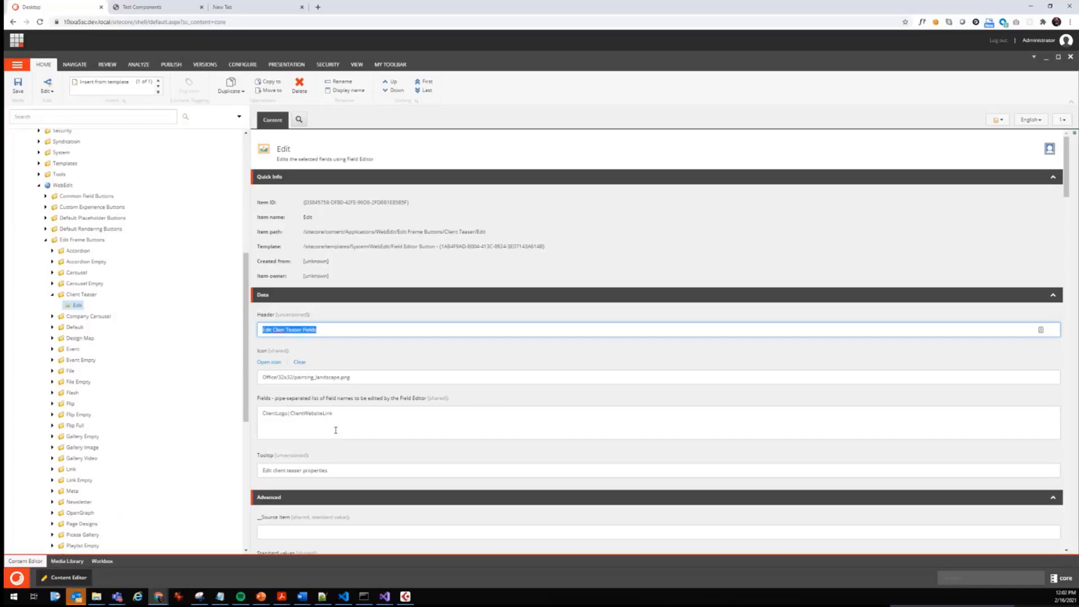
{"action": "double_click", "coordinate": [273, 413]}
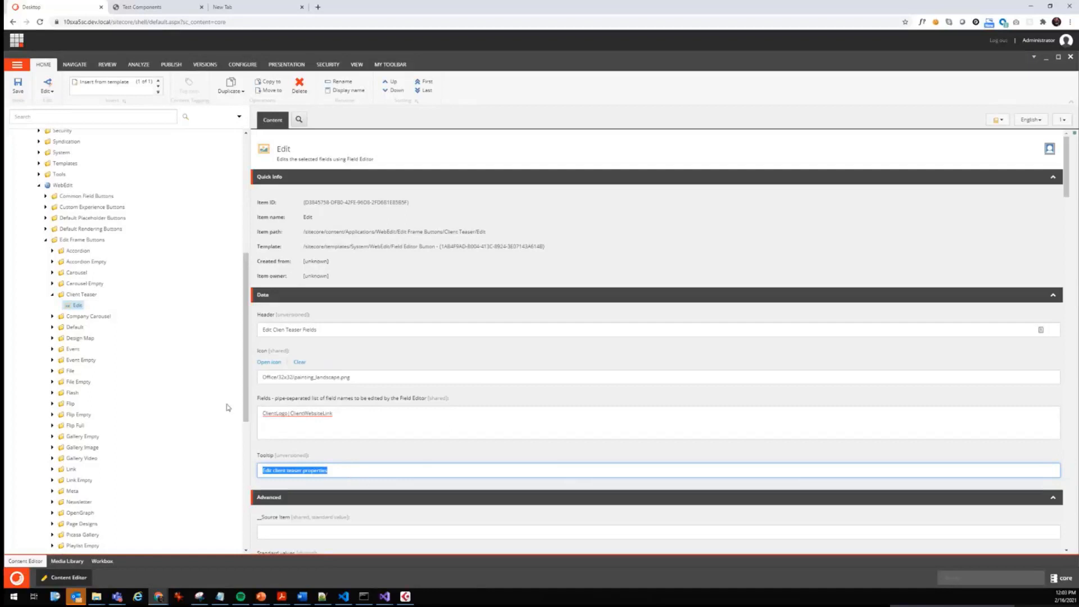
{"action": "mouse_move", "coordinate": [227, 411]}
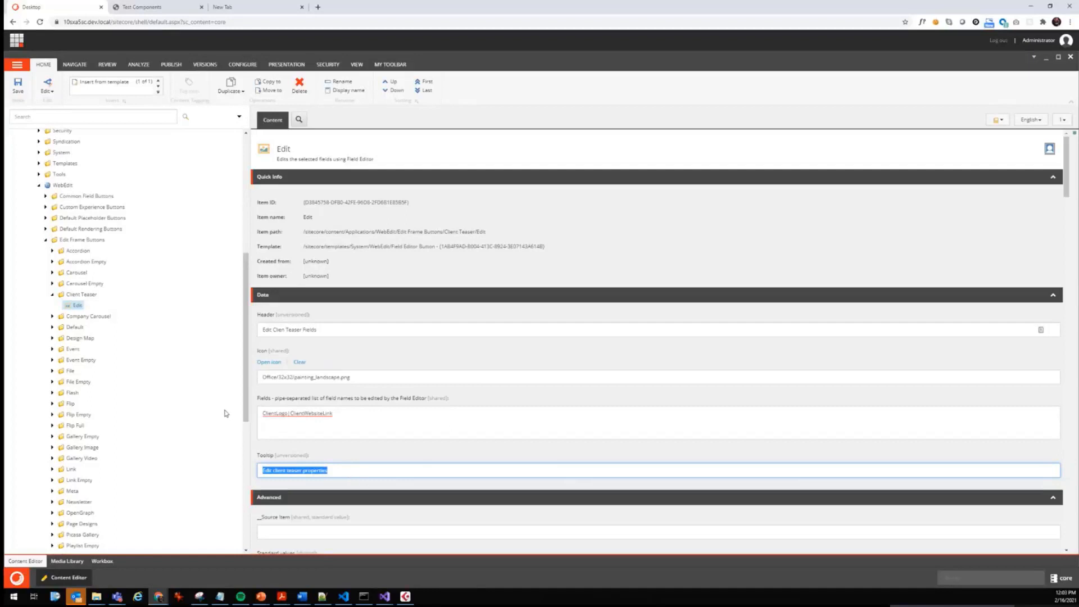
{"action": "mouse_move", "coordinate": [81, 294]}
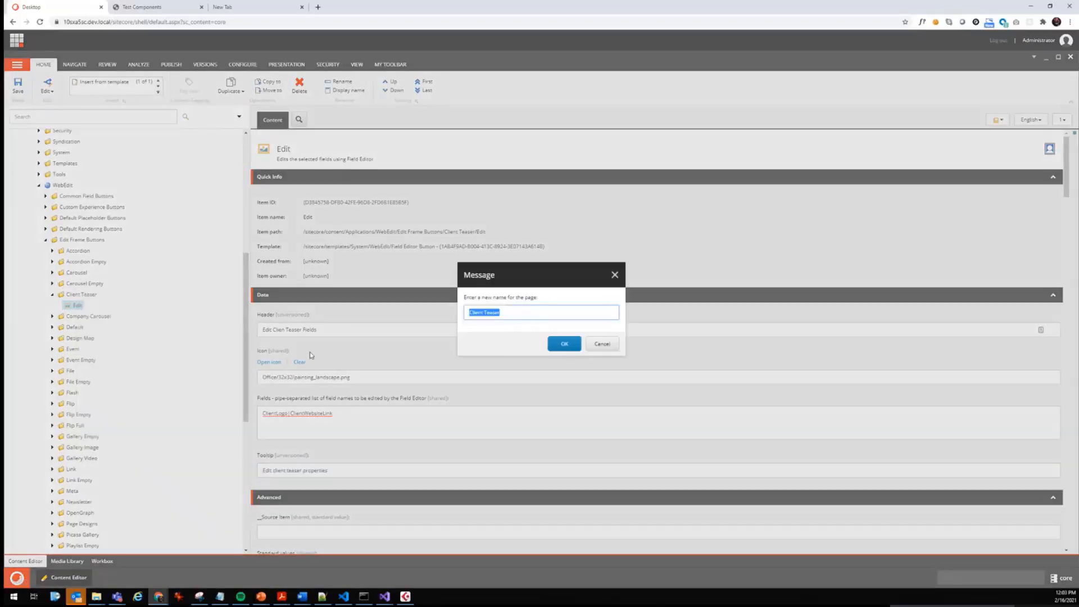
- Name the duplicated button folder 'Teams Teaser'
{"action": "left_click", "coordinate": [542, 312]}
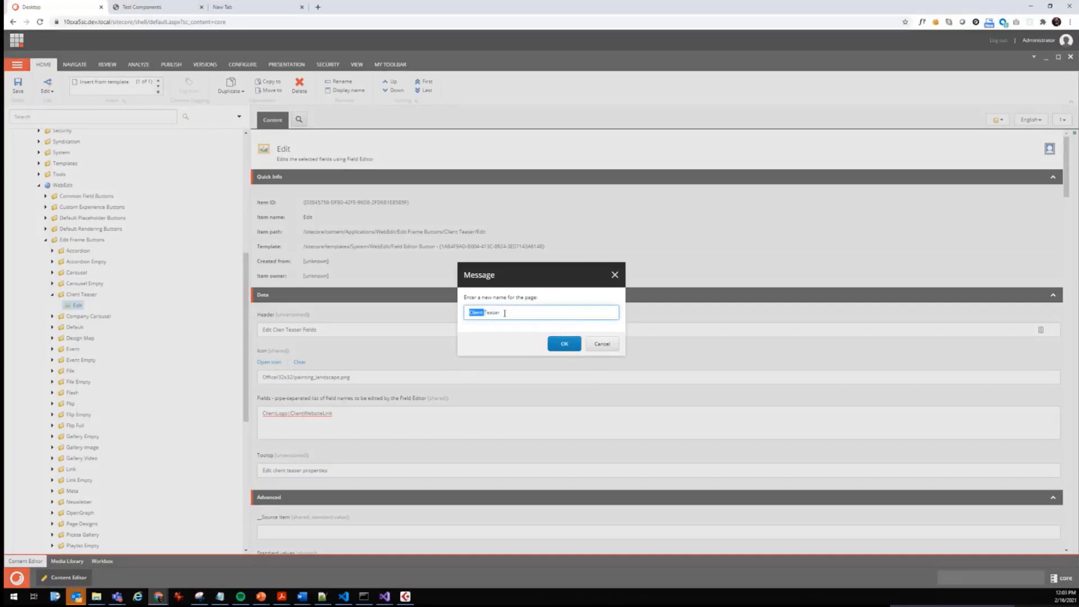
{"action": "type", "text": "Teams Teaser"}
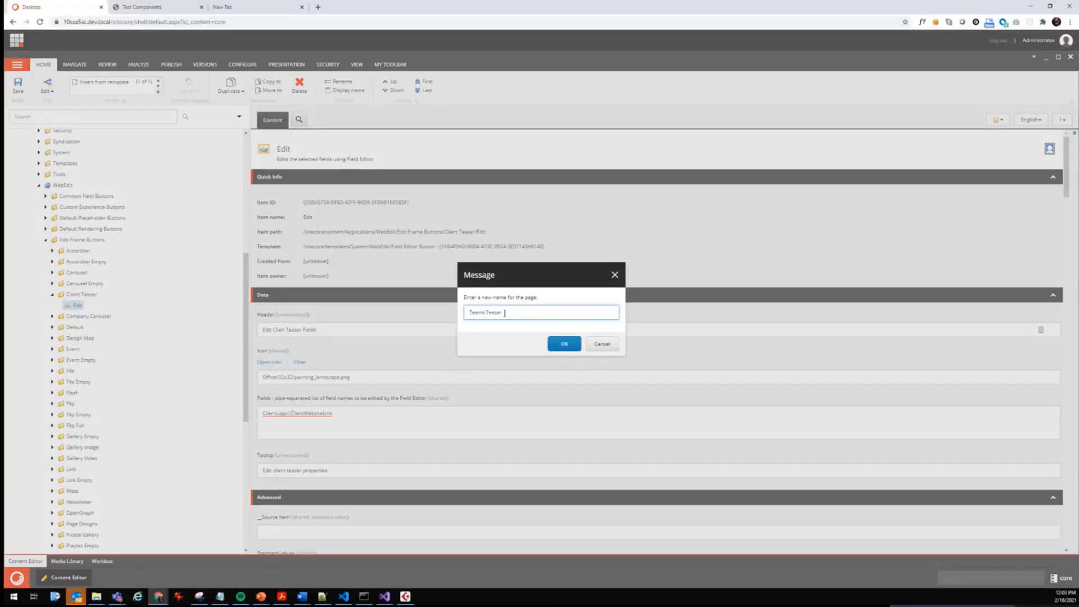
{"action": "left_click", "coordinate": [563, 343]}
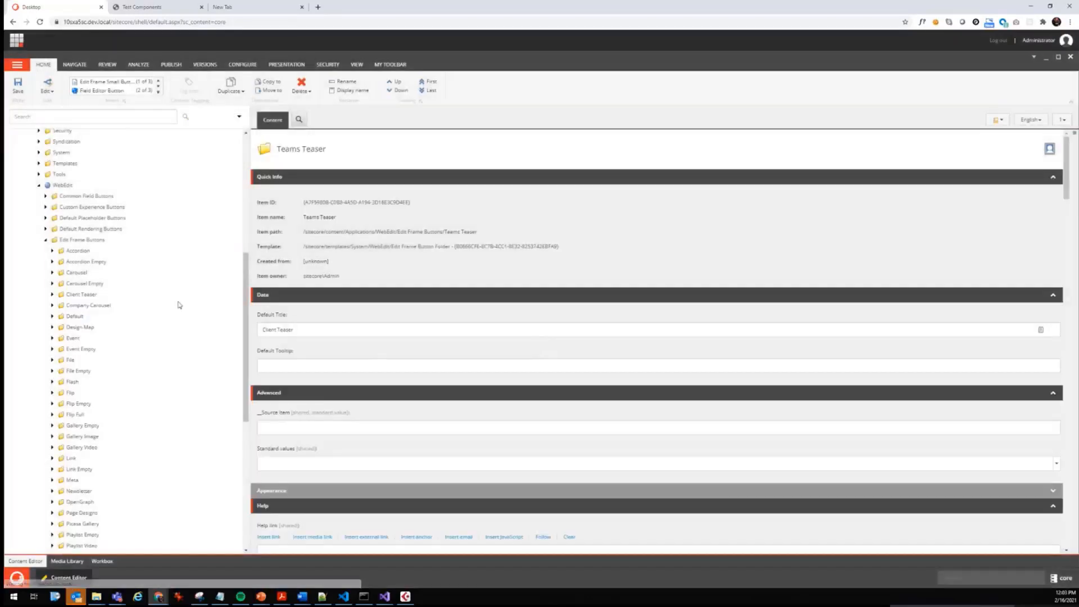
- Duplicate the Client Teaser folder as 'Testimonial' and select the new copy
{"action": "right_click", "coordinate": [81, 294]}
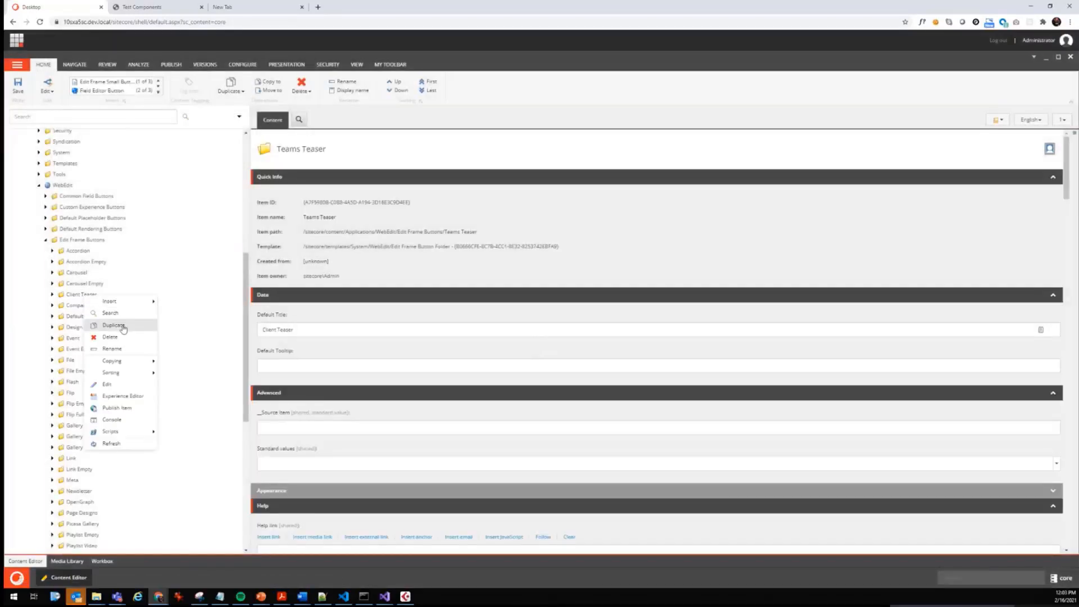
{"action": "left_click", "coordinate": [114, 325]}
{"action": "type", "text": "Testimonial"}
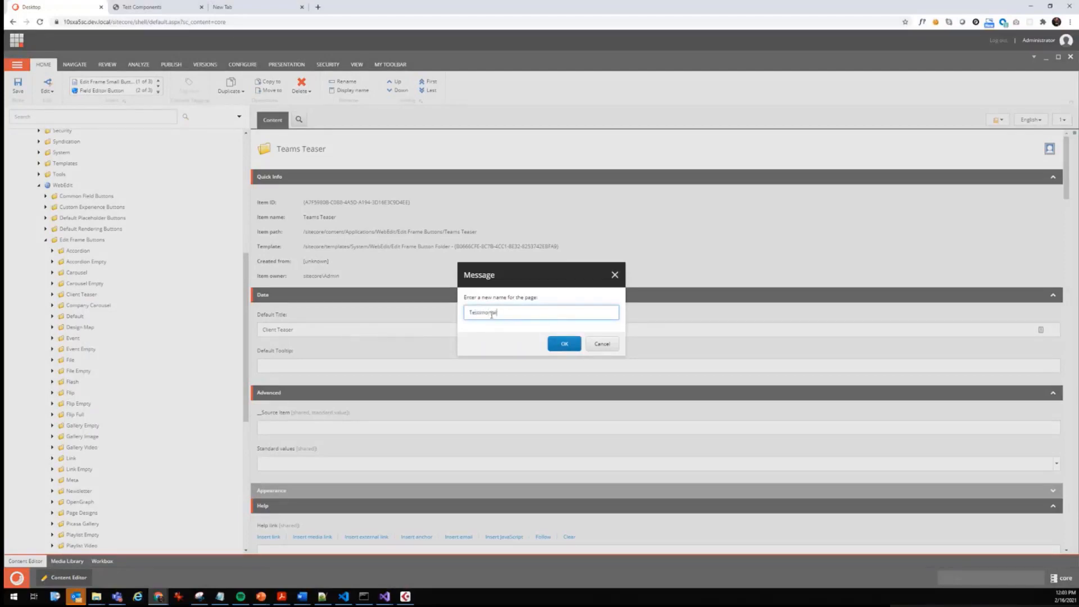
{"action": "left_click", "coordinate": [564, 344]}
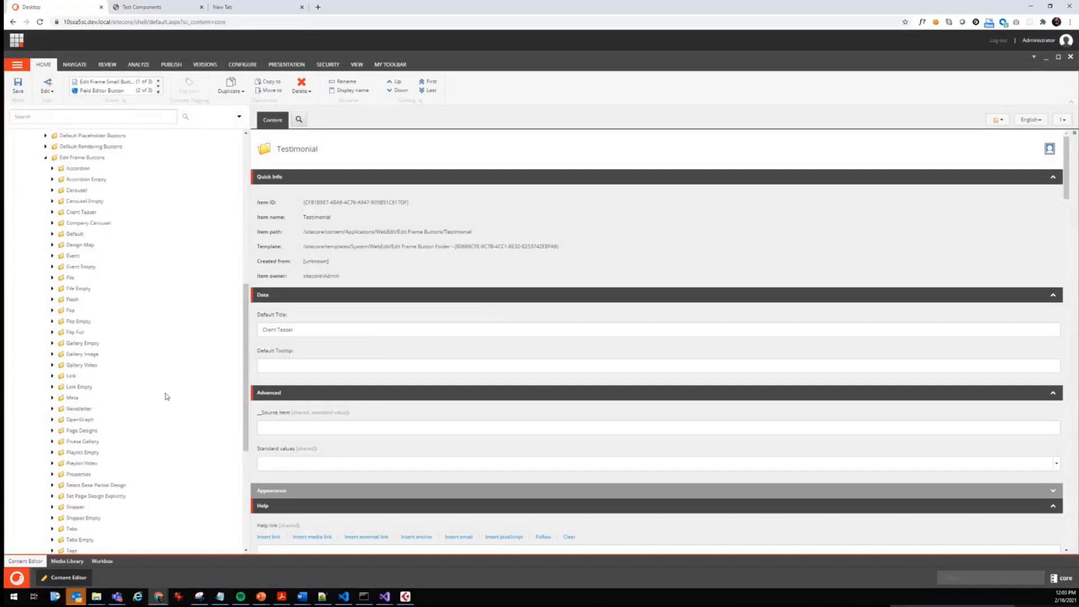
{"action": "left_click", "coordinate": [79, 445]}
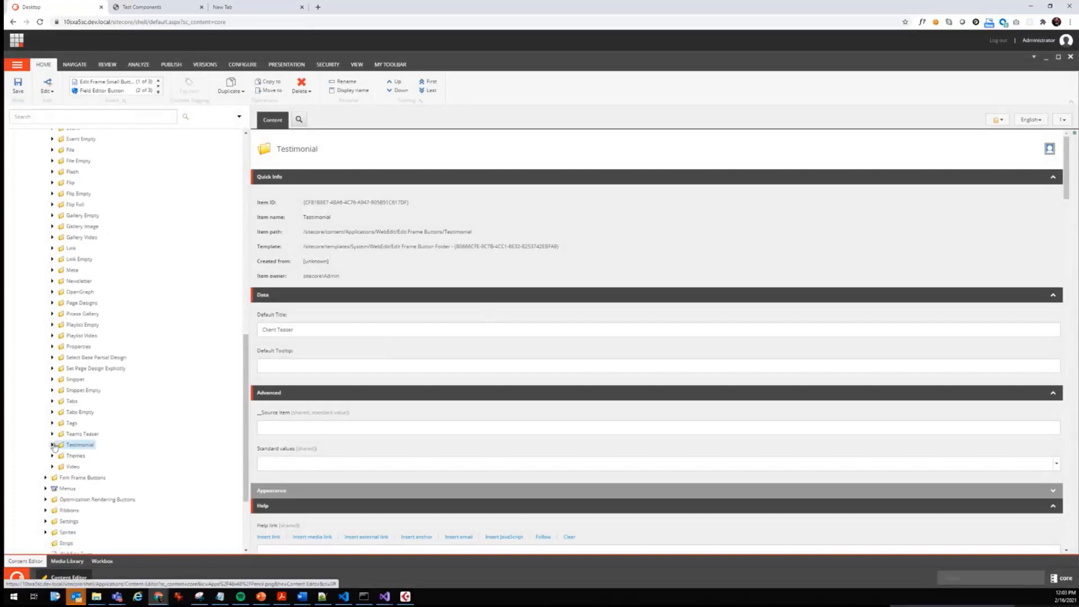
- Save the retitled Teams Teaser folder and select its Edit item's field list for replacement
{"action": "left_click", "coordinate": [82, 434]}
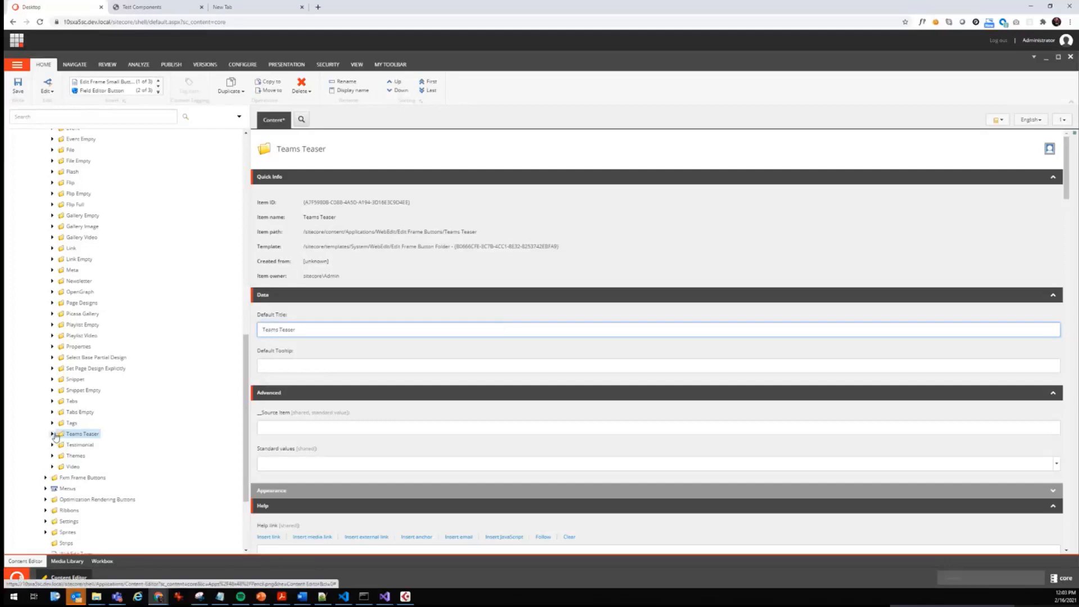
{"action": "left_click", "coordinate": [53, 433]}
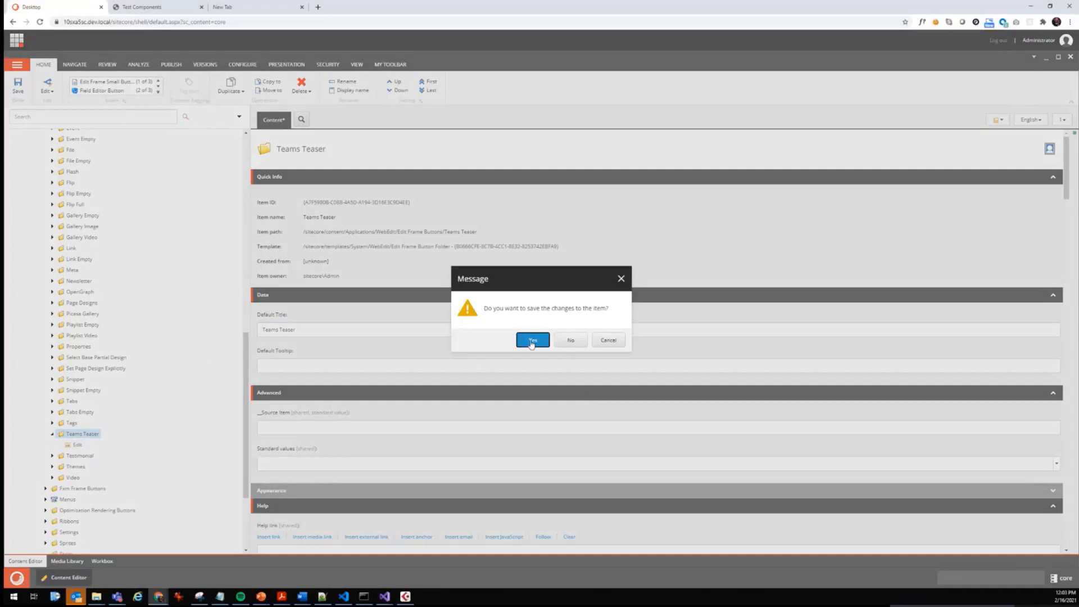
{"action": "left_click", "coordinate": [532, 340]}
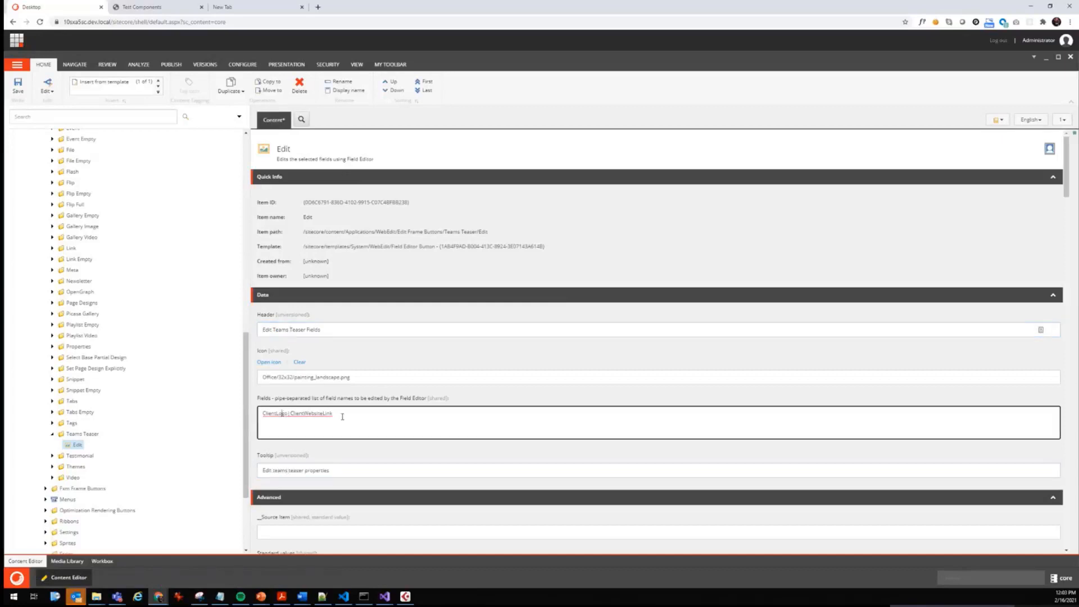
{"action": "triple_click", "coordinate": [296, 413]}
{"action": "type", "text": "TeamMemberName|TeamMemberImage|Role"}
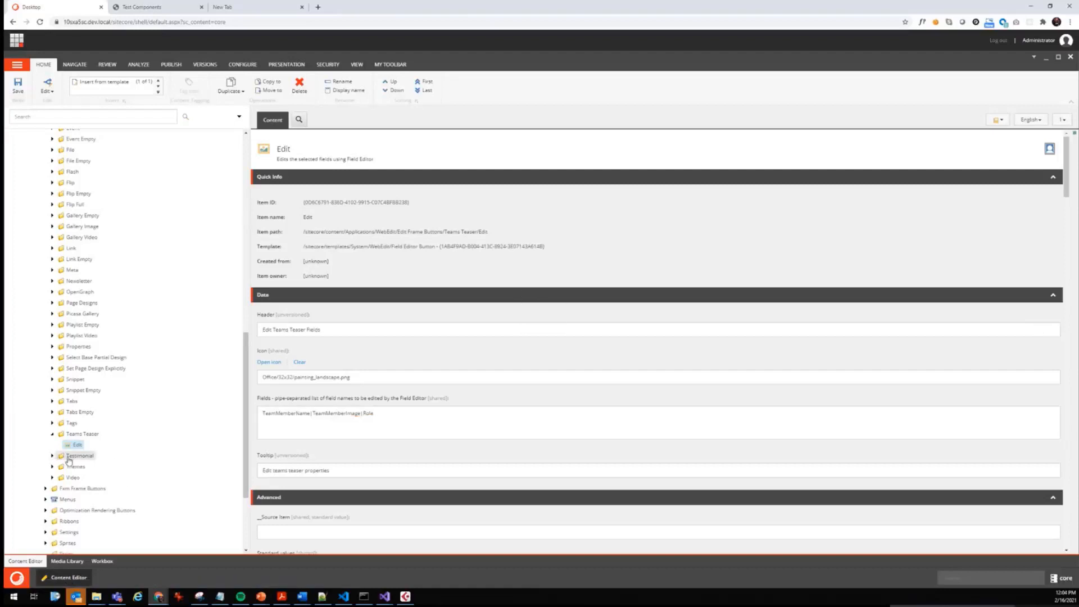
- Enter 'Testimonial' as the folder title and Edit header, then compare with Client Teaser's Edit item
{"action": "left_click", "coordinate": [80, 455]}
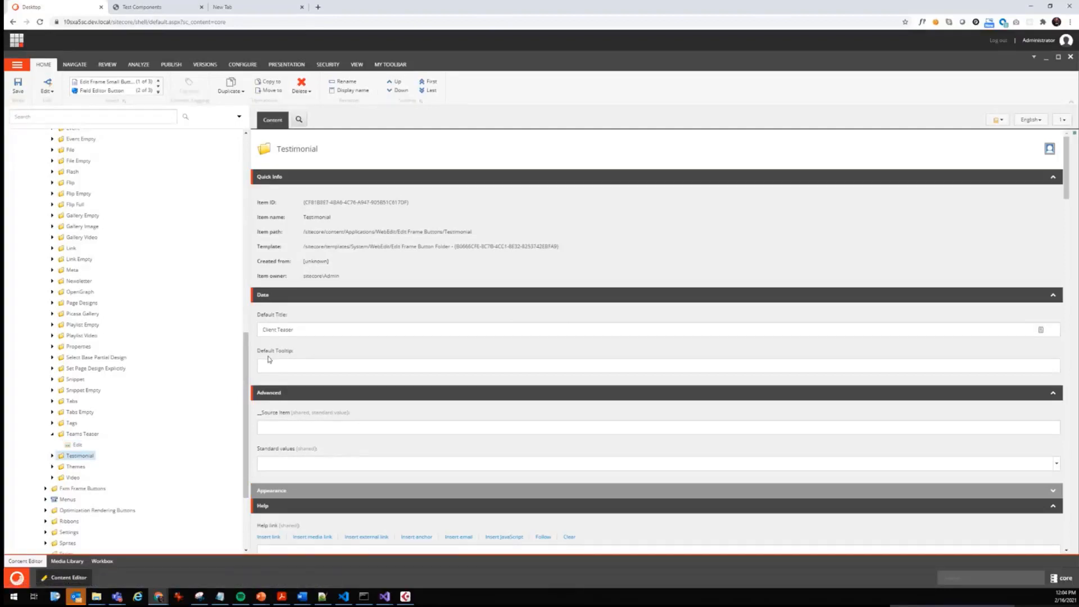
{"action": "triple_click", "coordinate": [309, 328]}
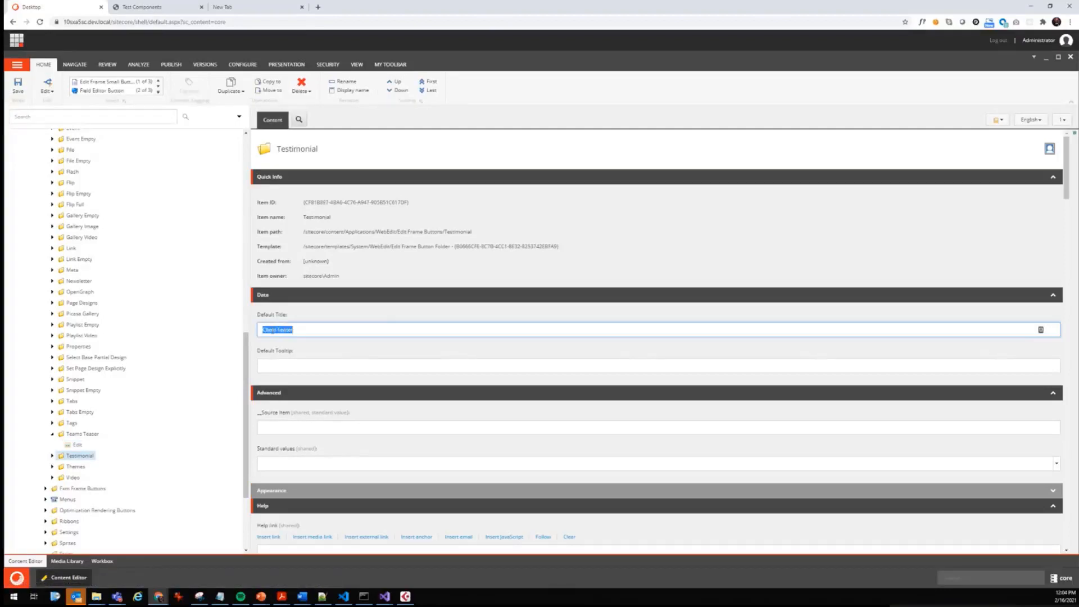
{"action": "type", "text": "Testimonial"}
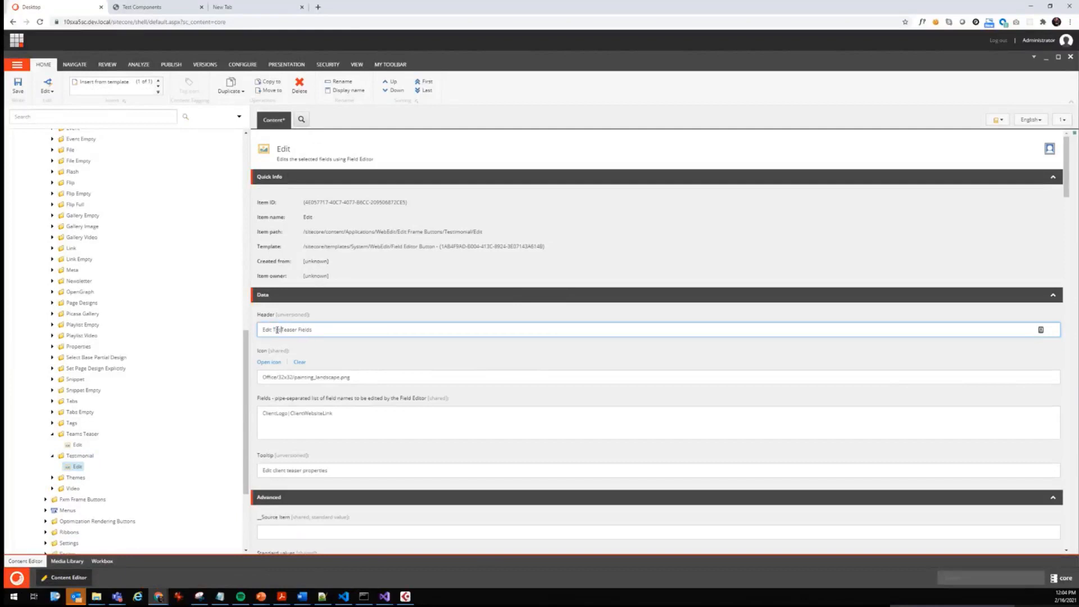
{"action": "type", "text": "Testimonial"}
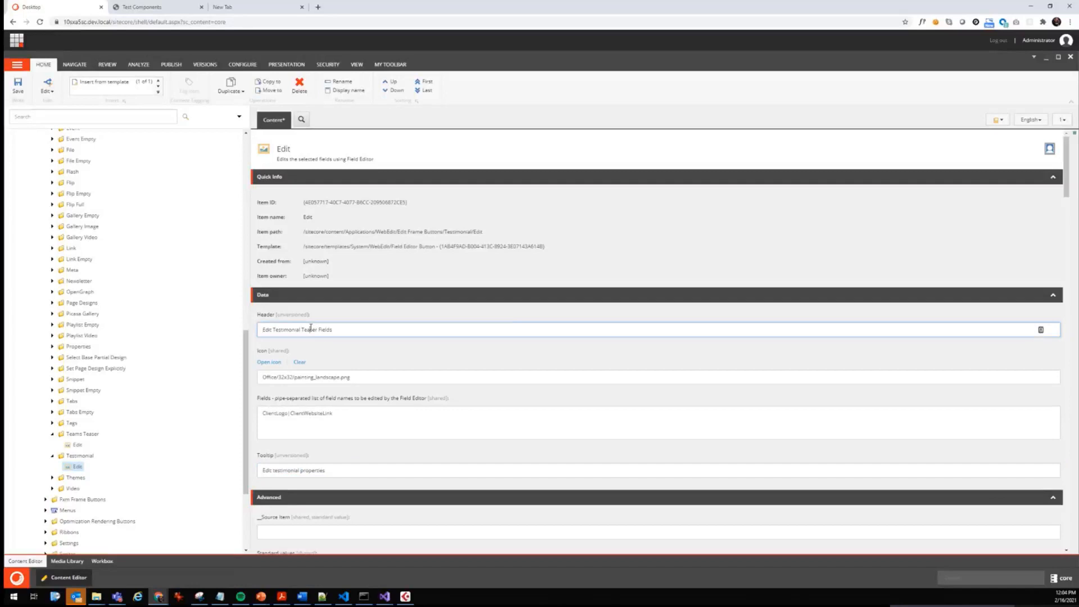
{"action": "left_click", "coordinate": [310, 329]}
{"action": "type", "text": "Image|Quote|AuthorName|Role"}
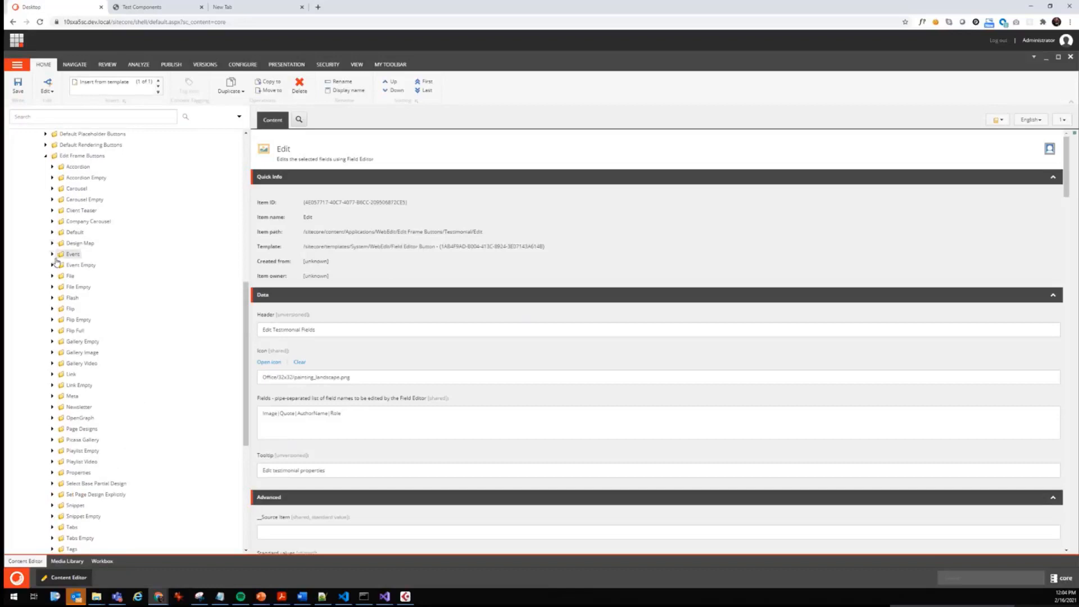
{"action": "left_click", "coordinate": [52, 210]}
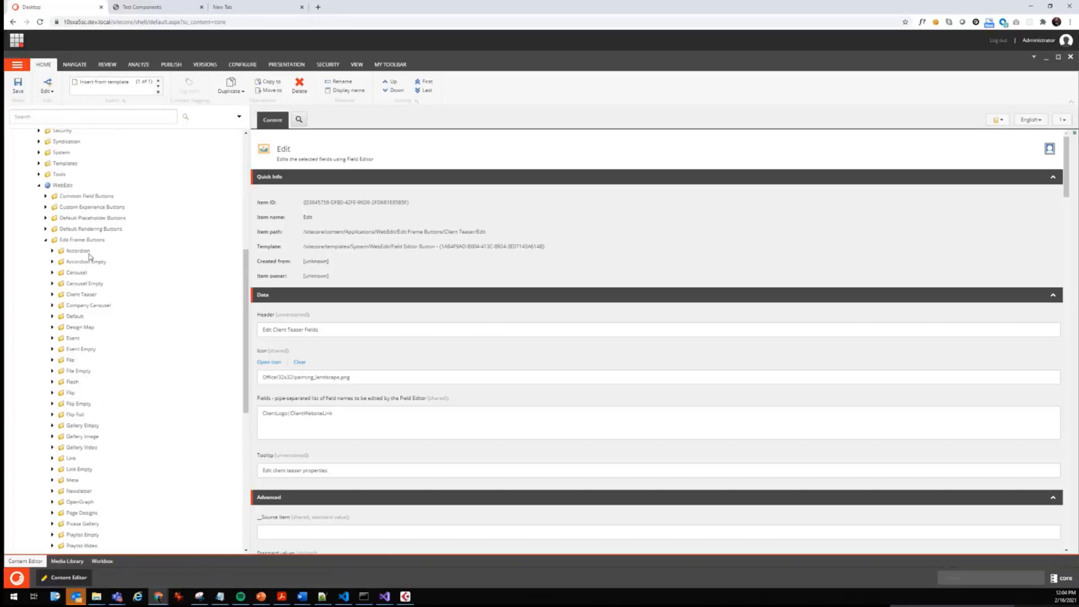
{"action": "left_click", "coordinate": [155, 7]}
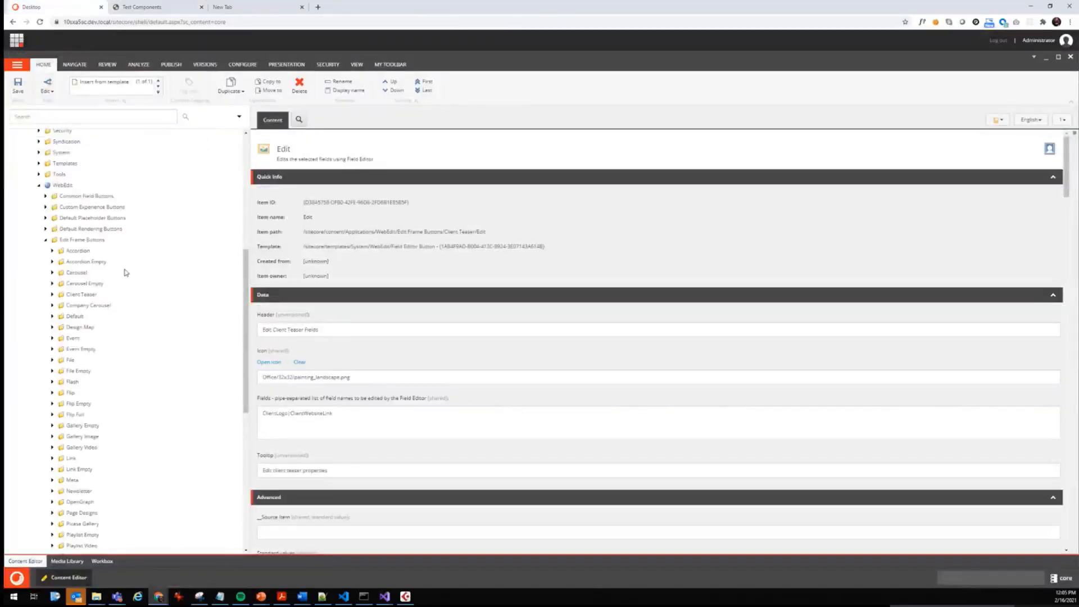
- Duplicate Edit Configuration Item under Custom Experience Buttons as 'Client Teaser'
{"action": "left_click", "coordinate": [92, 206]}
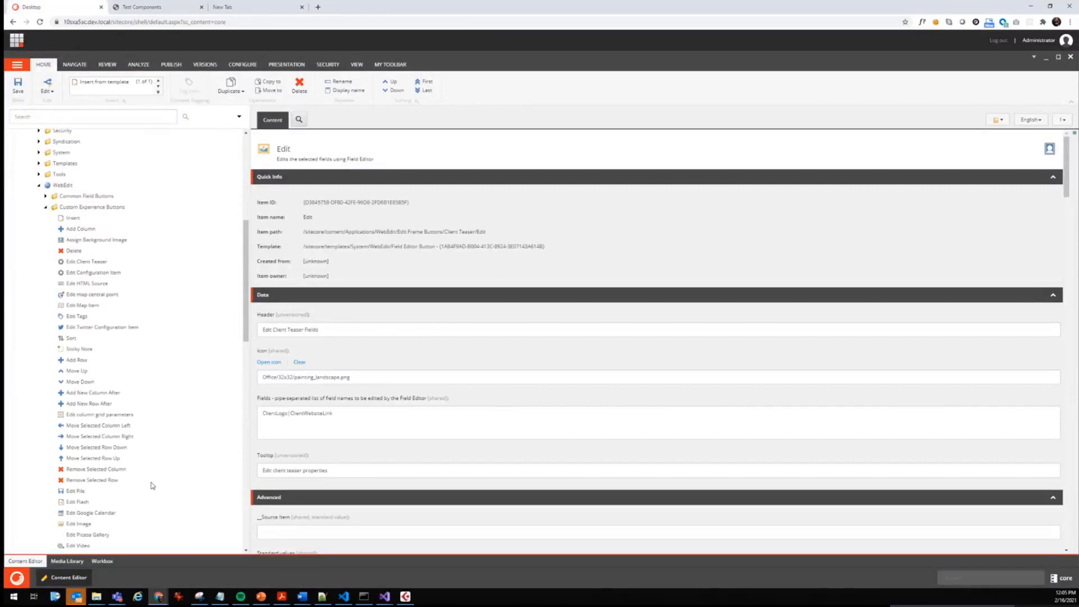
{"action": "mouse_move", "coordinate": [132, 502]}
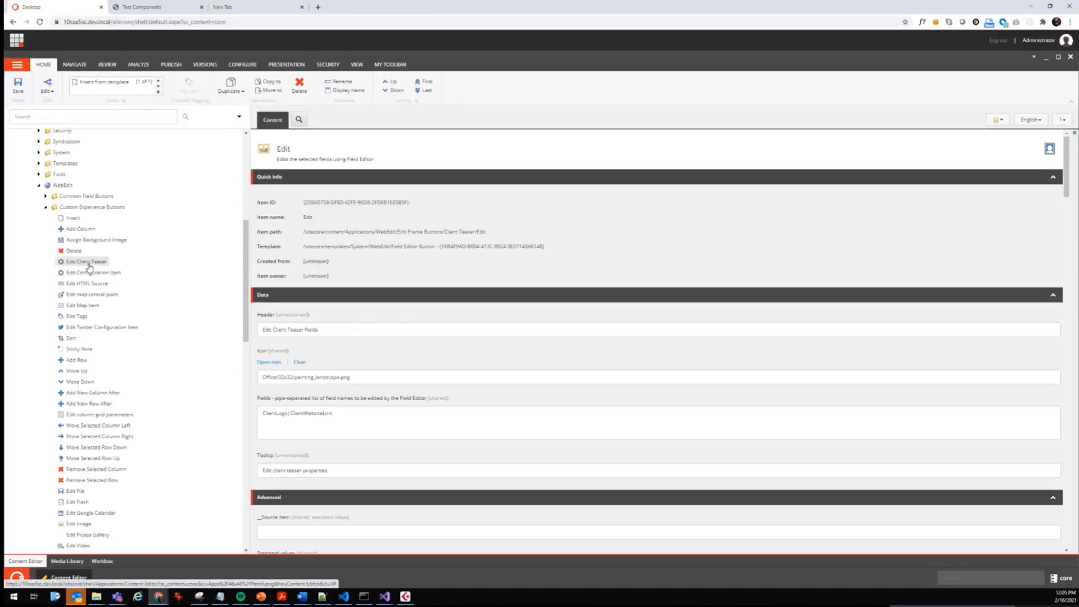
{"action": "right_click", "coordinate": [93, 272]}
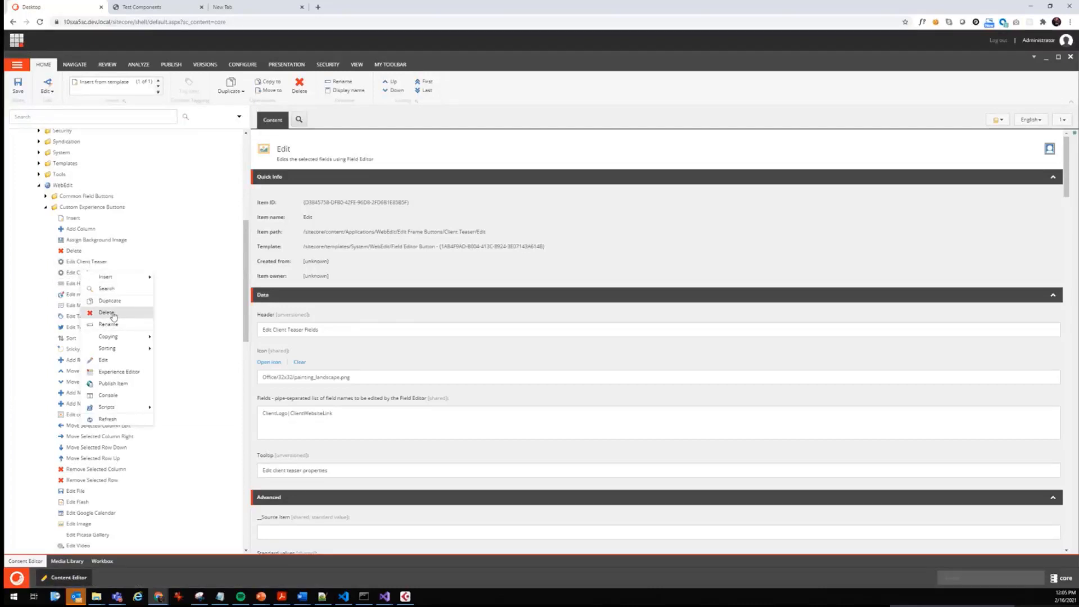
{"action": "mouse_move", "coordinate": [117, 304]}
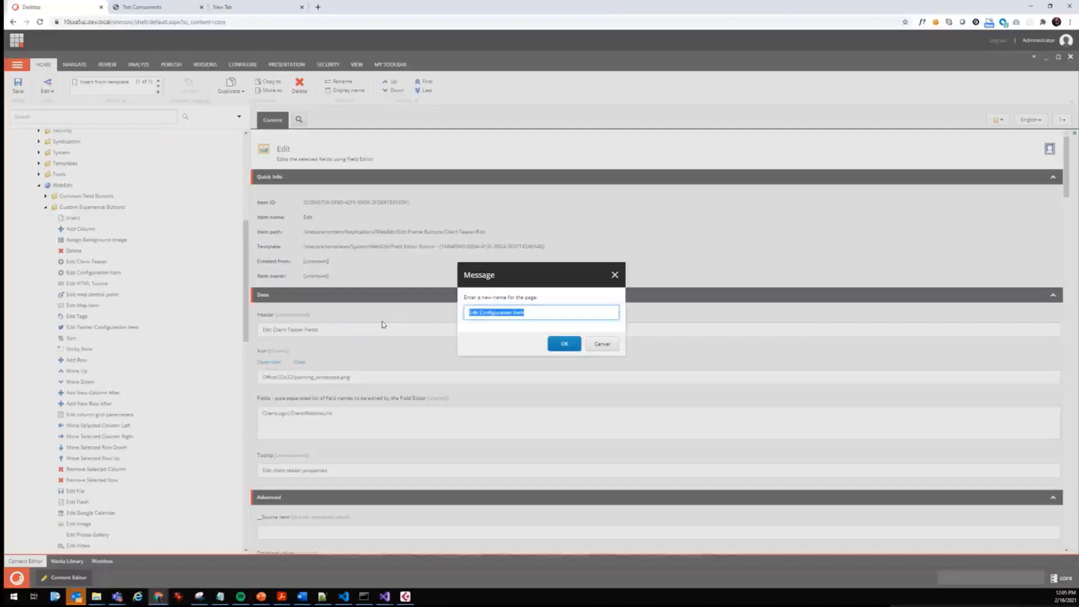
{"action": "type", "text": "Client Te"}
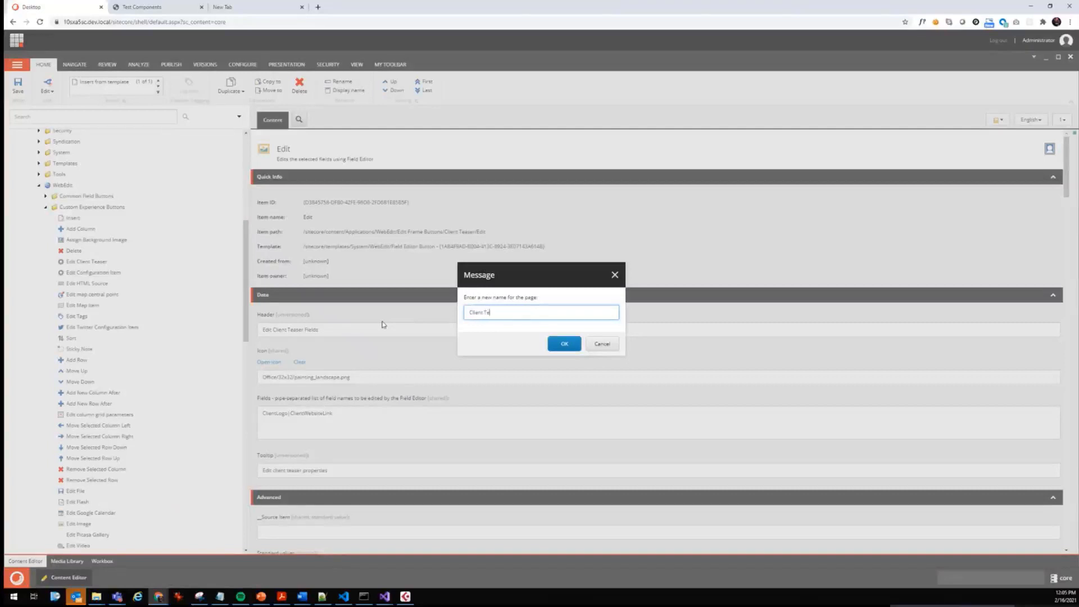
{"action": "type", "text": "aser"}
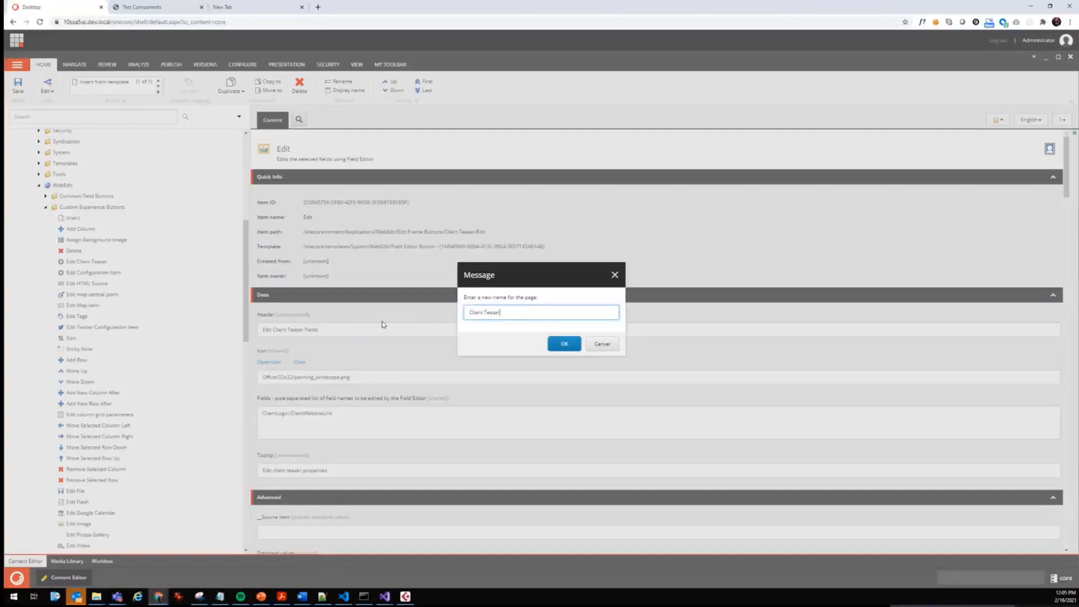
{"action": "left_click", "coordinate": [564, 344]}
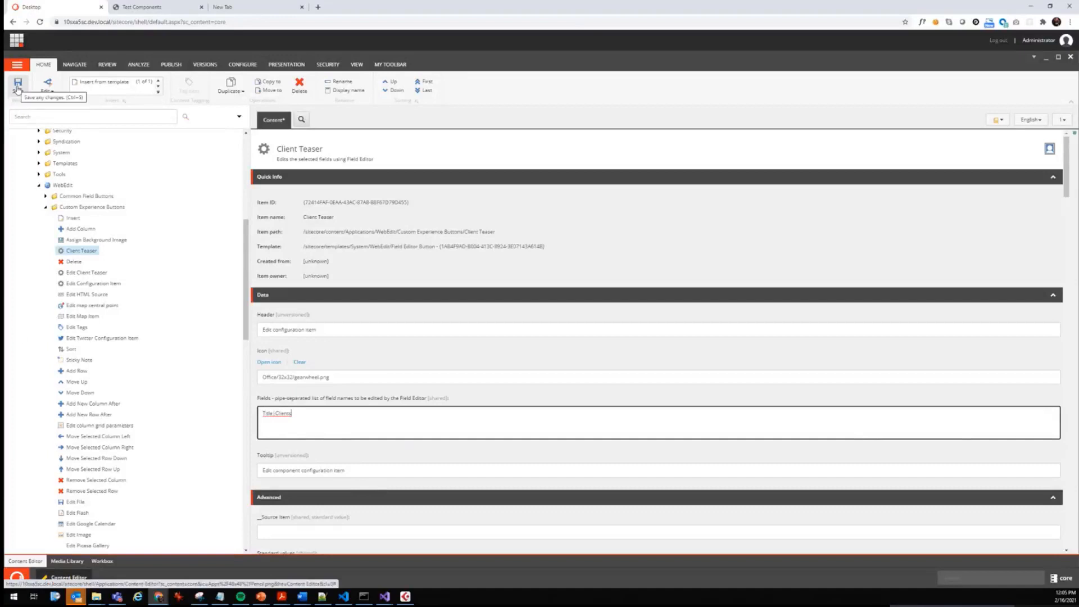
- Save, duplicate as 'Teams Teaser', and set Fields to TeamsTeaserTitle|TeamsTeaserDescription|TeamMembers
{"action": "left_click", "coordinate": [18, 86]}
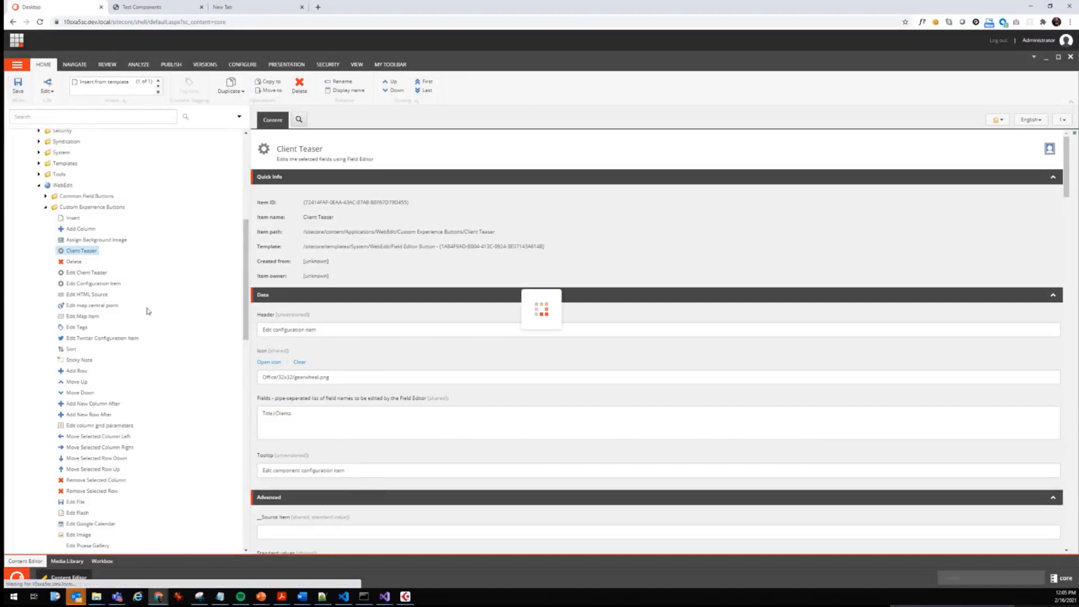
{"action": "right_click", "coordinate": [80, 249]}
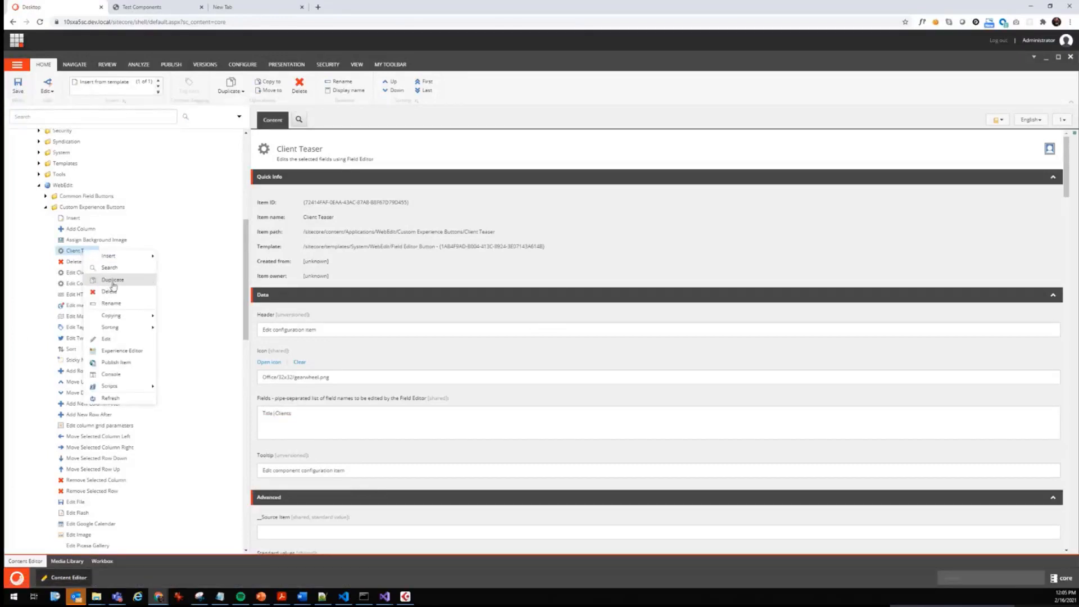
{"action": "left_click", "coordinate": [113, 279]}
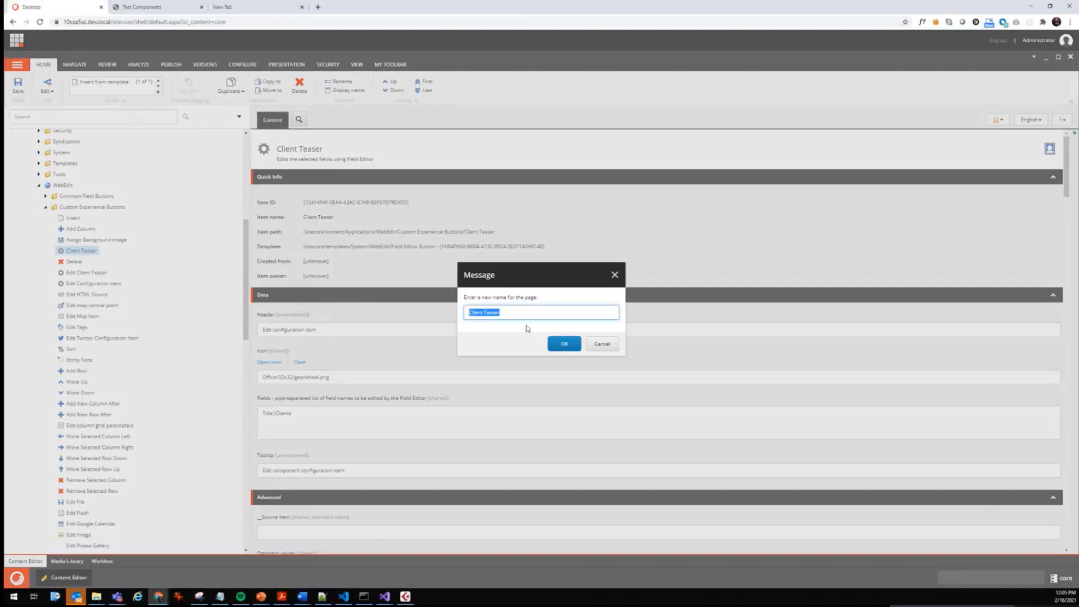
{"action": "type", "text": "Teams"}
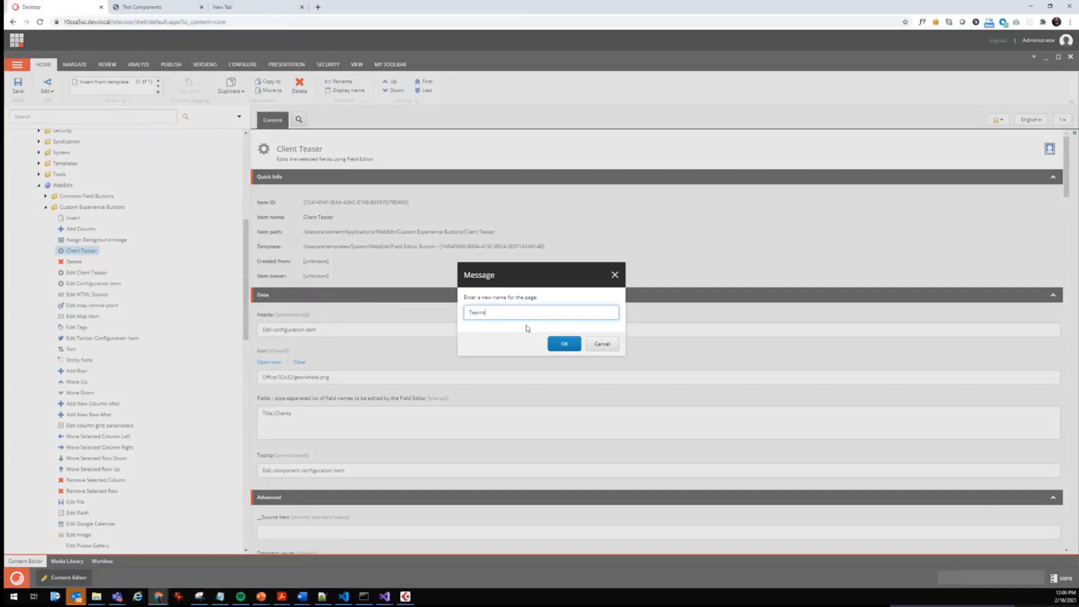
{"action": "type", "text": "Teaser"}
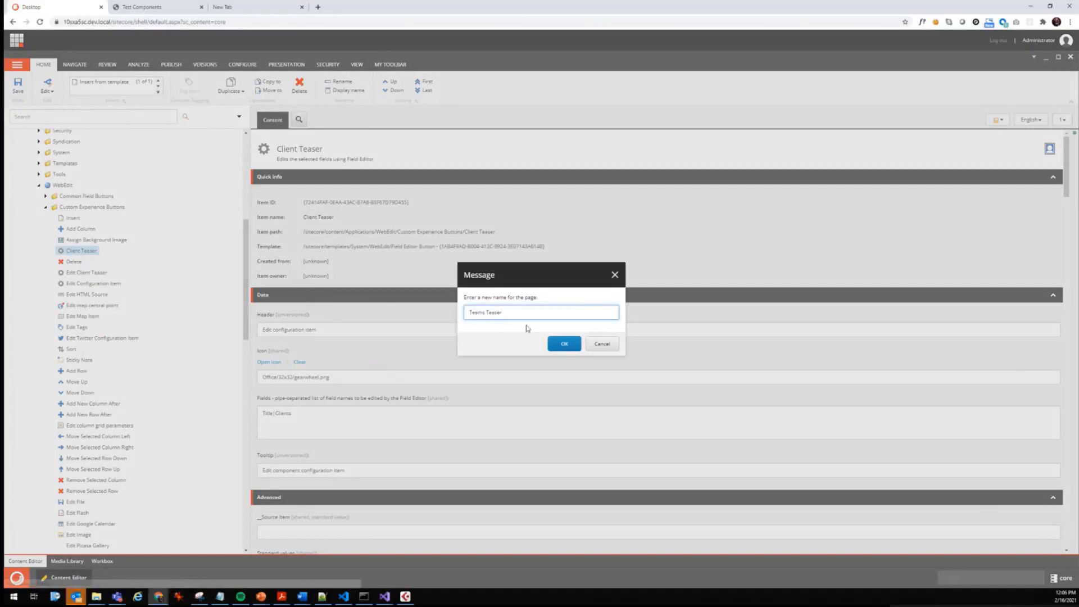
{"action": "left_click", "coordinate": [564, 344]}
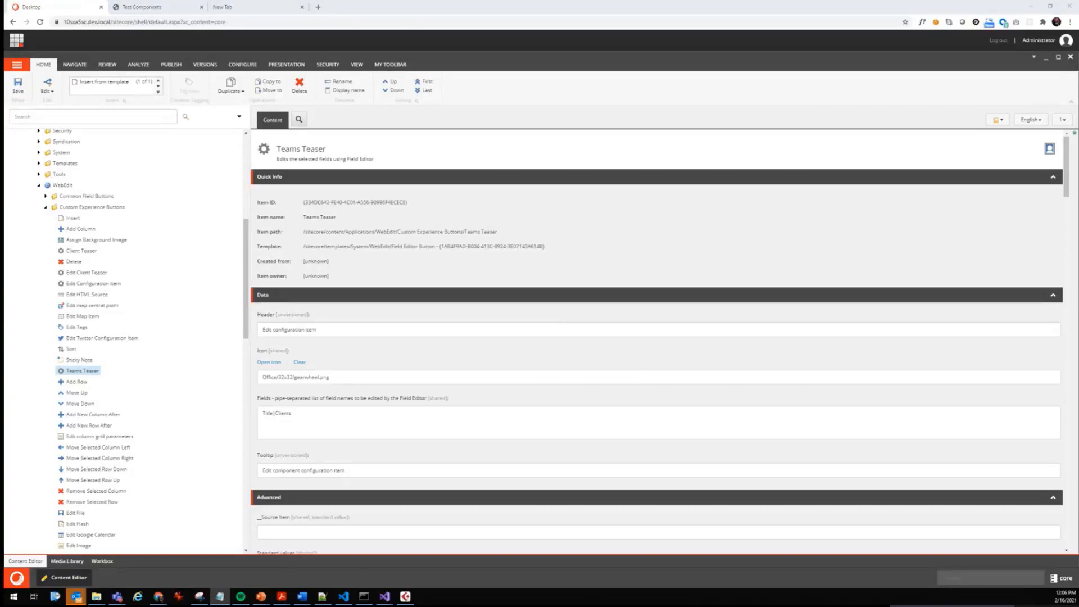
{"action": "left_click", "coordinate": [435, 474]}
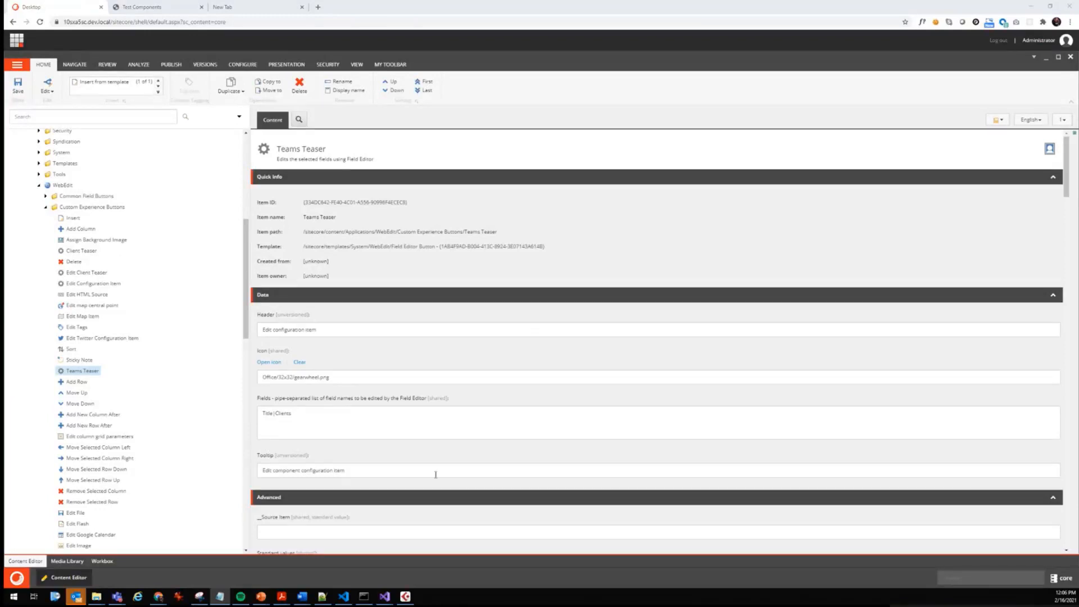
{"action": "type", "text": "TeamsTeaserTitle|TeamsTeaserDescription|TeamMembers"}
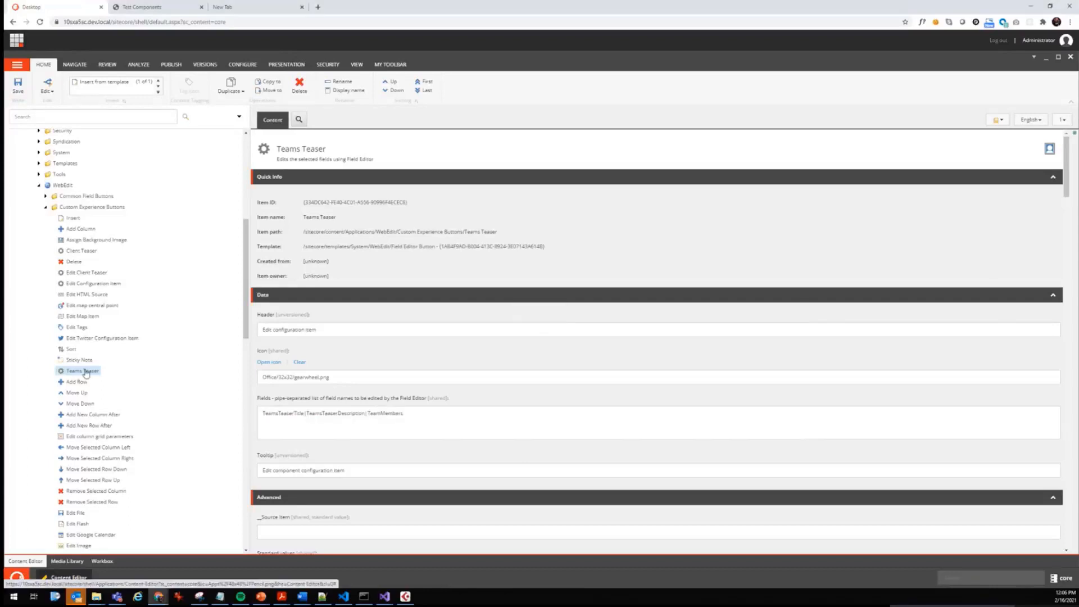
- Duplicate Teams Teaser as 'Testimonial', replace its field list, and save
{"action": "left_click", "coordinate": [342, 81]}
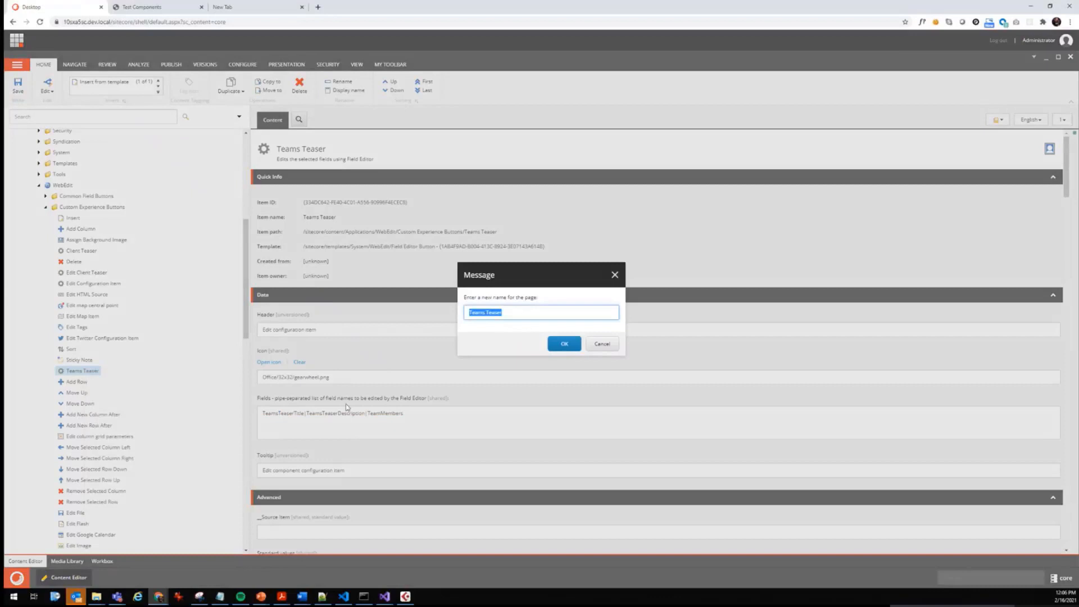
{"action": "type", "text": "Testimonial"}
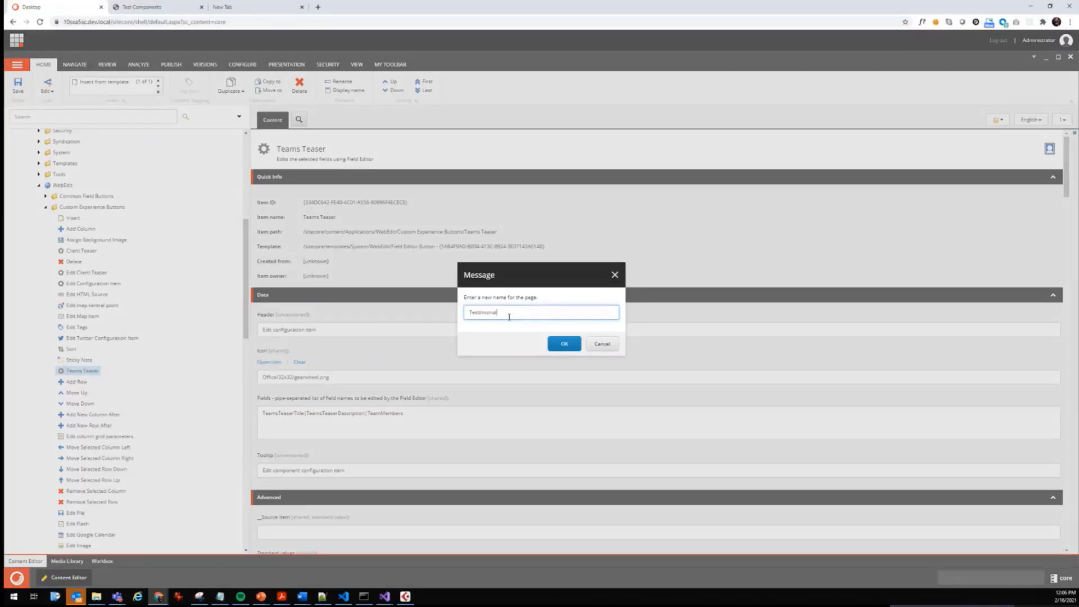
{"action": "left_click", "coordinate": [564, 344]}
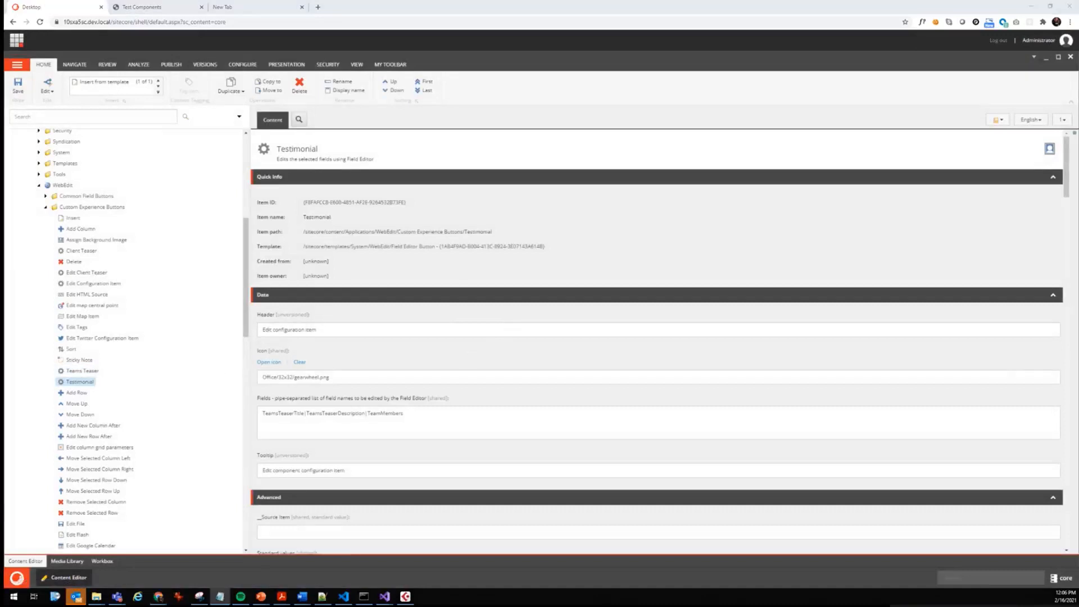
{"action": "triple_click", "coordinate": [331, 413]}
{"action": "type", "text": "Testimonials"}
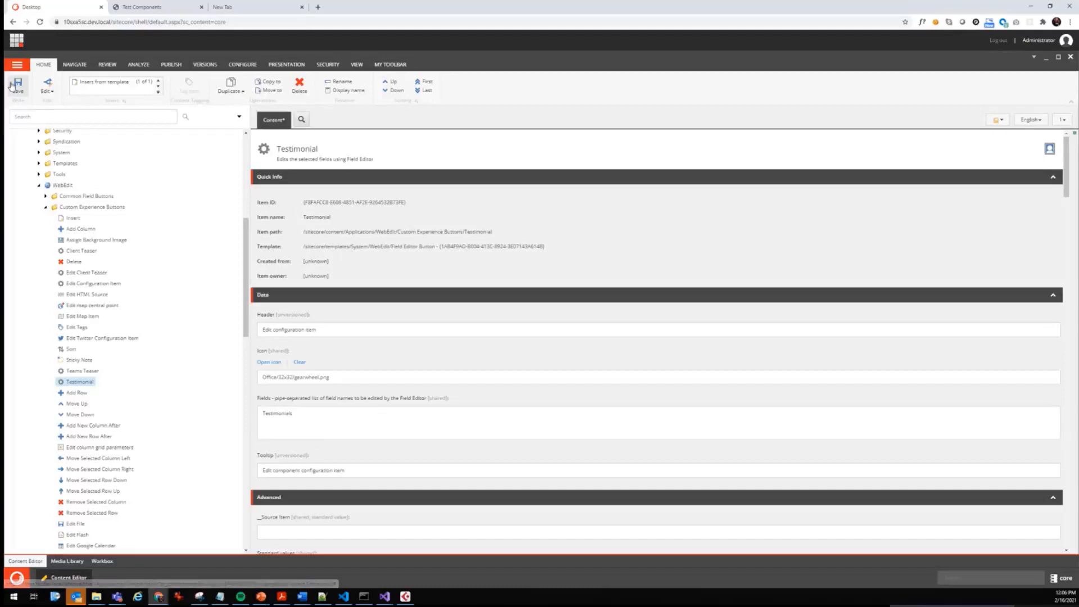
{"action": "left_click", "coordinate": [18, 85]}
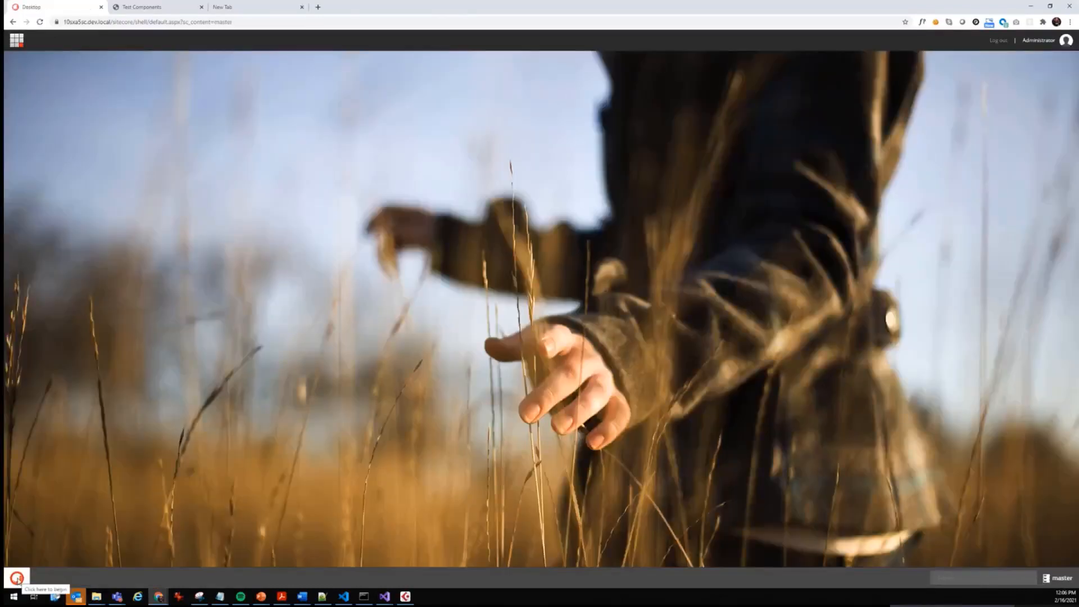
- Reopen Content Editor on master and expand Layout down to the SXA Tutorial renderings
{"action": "left_click", "coordinate": [16, 577]}
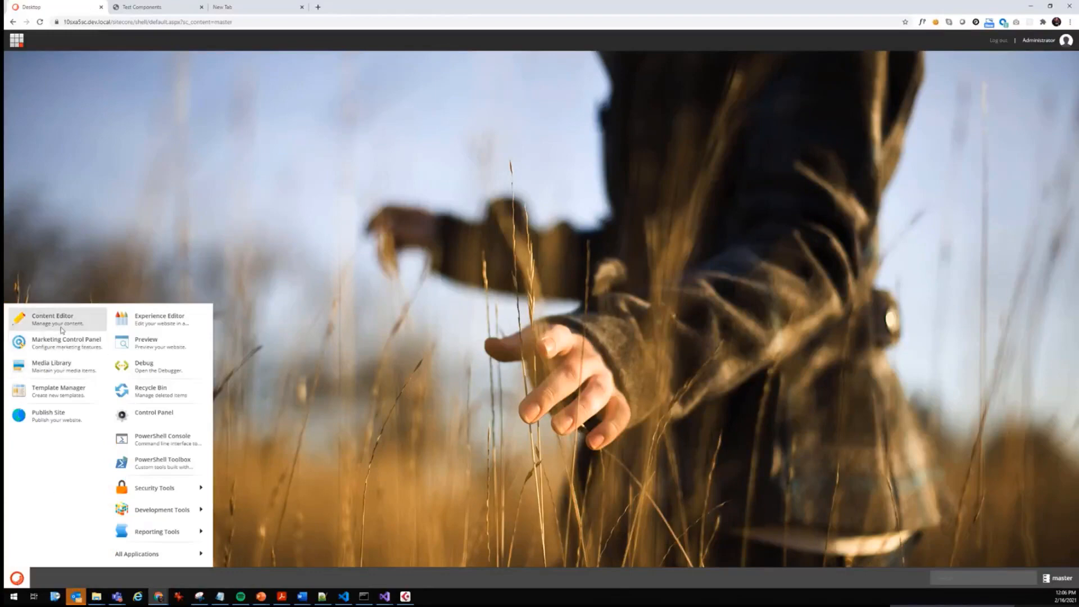
{"action": "left_click", "coordinate": [52, 316]}
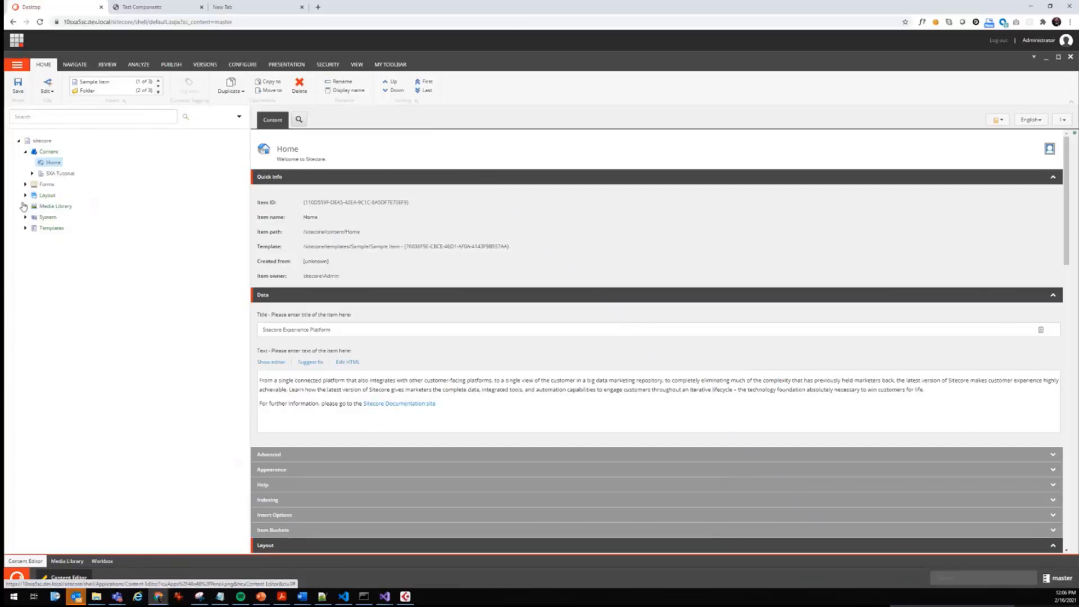
{"action": "left_click", "coordinate": [26, 195]}
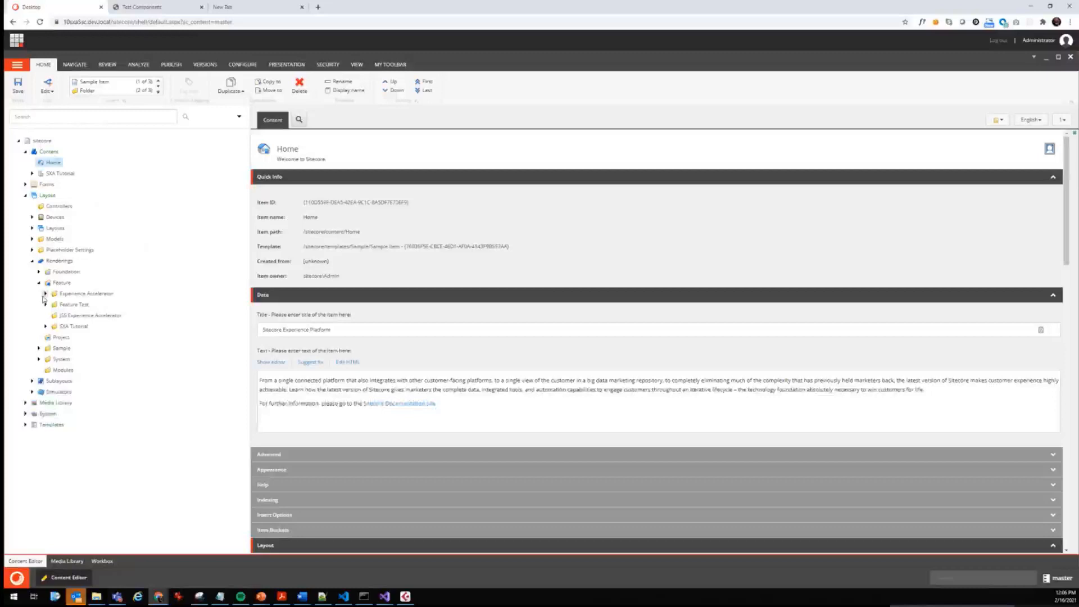
{"action": "left_click", "coordinate": [46, 326]}
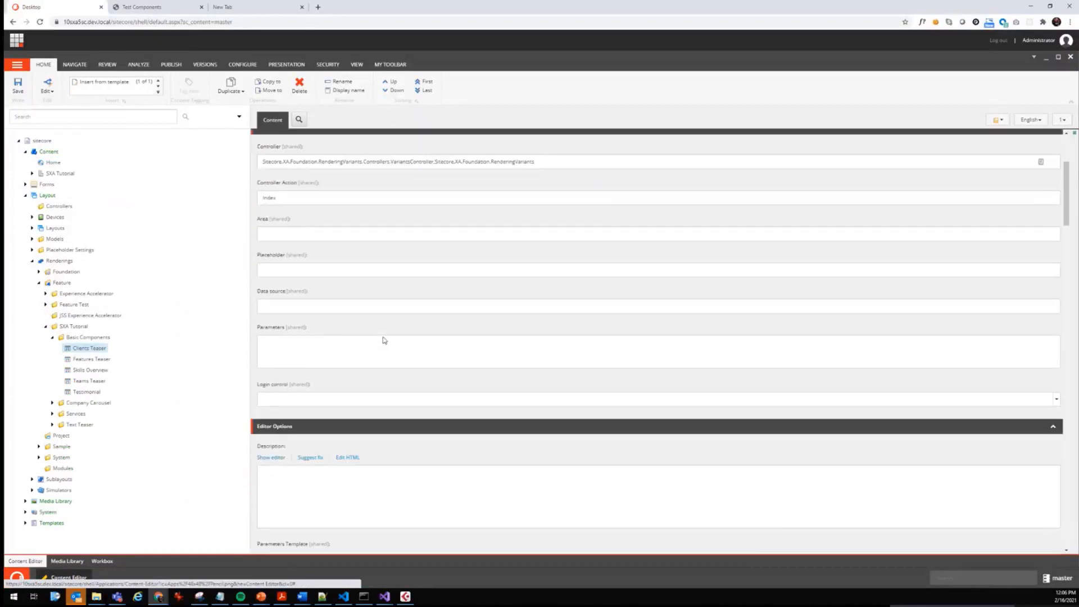
- Assign the Client Teaser button to the Clients Teaser rendering
{"action": "scroll", "scroll_direction": "down", "scroll_amount": 3}
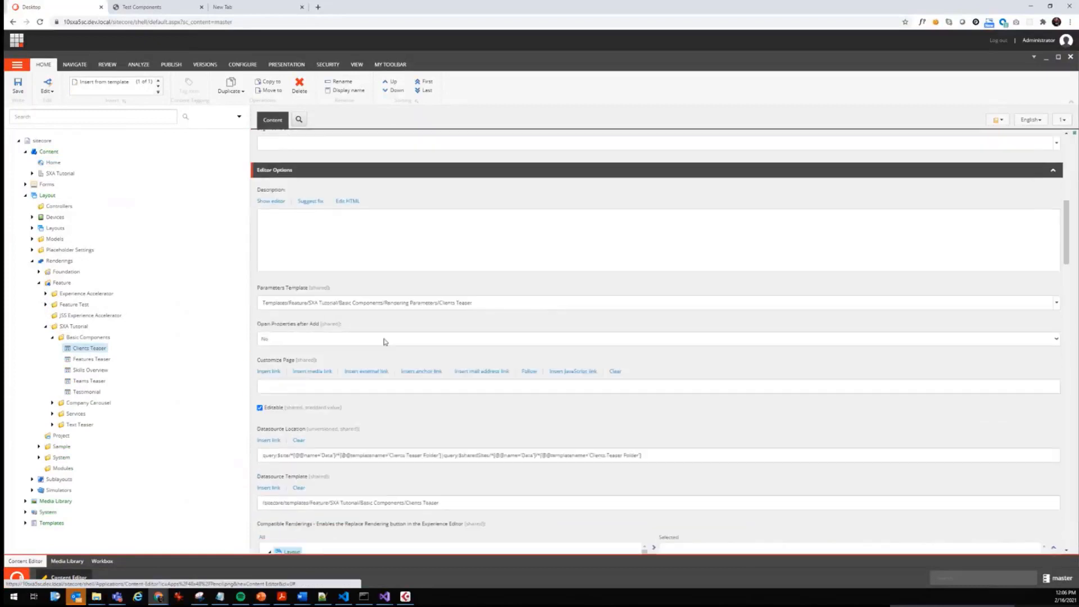
{"action": "scroll", "scroll_direction": "down", "scroll_amount": 3}
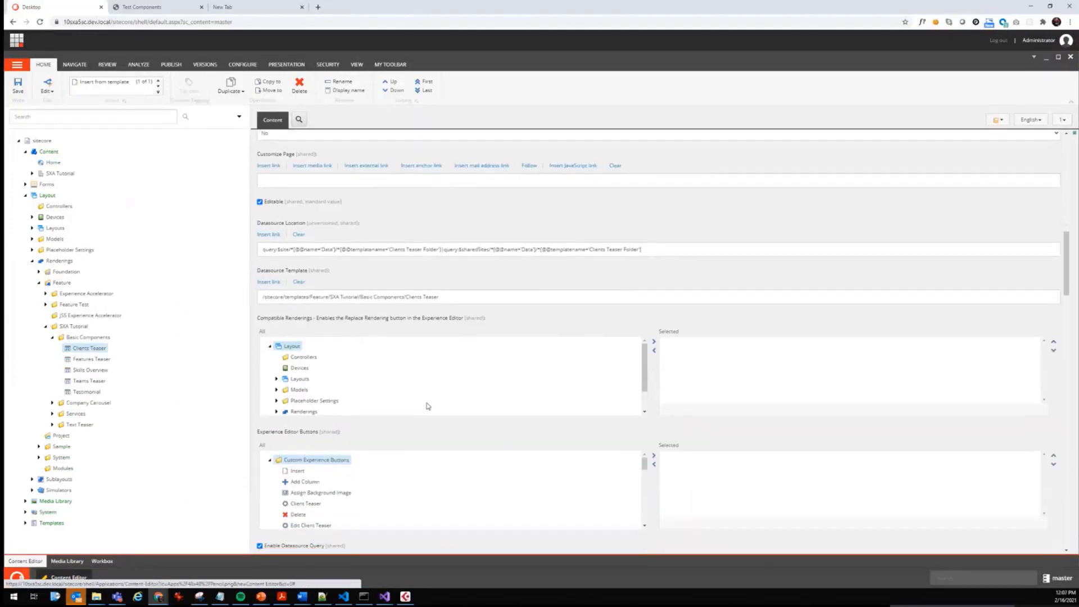
{"action": "scroll", "scroll_direction": "down", "scroll_amount": 3}
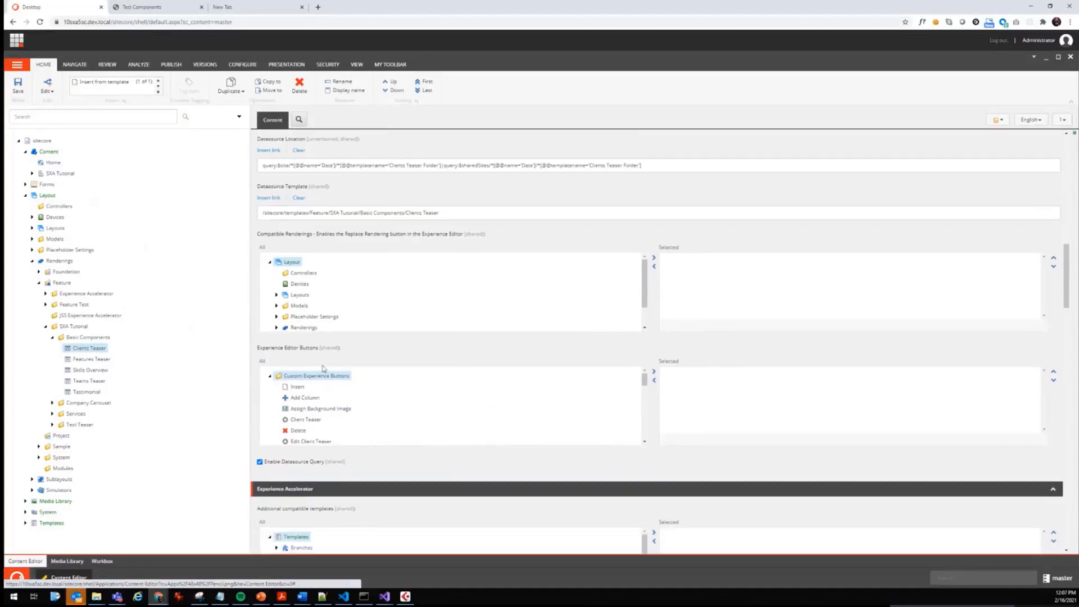
{"action": "scroll", "scroll_direction": "down", "scroll_amount": 3}
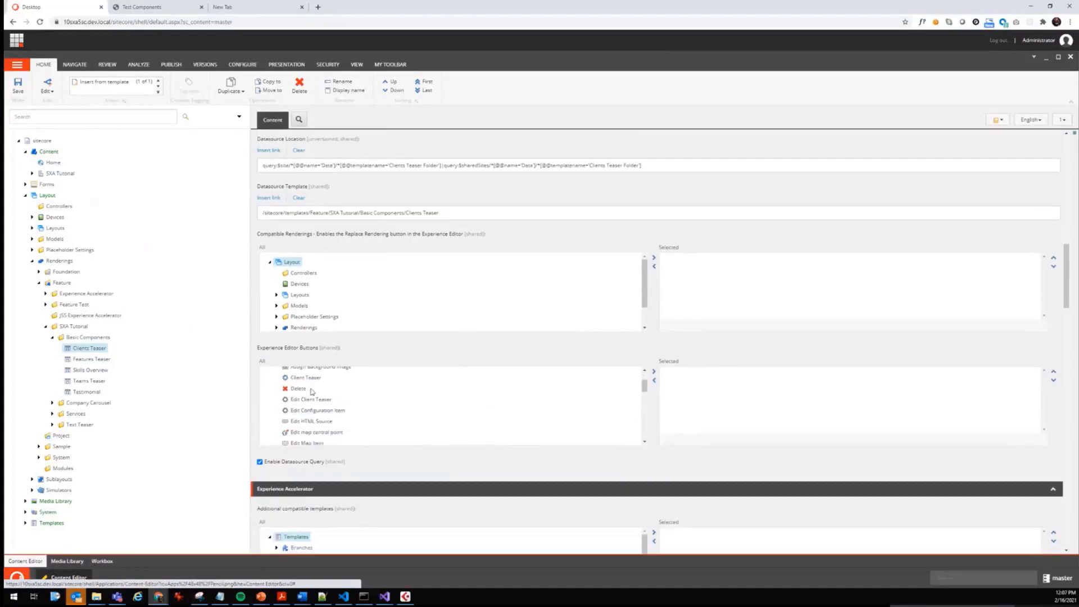
{"action": "double_click", "coordinate": [306, 377]}
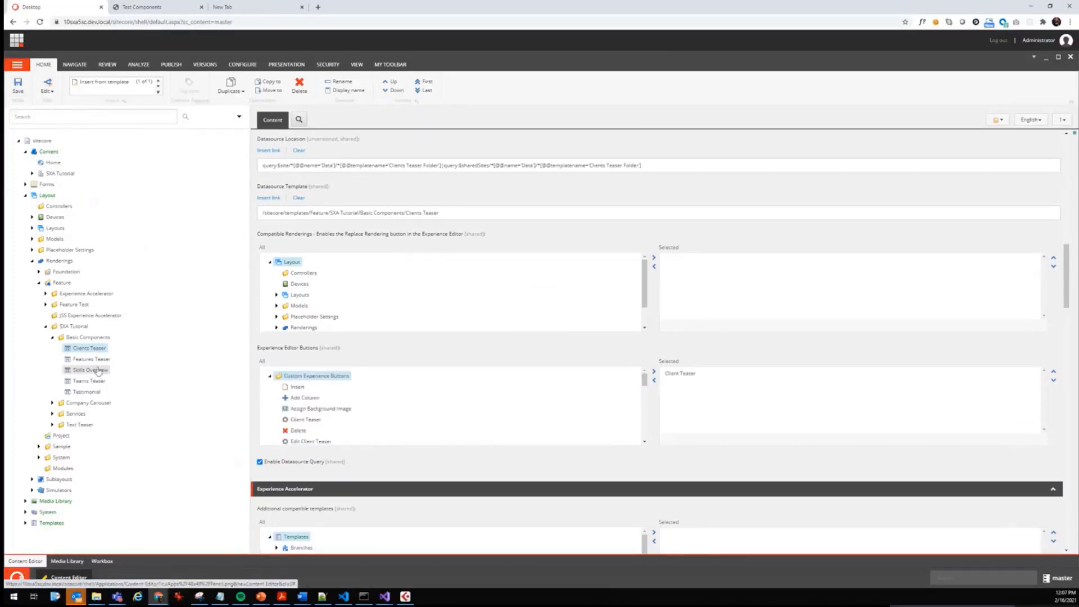
- Select the Teams Teaser rendering and scroll to its Experience Editor Buttons list
{"action": "left_click", "coordinate": [89, 380]}
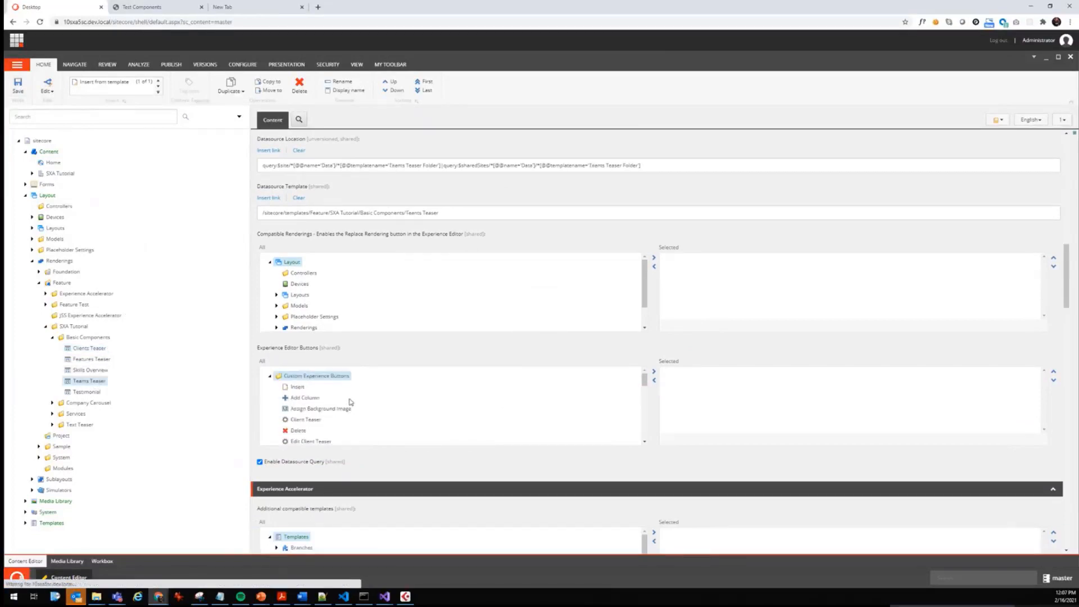
{"action": "scroll", "scroll_direction": "down", "scroll_amount": 3}
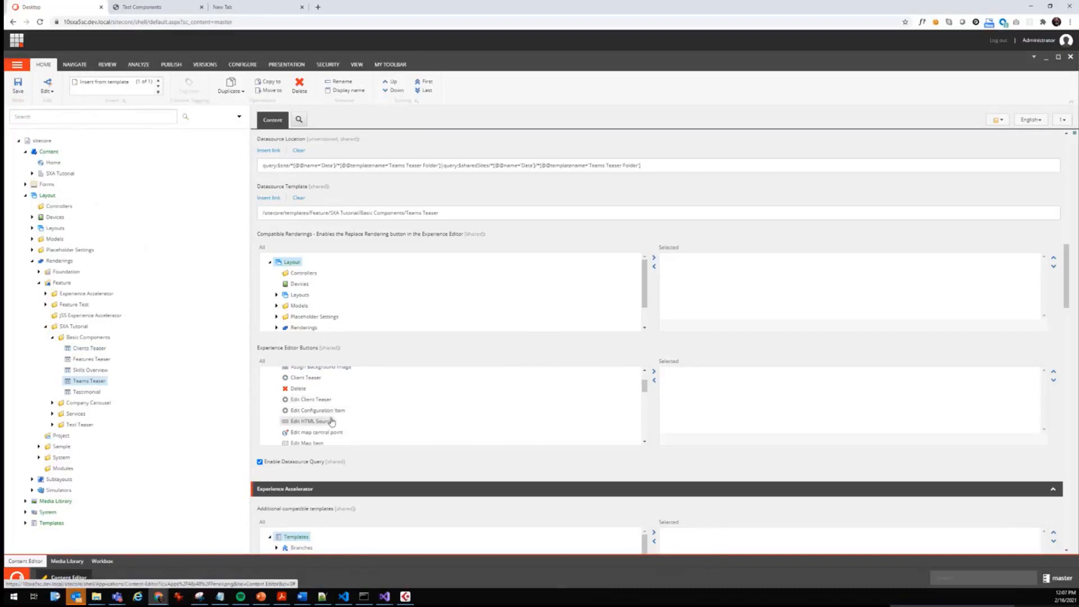
{"action": "scroll", "scroll_direction": "down", "scroll_amount": 3}
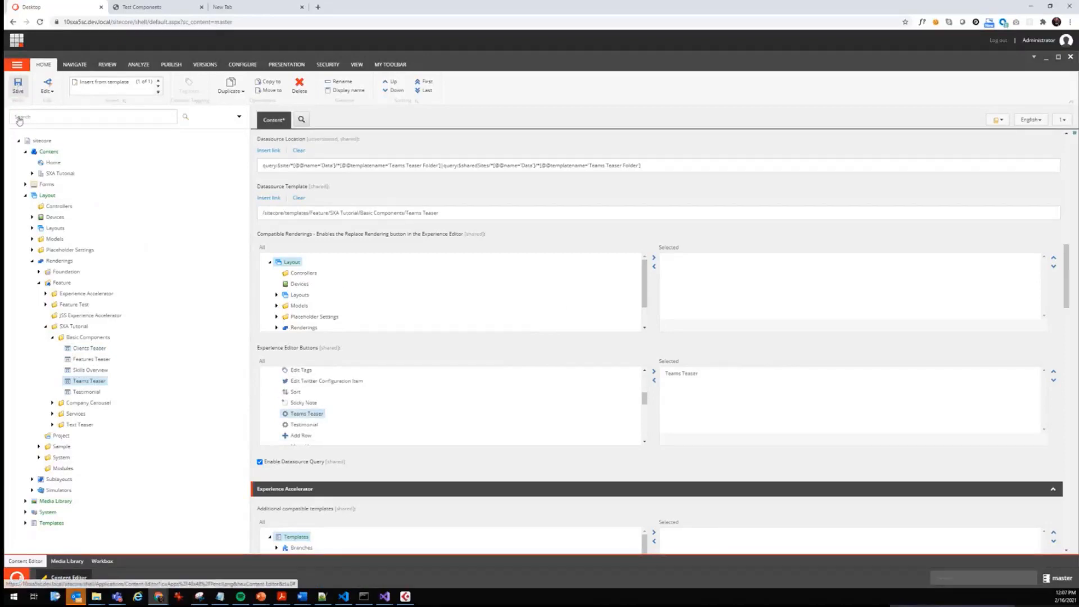
- Save the Teams Teaser button, then add the Testimonial button to the Testimonial rendering
{"action": "left_click", "coordinate": [86, 392]}
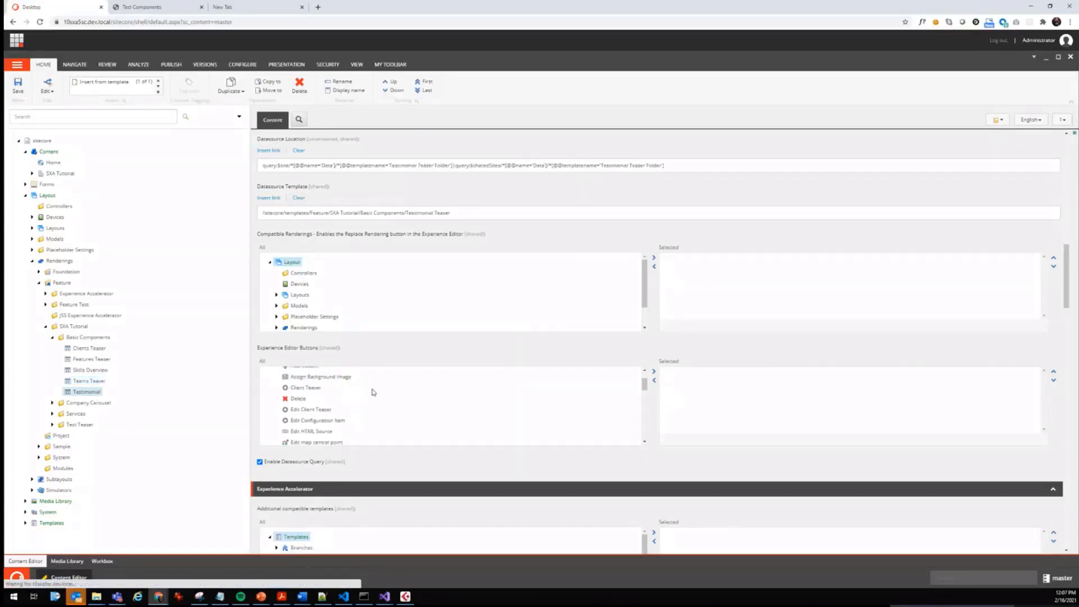
{"action": "scroll", "scroll_direction": "down", "scroll_amount": 3}
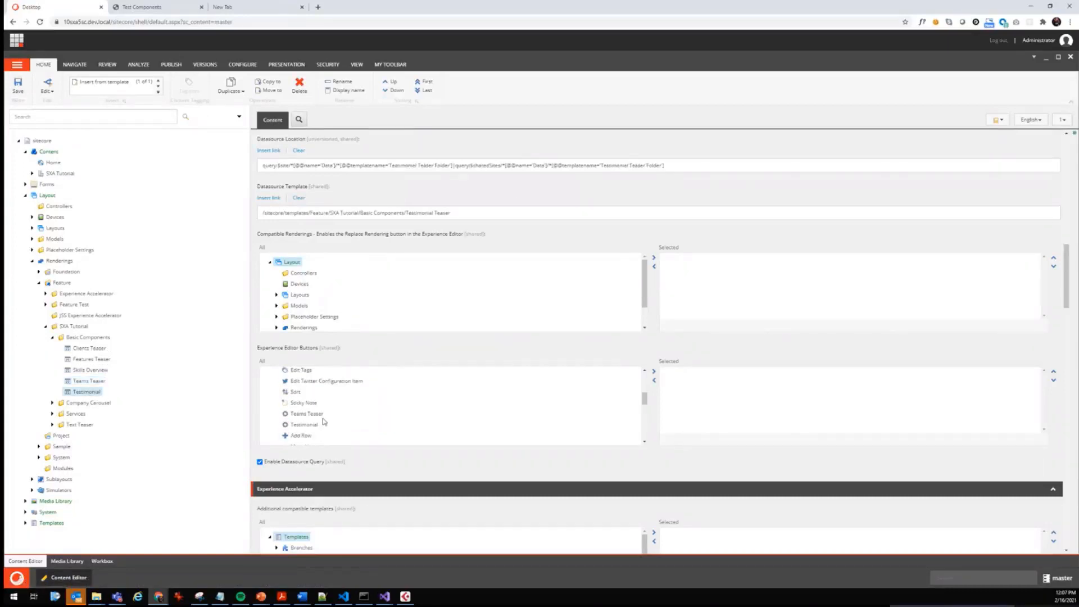
{"action": "double_click", "coordinate": [304, 423]}
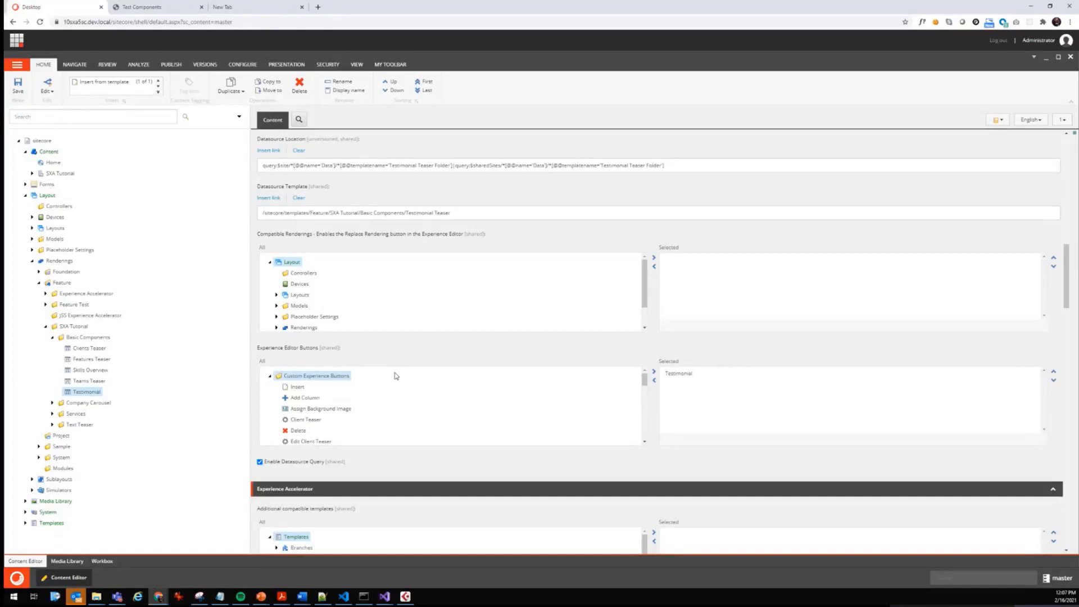
{"action": "mouse_move", "coordinate": [395, 379]}
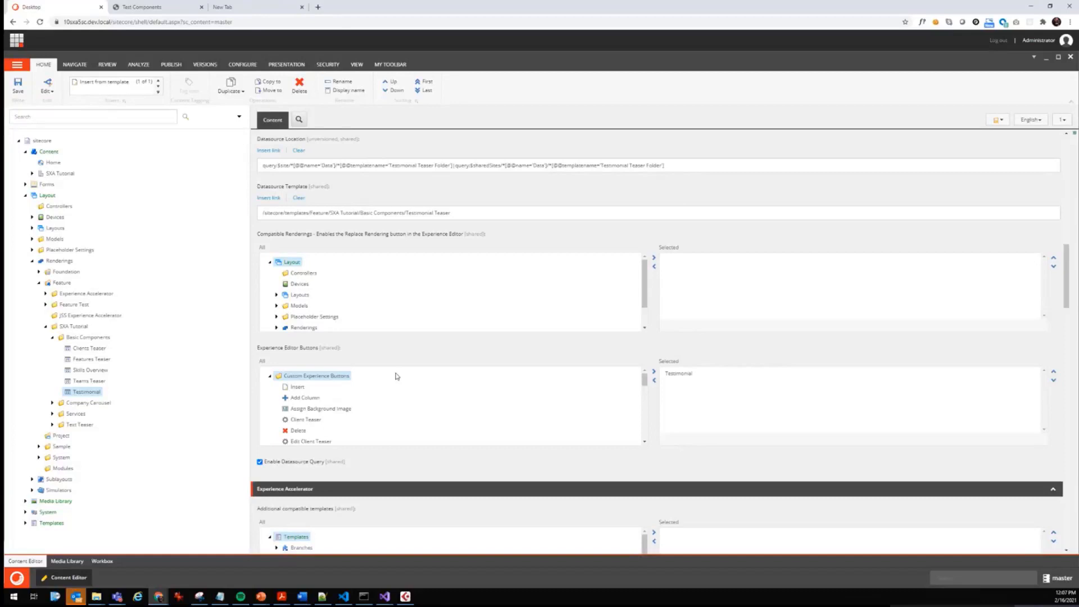
{"action": "mouse_move", "coordinate": [397, 354]}
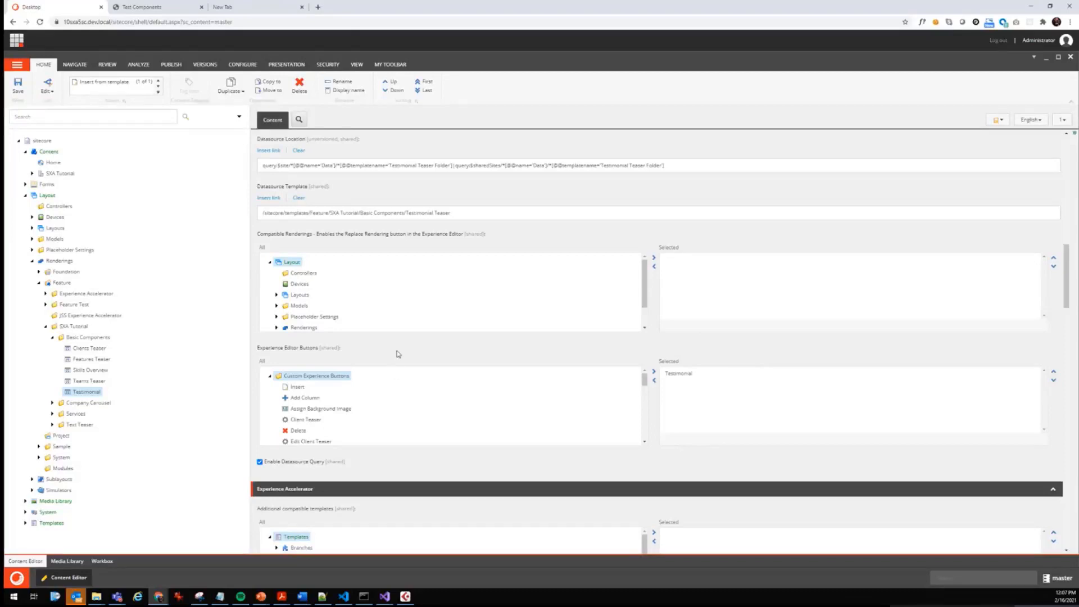
{"action": "mouse_move", "coordinate": [374, 347]}
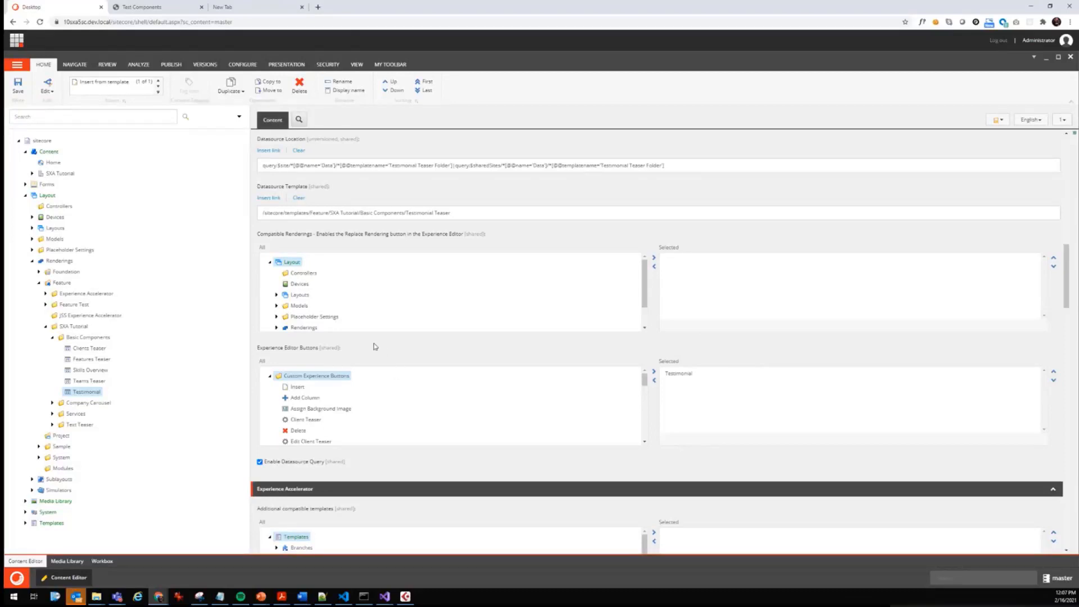
{"action": "mouse_move", "coordinate": [148, 6]}
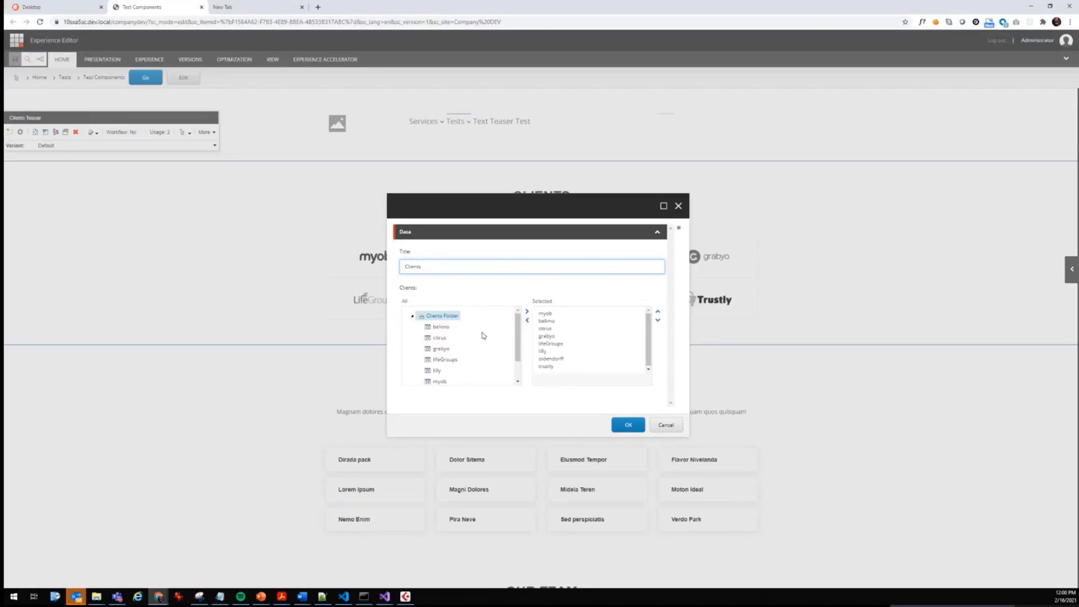
{"action": "mouse_move", "coordinate": [552, 331]}
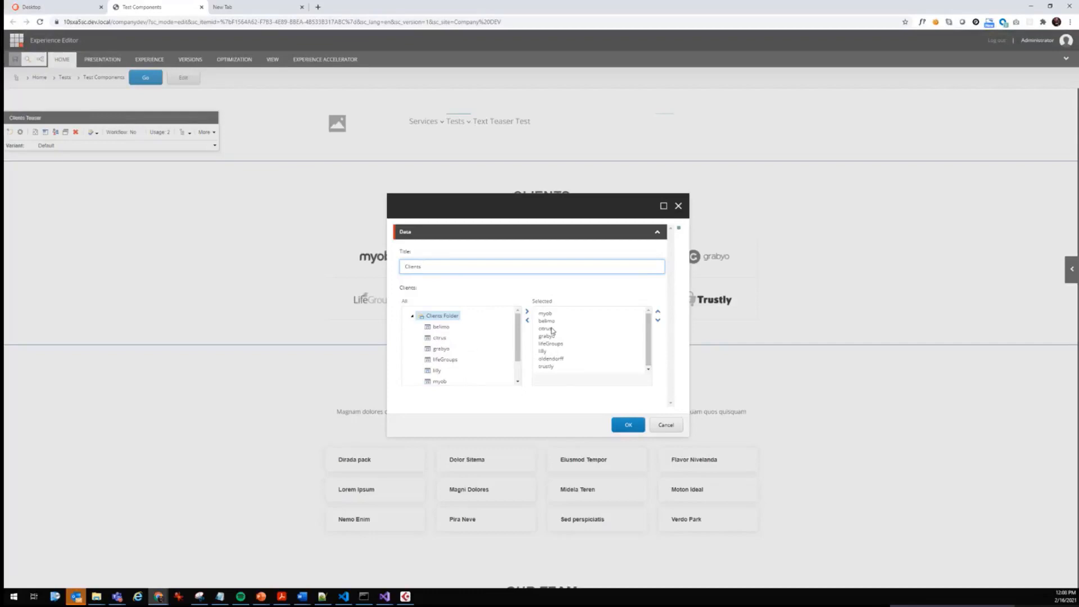
{"action": "mouse_move", "coordinate": [796, 479]}
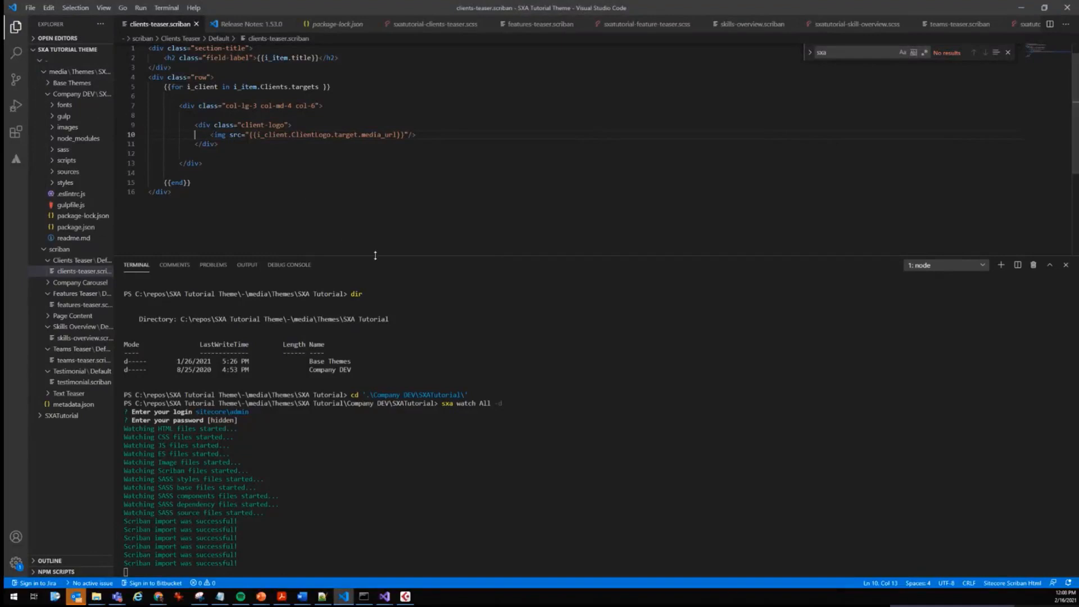
- Type an sc_editframe opener for 'Client Teaser' before the client-logo div
{"action": "left_click_drag", "start_coordinate": [375, 255], "coordinate": [374, 355]}
{"action": "type", "text": "{{"}
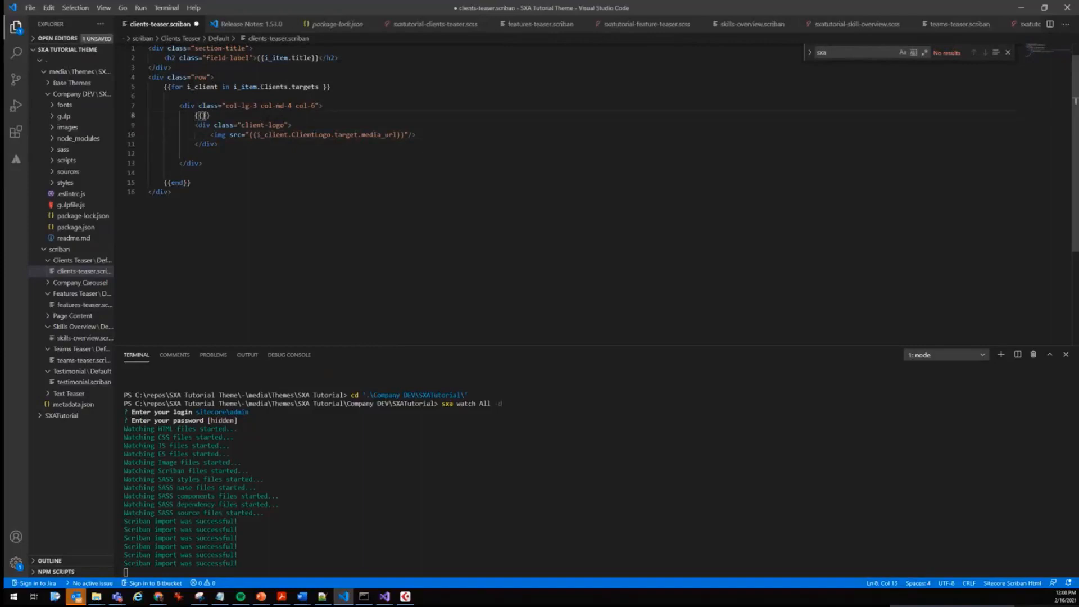
{"action": "type", "text": "sc_ed"}
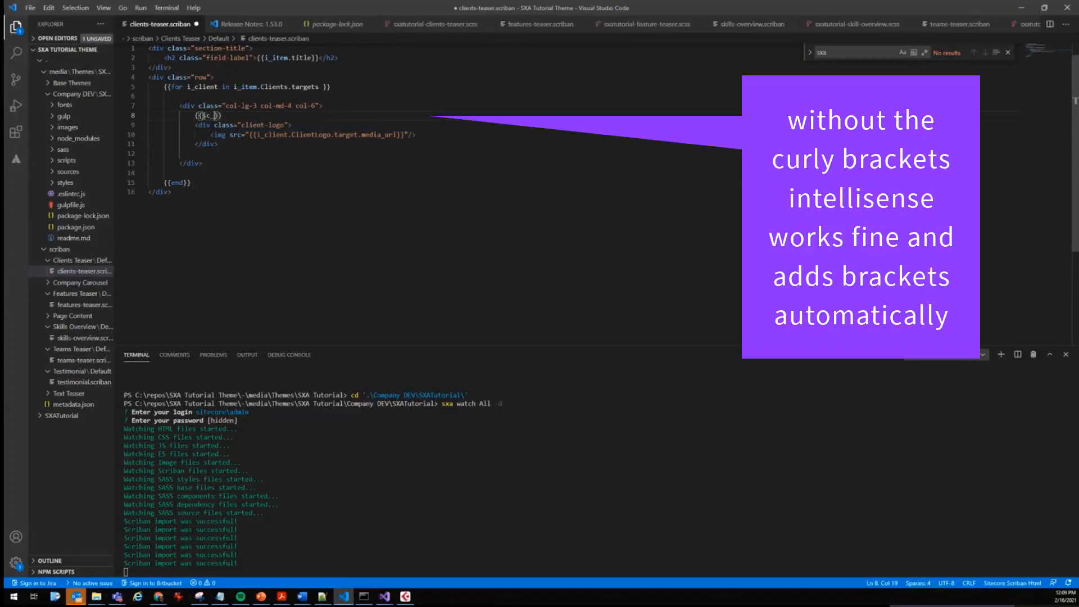
{"action": "type", "text": "edit"}
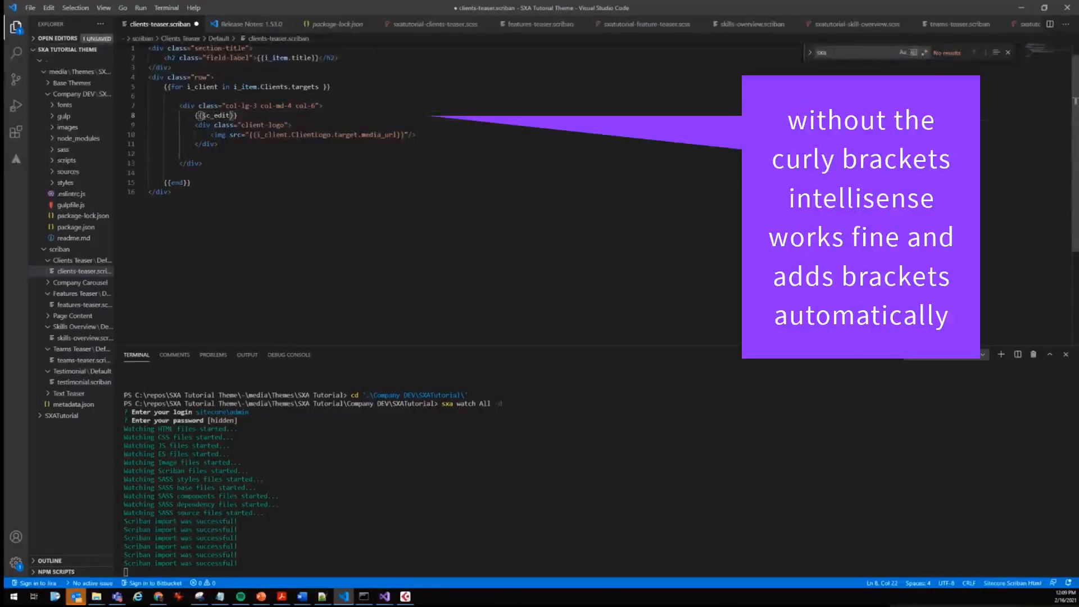
{"action": "type", "text": "frame i_client"}
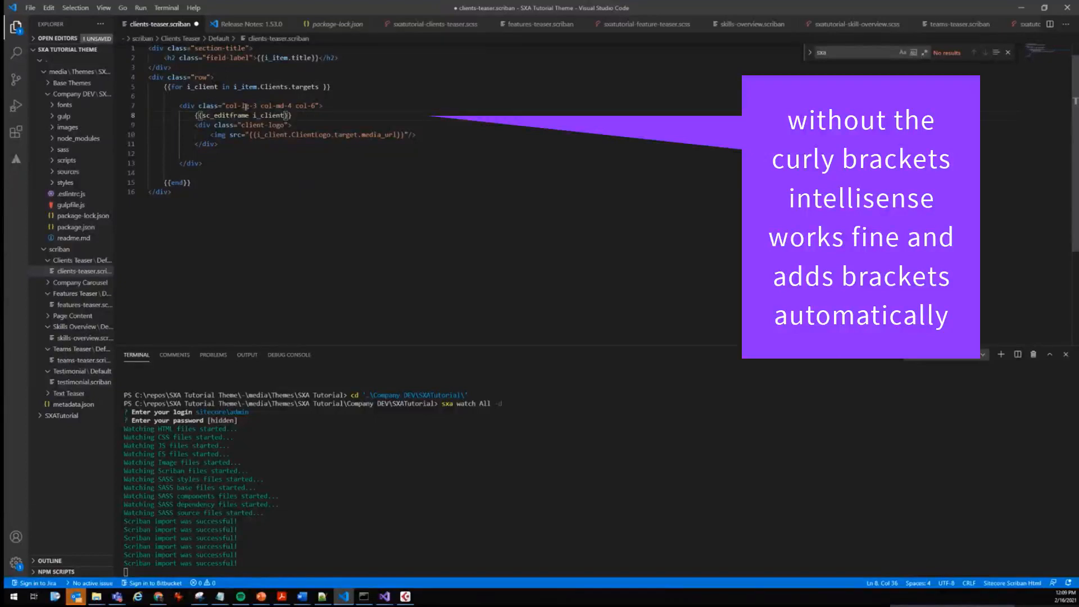
{"action": "type", "text": "' '"}
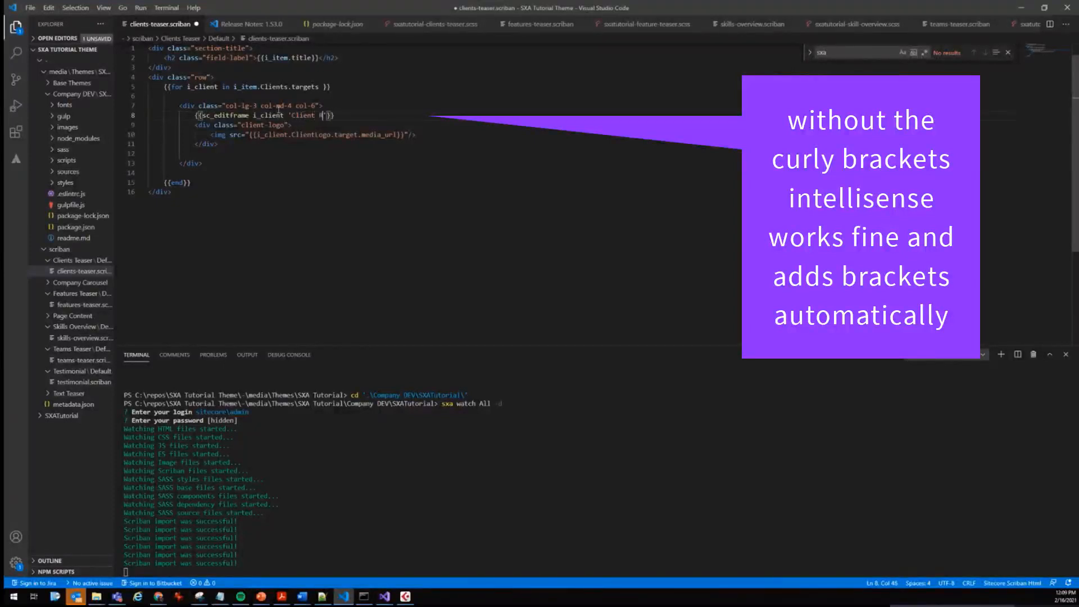
{"action": "type", "text": "Teaser"}
{"action": "left_click", "coordinate": [434, 153]}
{"action": "type", "text": "{{sc_ed}}"}
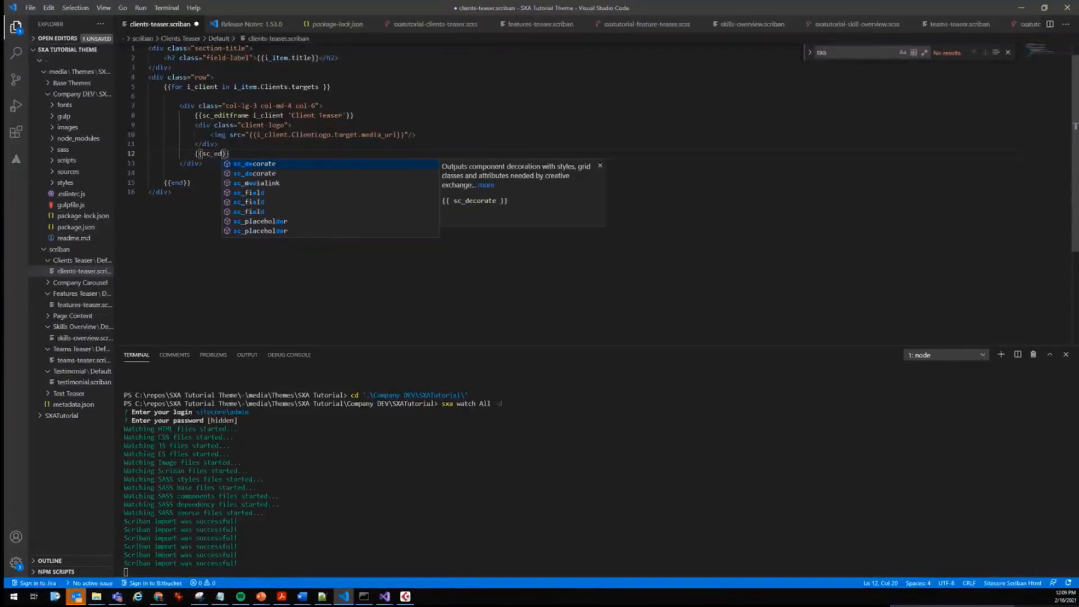
{"action": "key", "text": "Backspace"}
{"action": "type", "text": "nd"}
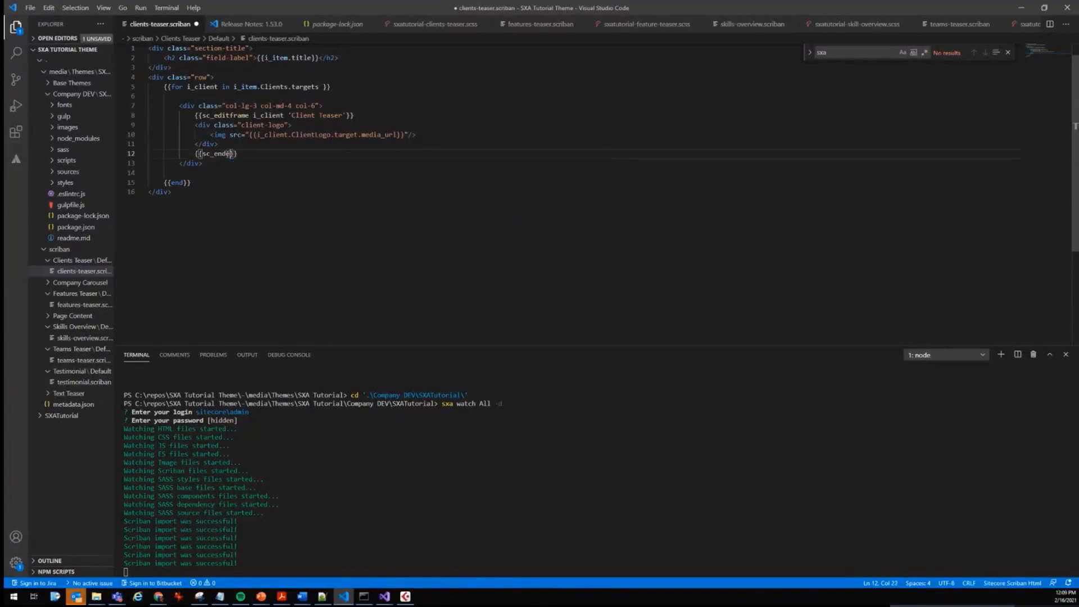
{"action": "type", "text": "editframe"}
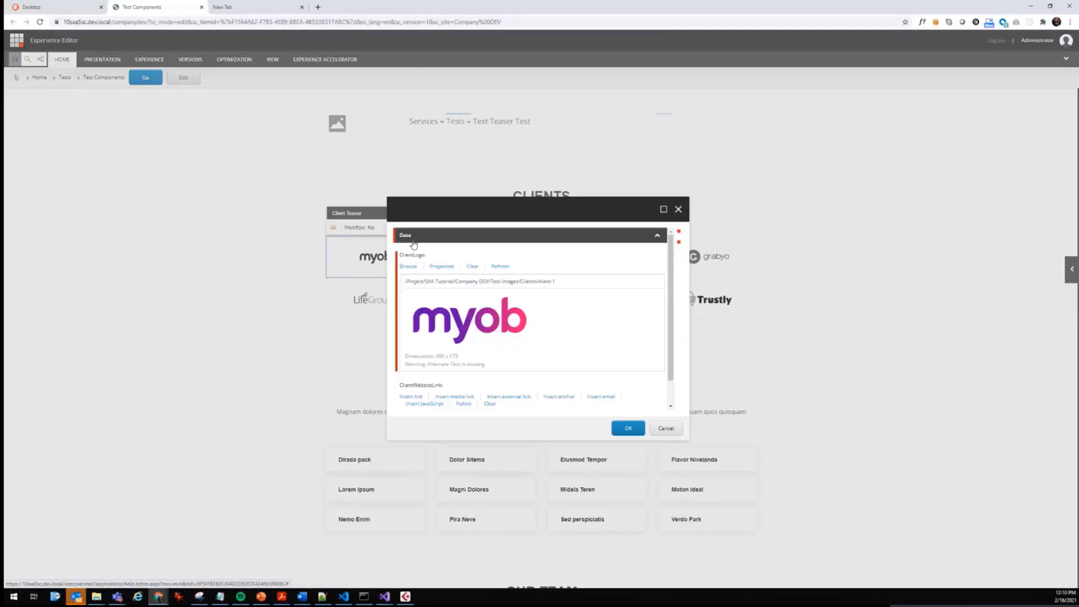
- Cancel the myob client's Edit Fields dialog without saving
{"action": "scroll", "scroll_direction": "down", "scroll_amount": 3}
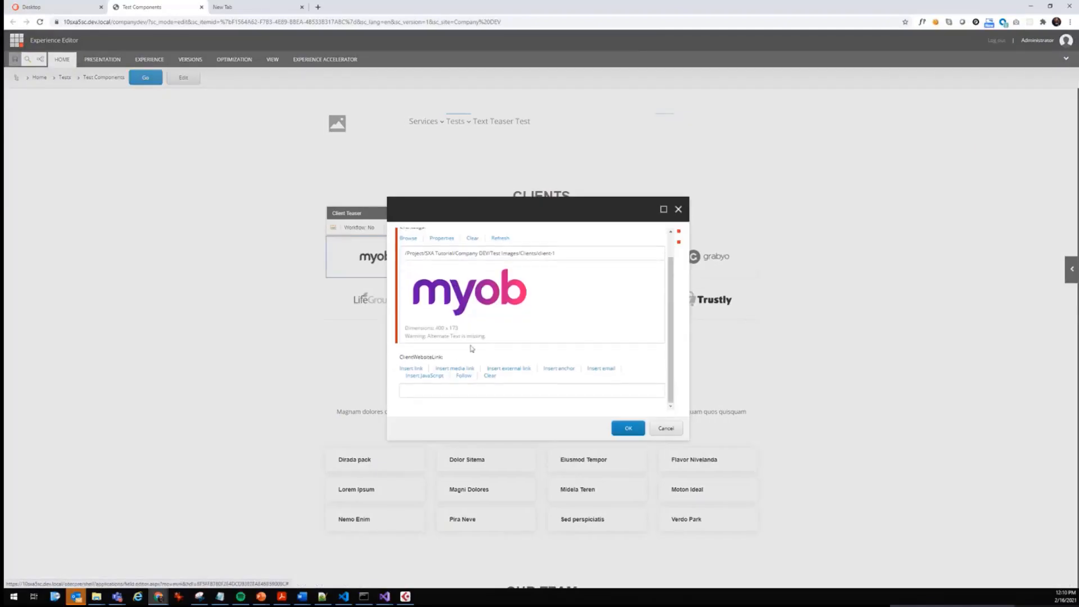
{"action": "mouse_move", "coordinate": [536, 407]}
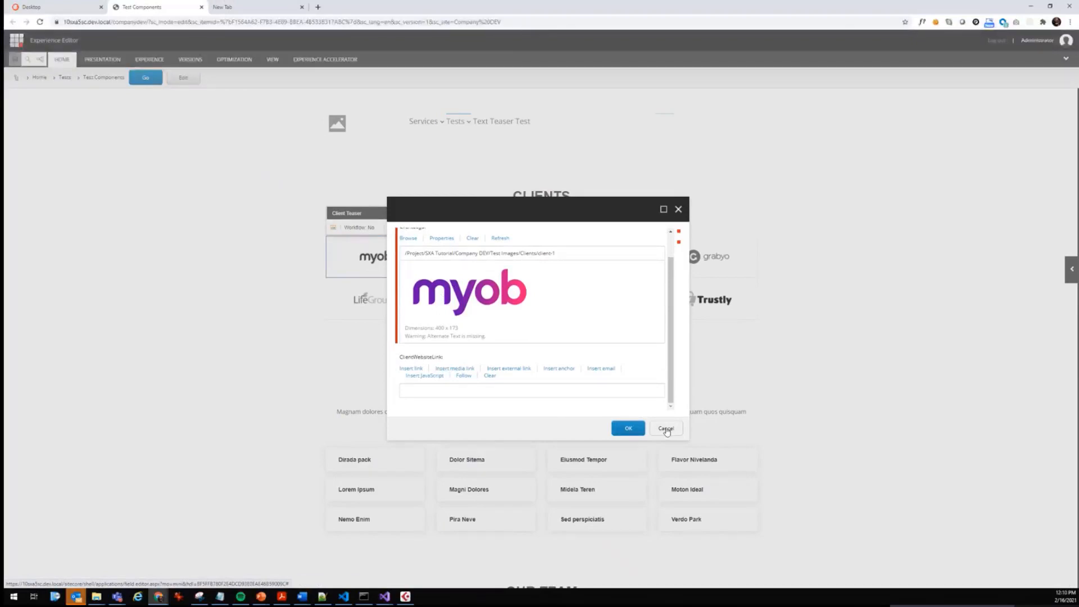
{"action": "left_click", "coordinate": [663, 428]}
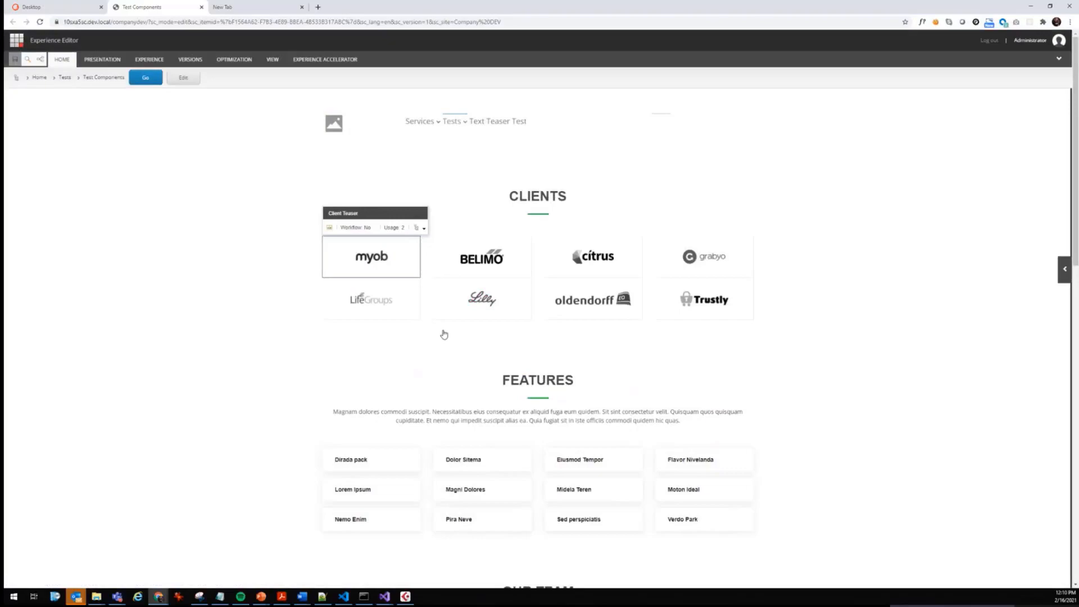
{"action": "mouse_move", "coordinate": [439, 326]}
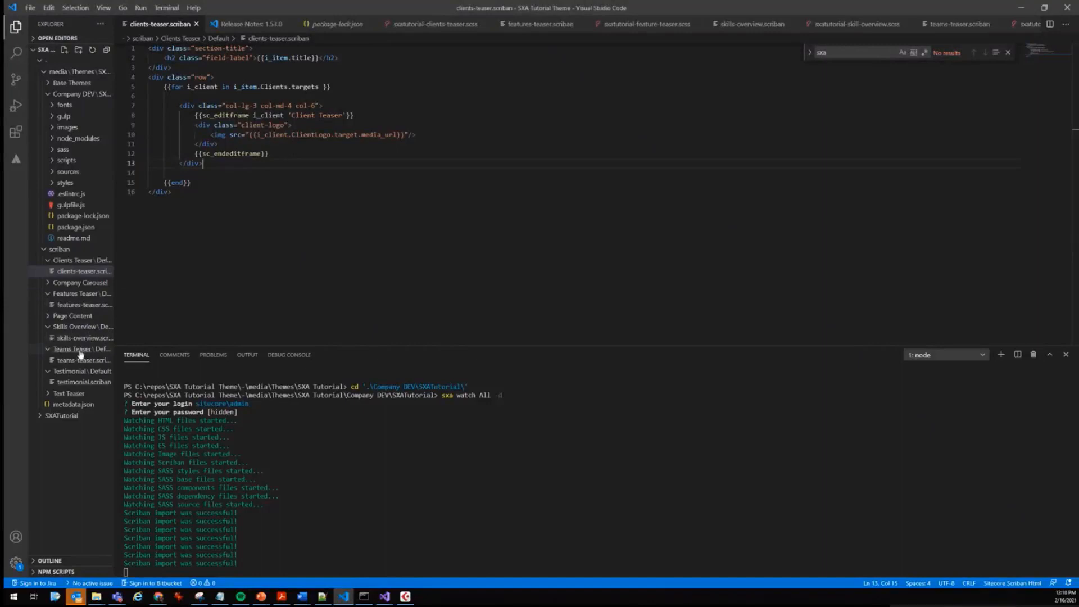
- Paste the {{sc_editframe i_client 'Client Teaser'}} line after the column div in teams-teaser.scriban
{"action": "left_click", "coordinate": [84, 359]}
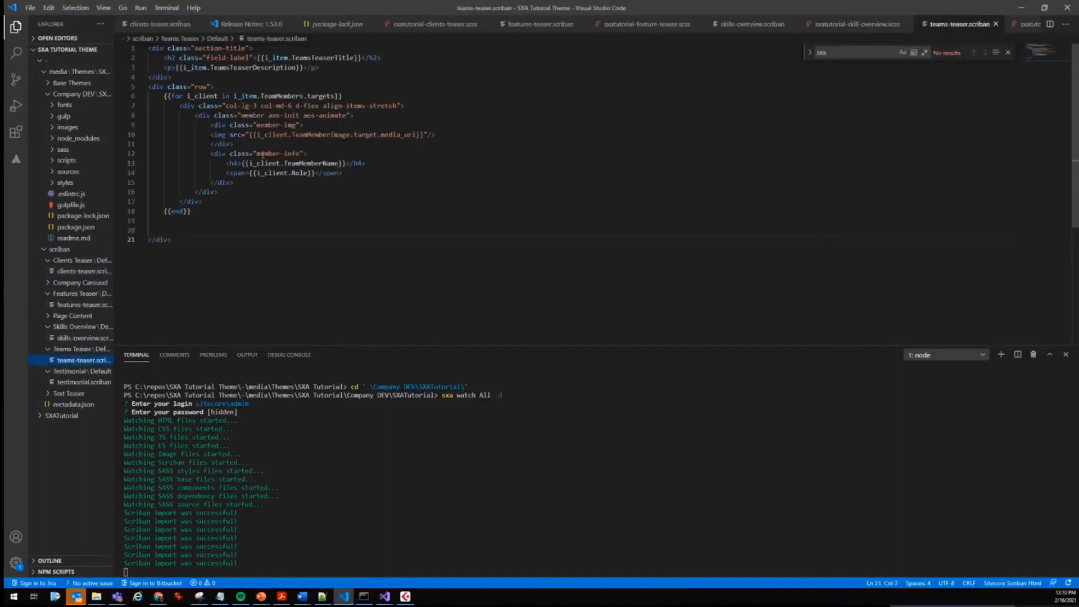
{"action": "left_click", "coordinate": [85, 271]}
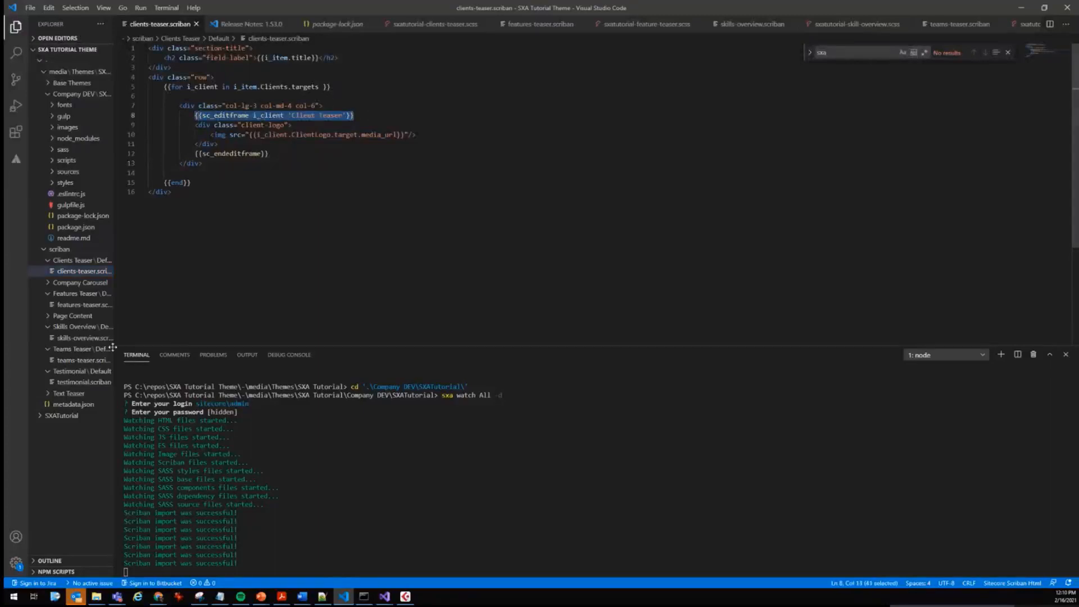
{"action": "left_click", "coordinate": [83, 360]}
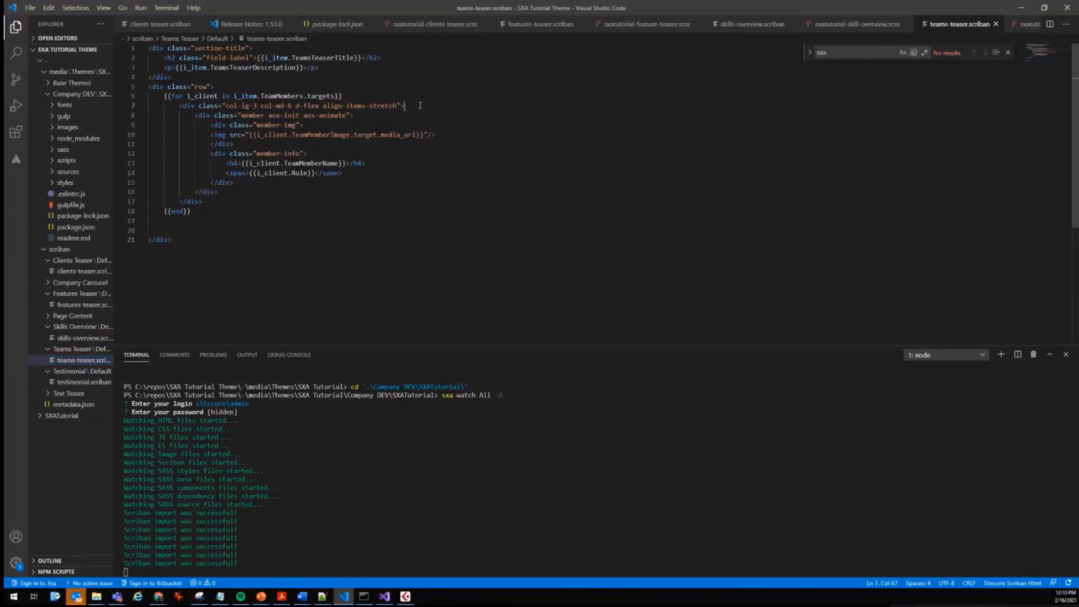
{"action": "key", "text": "Enter"}
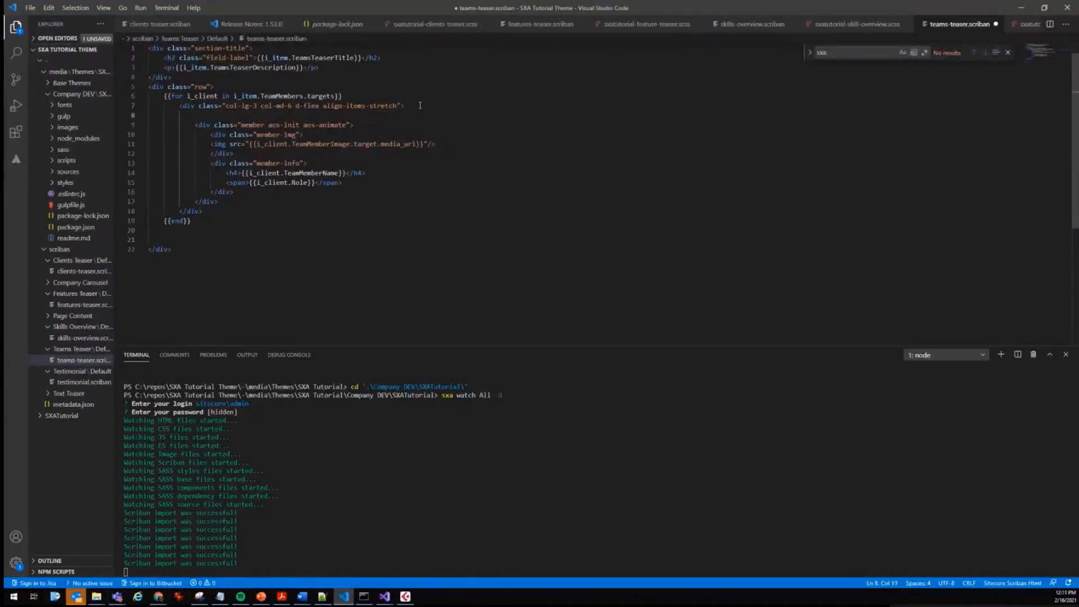
{"action": "type", "text": "{{sc_editframe i_client 'Client Teaser'}}"}
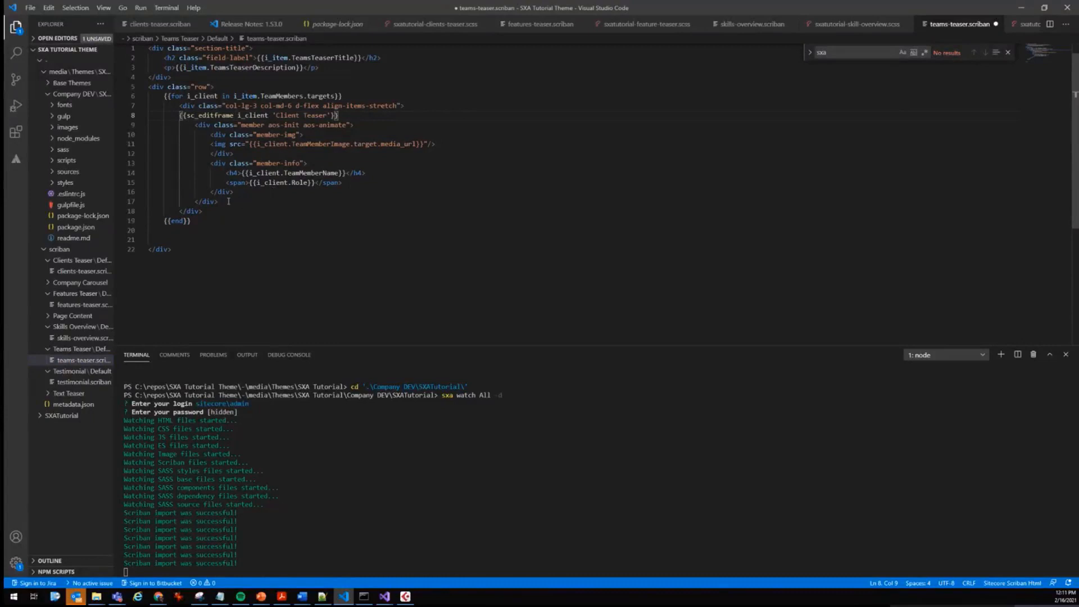
{"action": "key", "text": "Enter"}
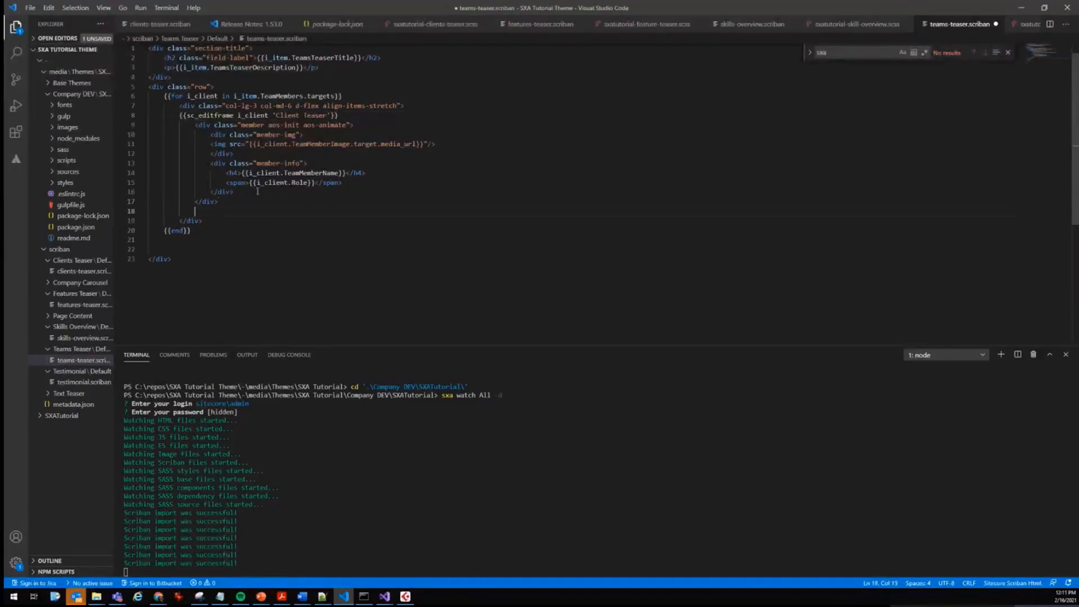
- Start the closing {{sc tag before the closing div, then switch to testimonial.scriban
{"action": "left_click", "coordinate": [181, 211]}
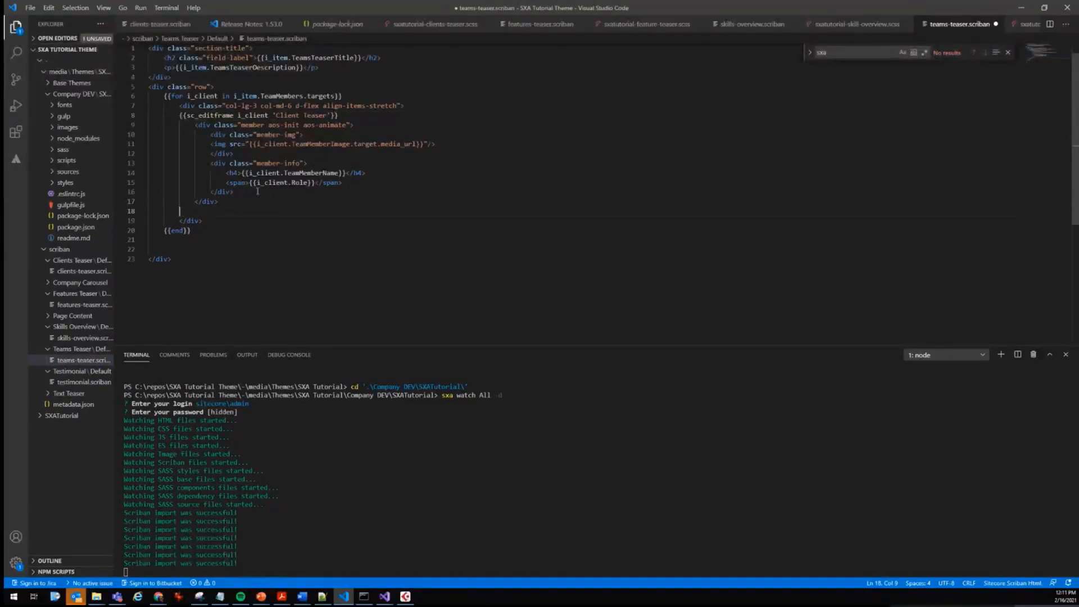
{"action": "type", "text": "{{sc_endeditframe"}
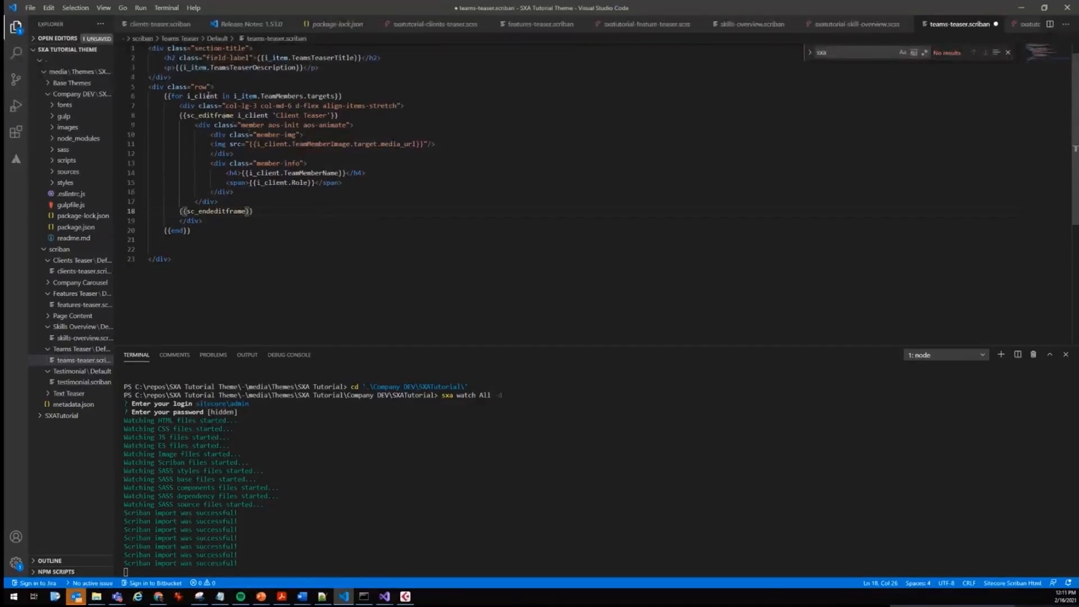
{"action": "double_click", "coordinate": [200, 87]}
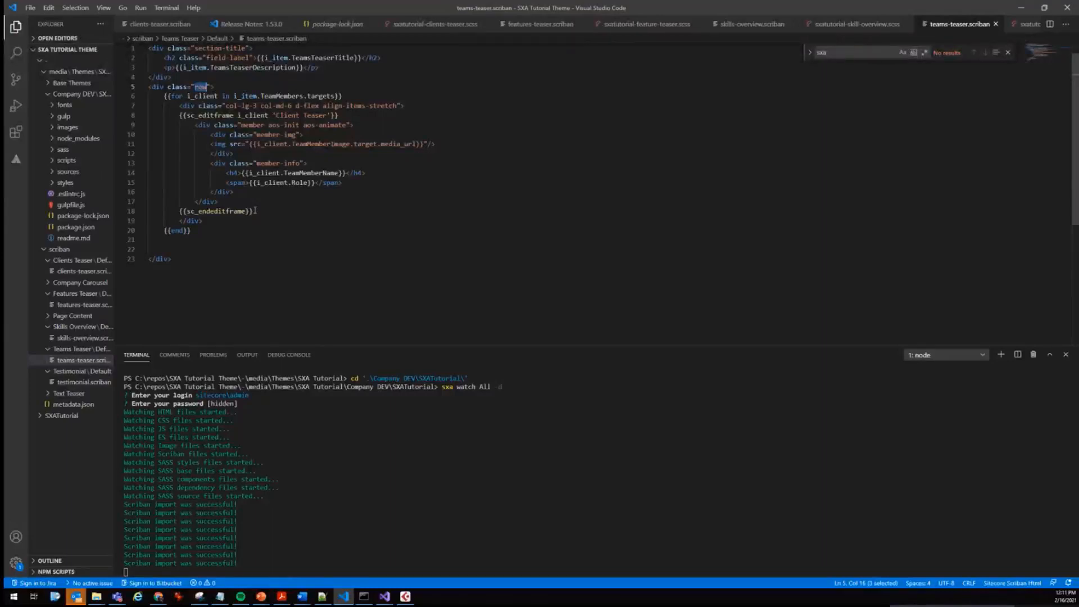
{"action": "left_click", "coordinate": [84, 383]}
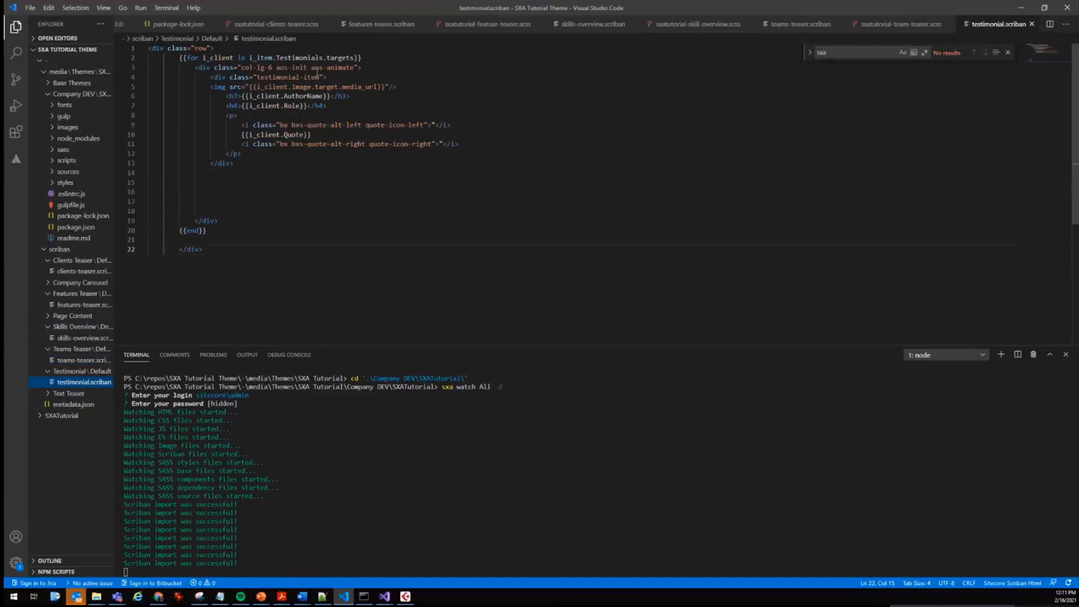
- Paste the sc_editframe opener inside the testimonial column and select its title for renaming
{"action": "key", "text": "Enter"}
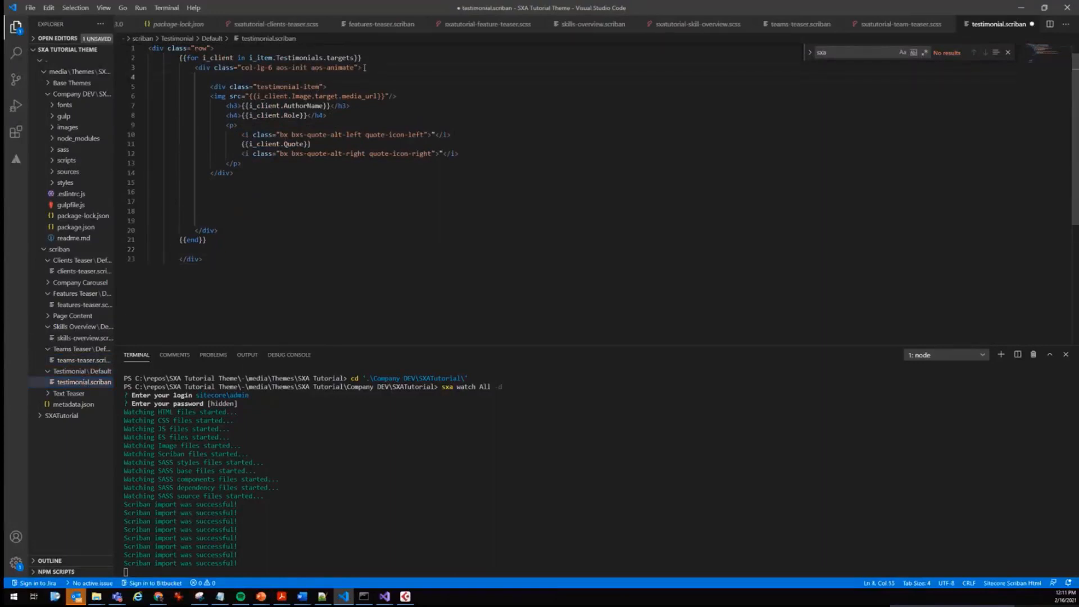
{"action": "type", "text": "{{sc_editframe i_client 'Client Teaser'}}"}
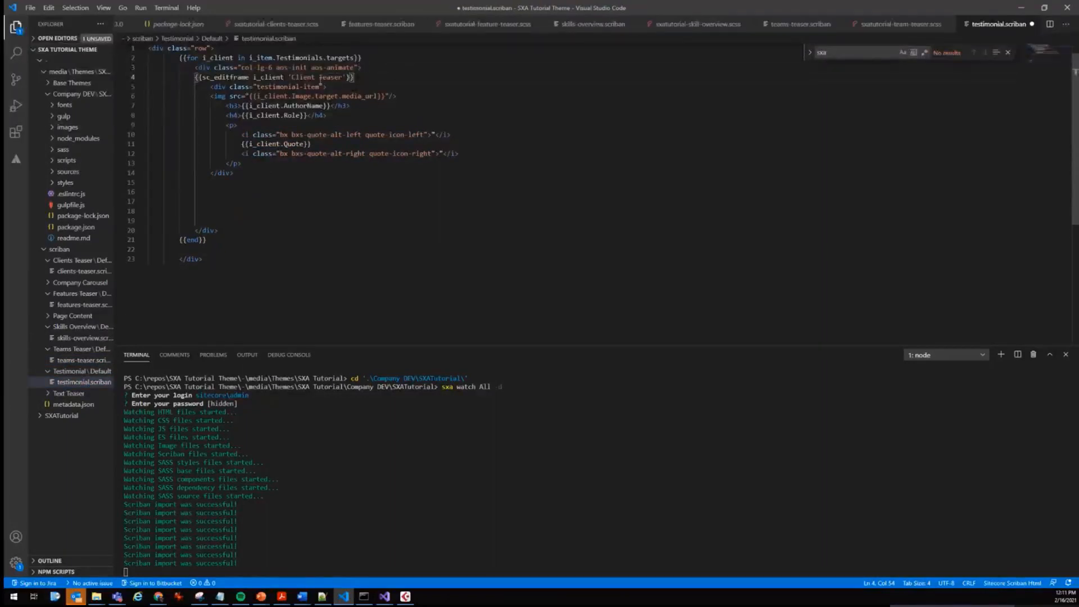
{"action": "double_click", "coordinate": [302, 76]}
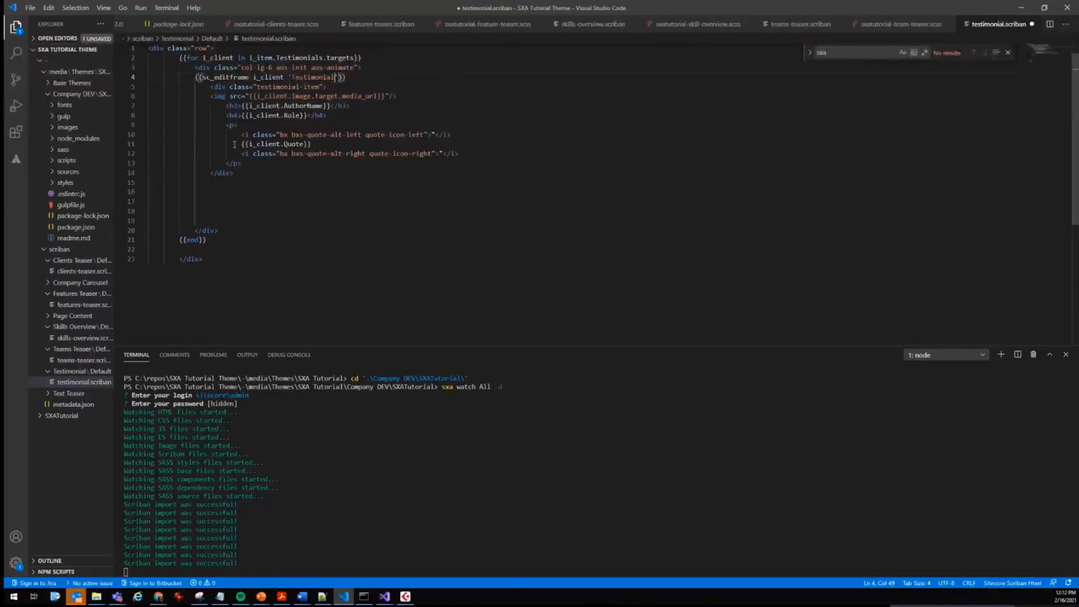
{"action": "left_click", "coordinate": [798, 24]}
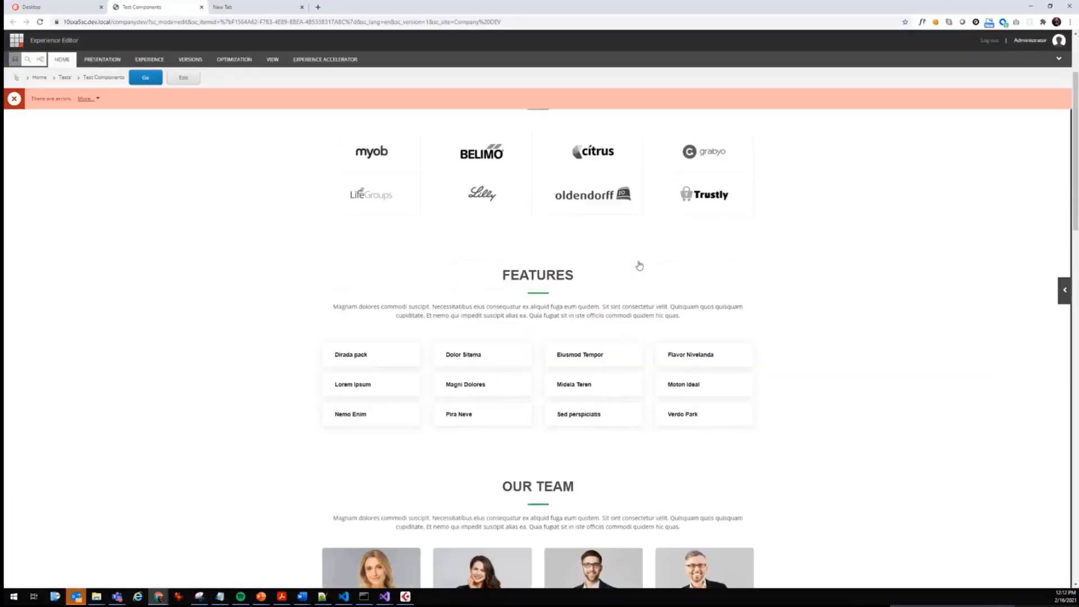
{"action": "scroll", "scroll_direction": "down", "scroll_amount": 3}
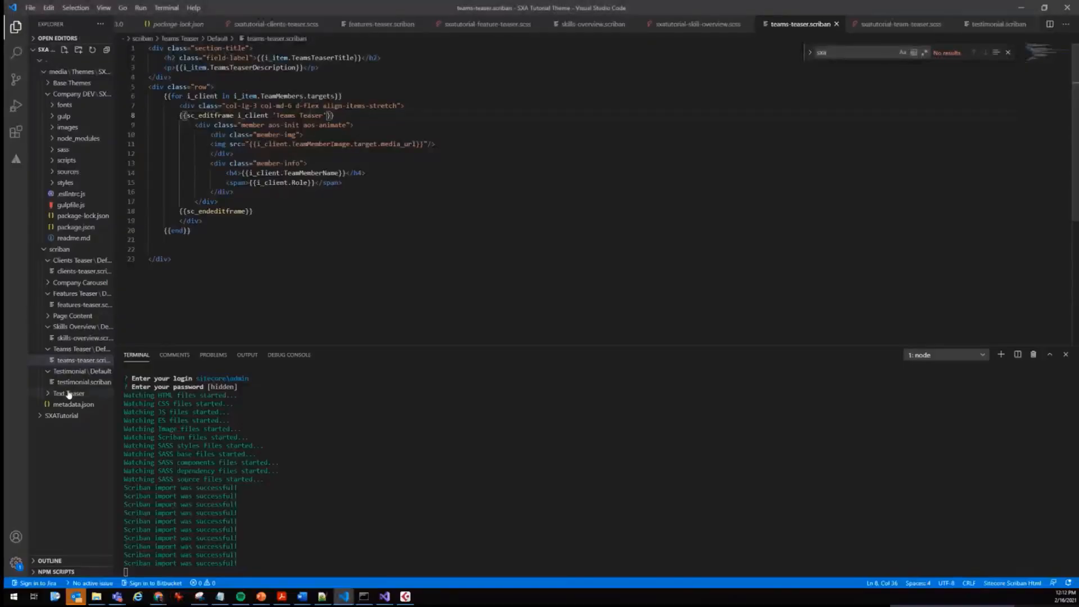
- Begin a {{sc closing tag on a new line after the testimonial item
{"action": "left_click", "coordinate": [83, 382]}
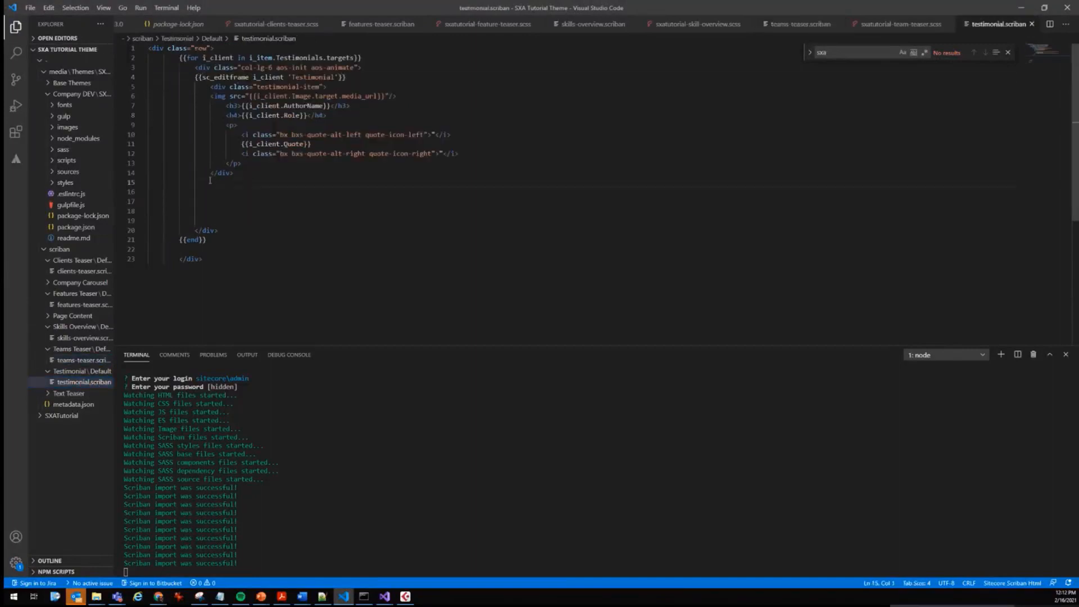
{"action": "key", "text": "Enter"}
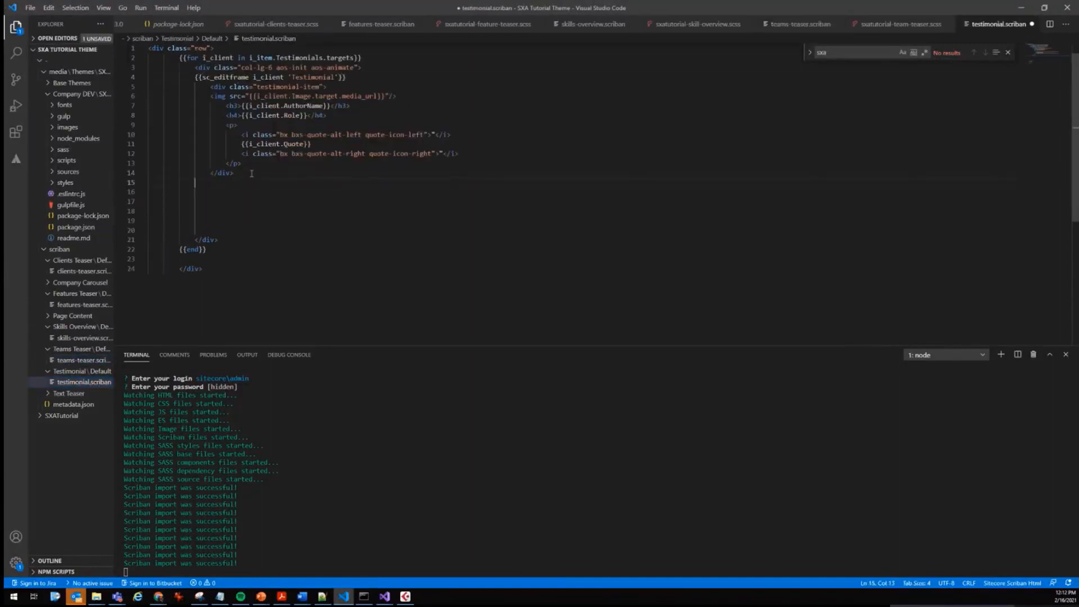
{"action": "type", "text": "{{sc"}
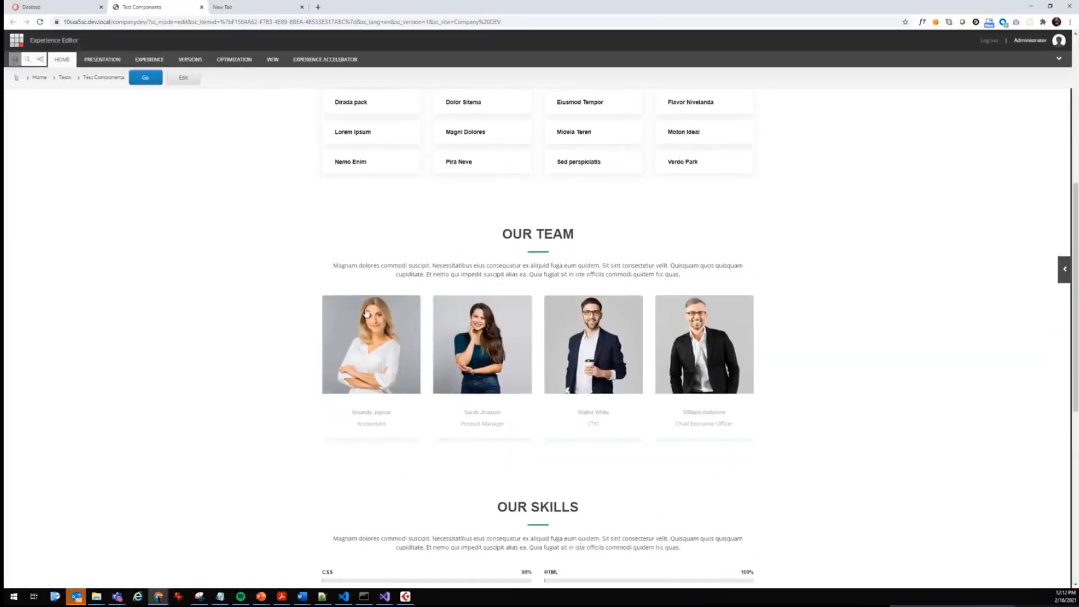
{"action": "left_click", "coordinate": [537, 233]}
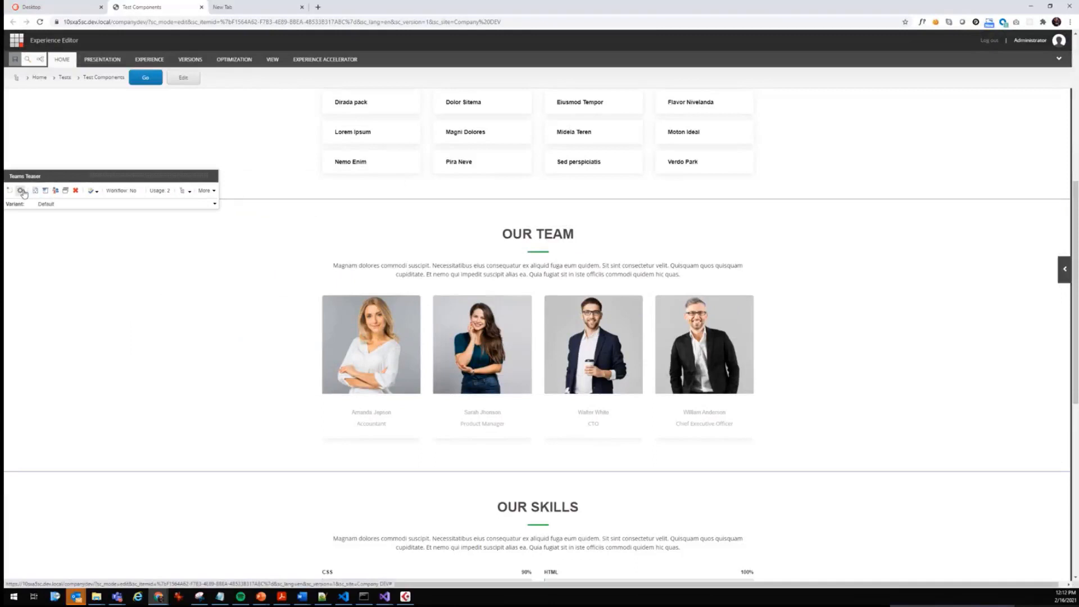
{"action": "left_click", "coordinate": [20, 190]}
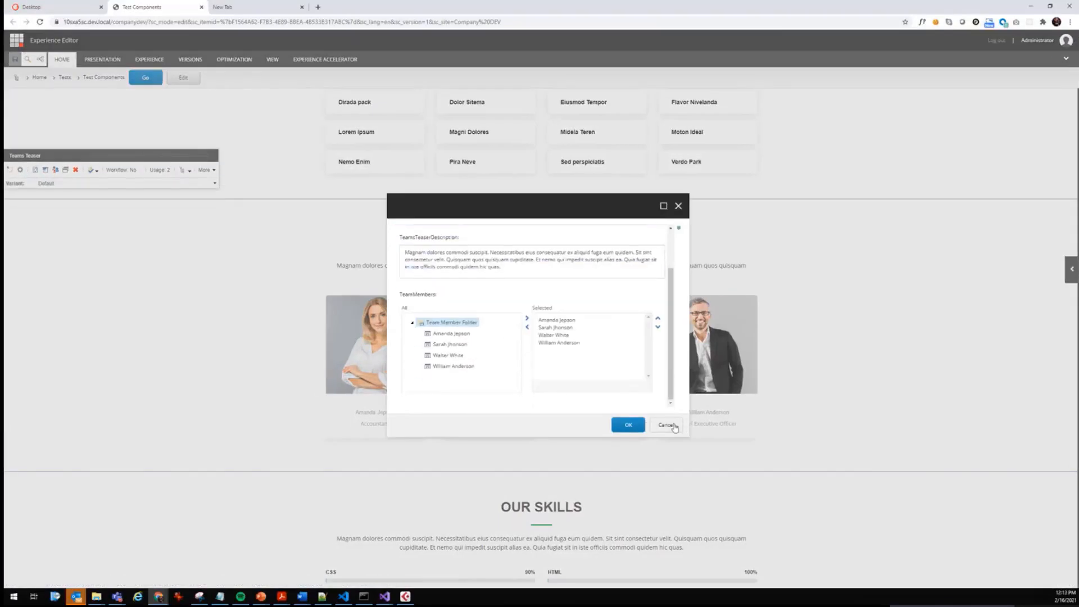
{"action": "left_click", "coordinate": [666, 424]}
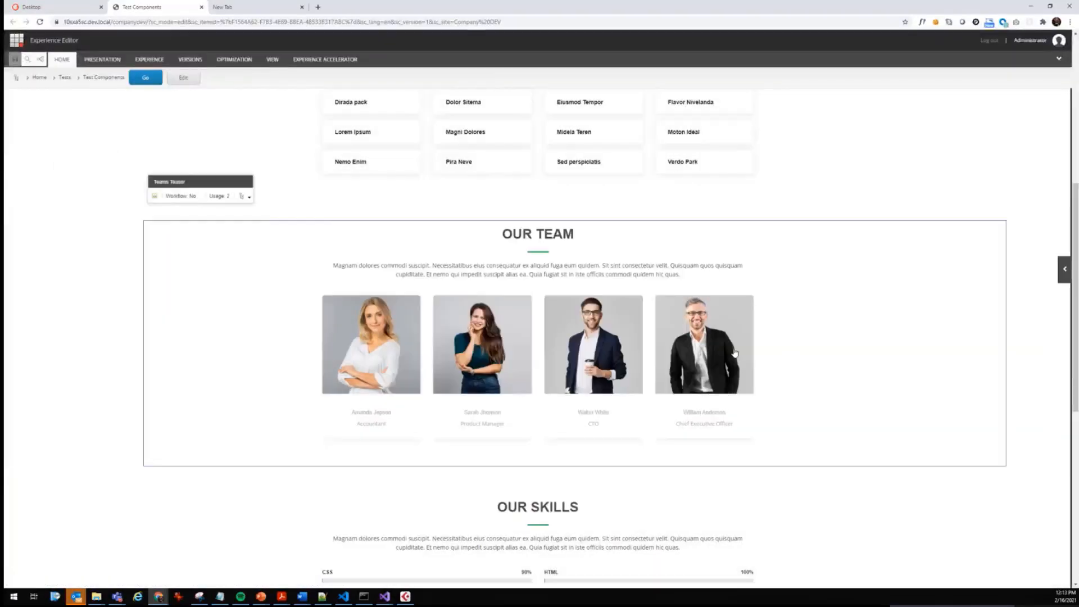
{"action": "left_click", "coordinate": [703, 344]}
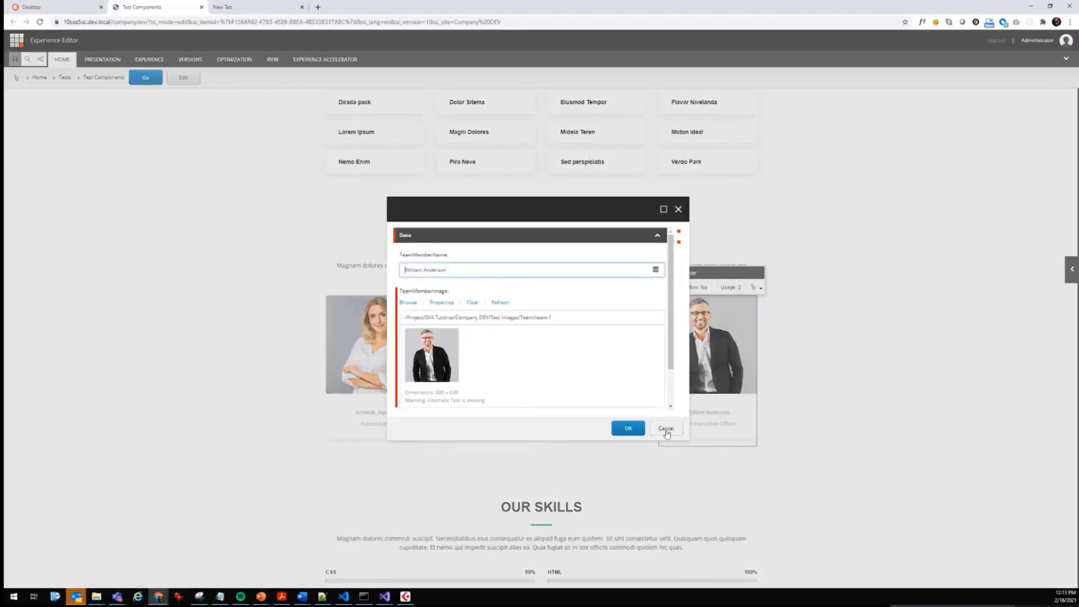
{"action": "left_click", "coordinate": [665, 428]}
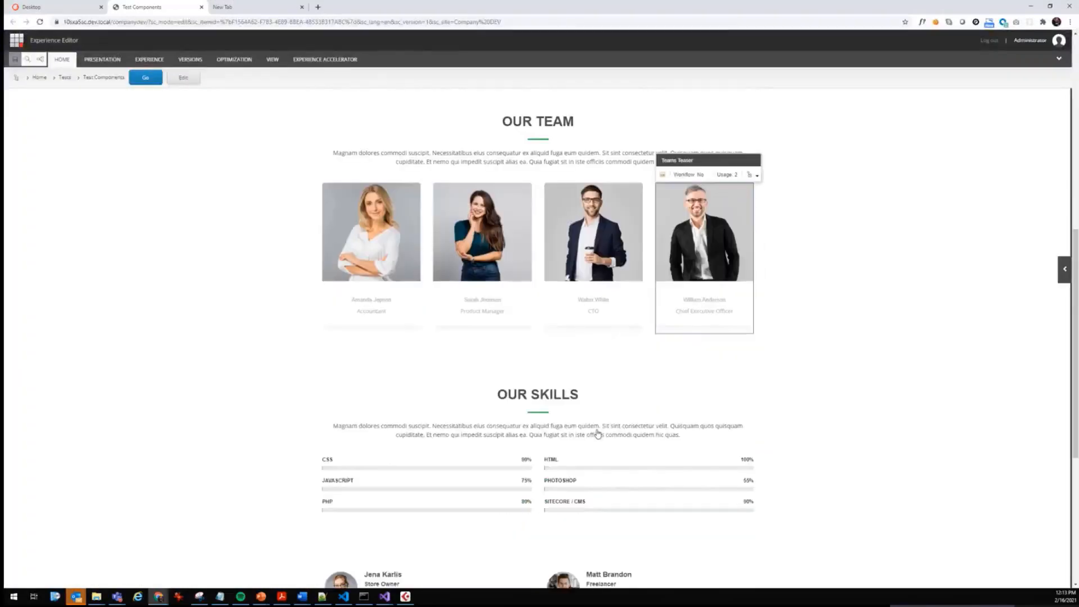
{"action": "scroll", "scroll_direction": "down", "scroll_amount": 3}
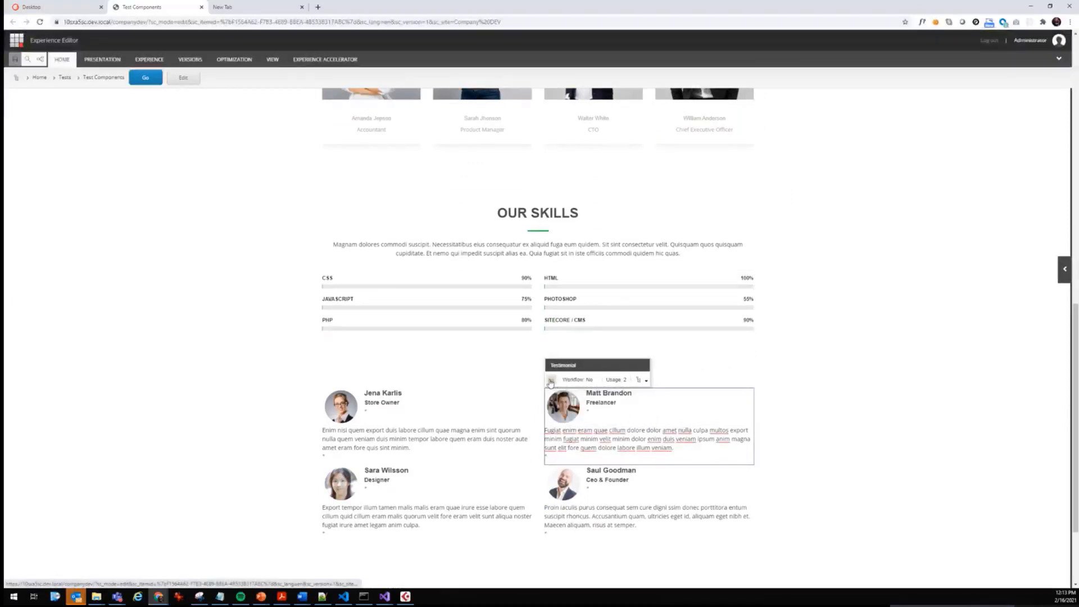
{"action": "left_click", "coordinate": [551, 380]}
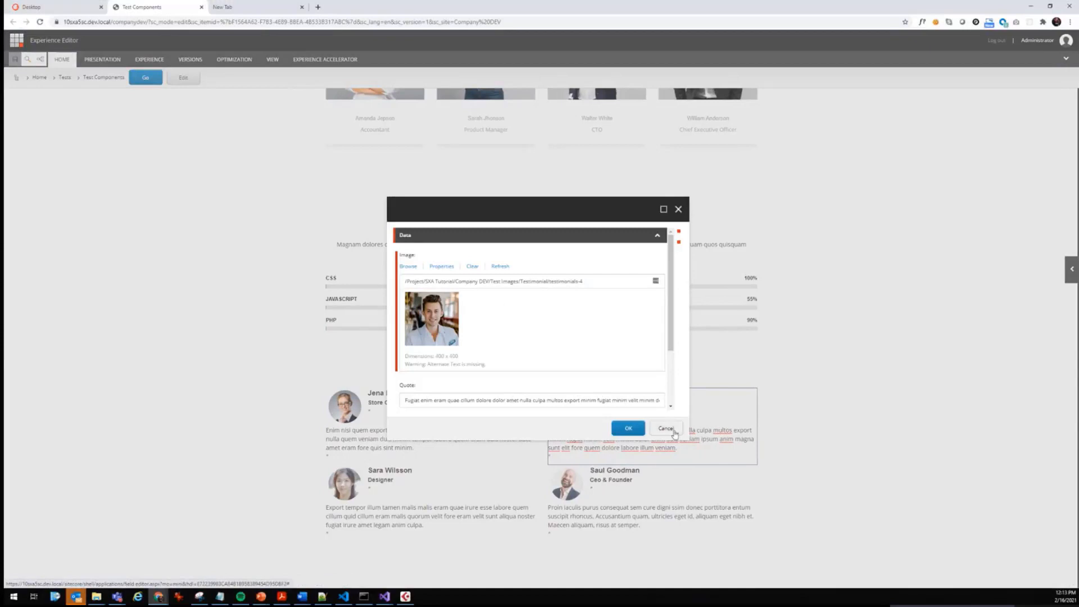
{"action": "left_click", "coordinate": [663, 429]}
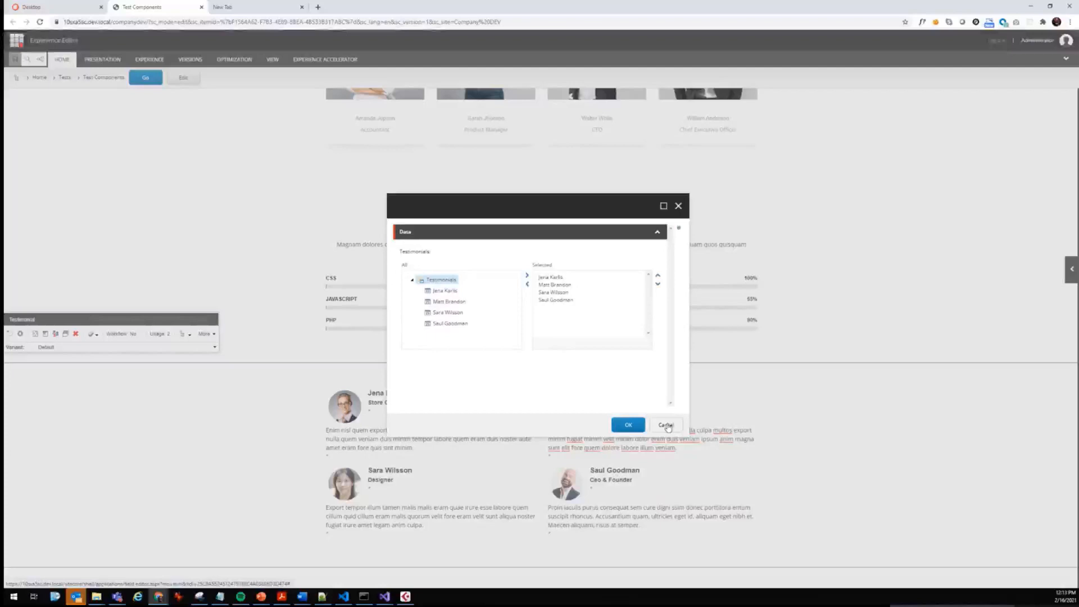
{"action": "left_click", "coordinate": [665, 424]}
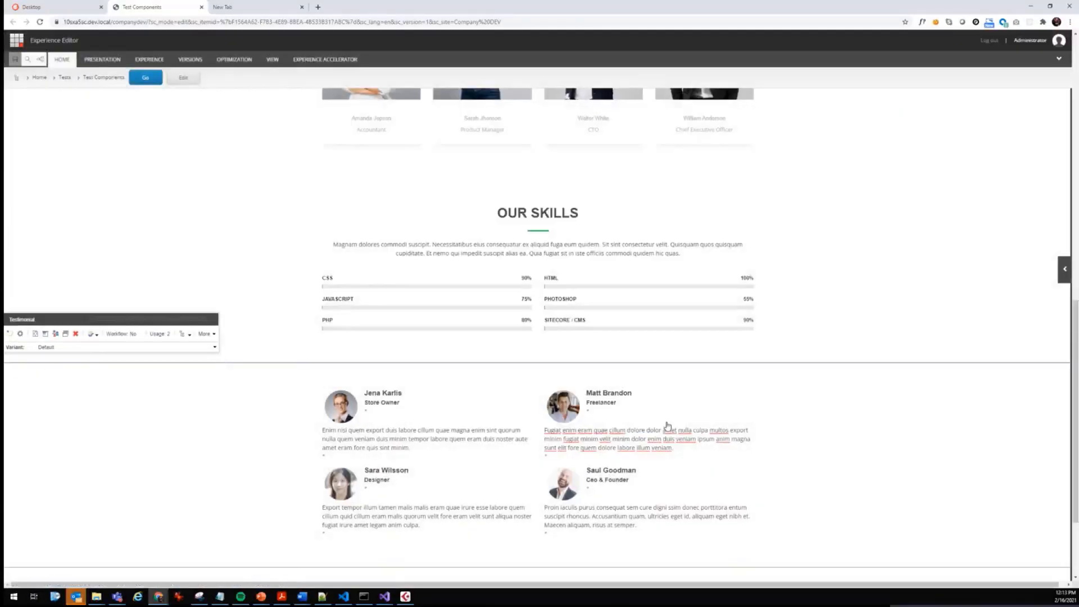